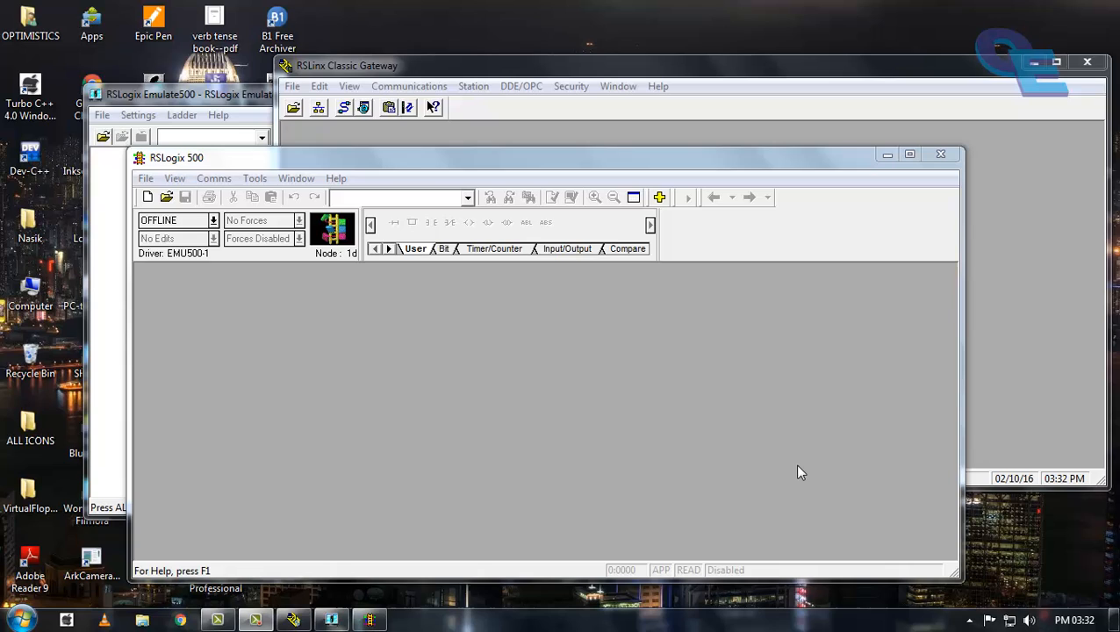
pyautogui.moveTo(512, 293)
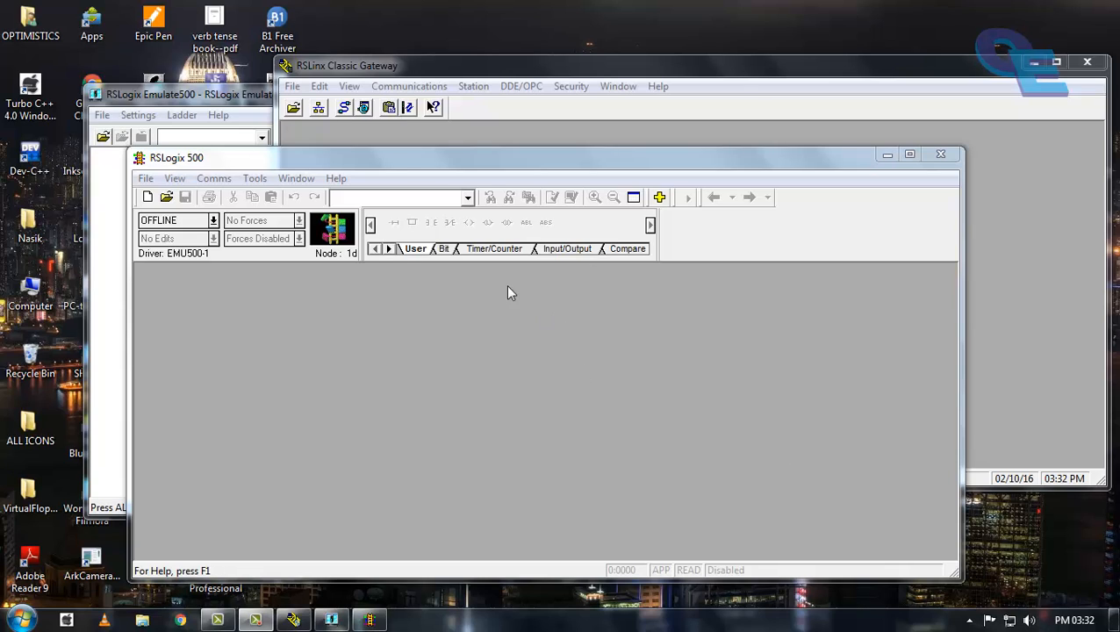
pyautogui.moveTo(587, 476)
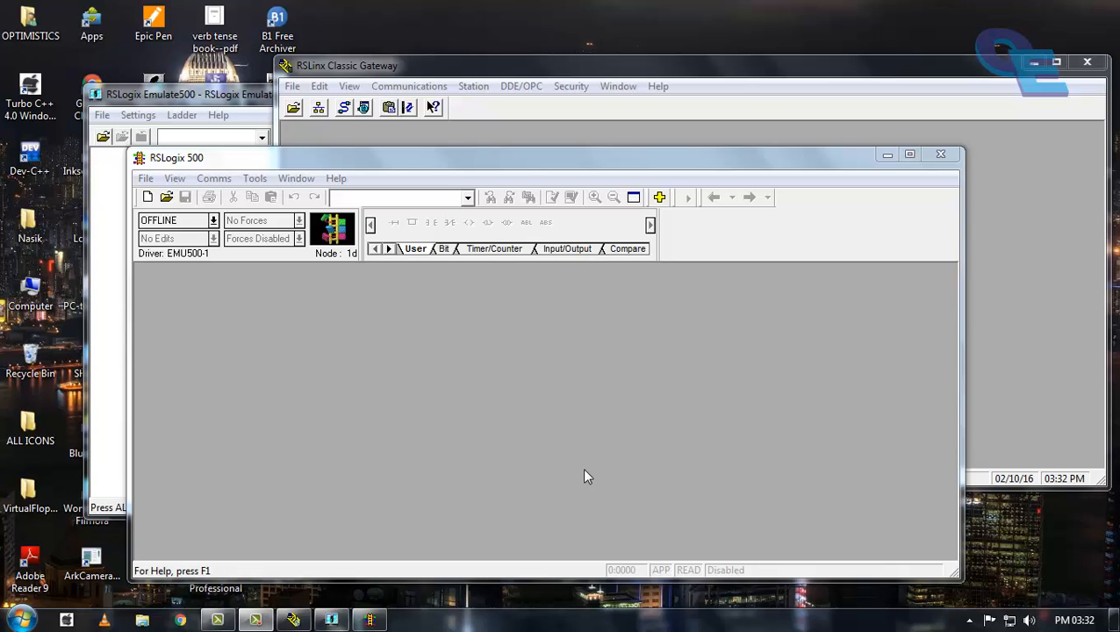
pyautogui.moveTo(427, 381)
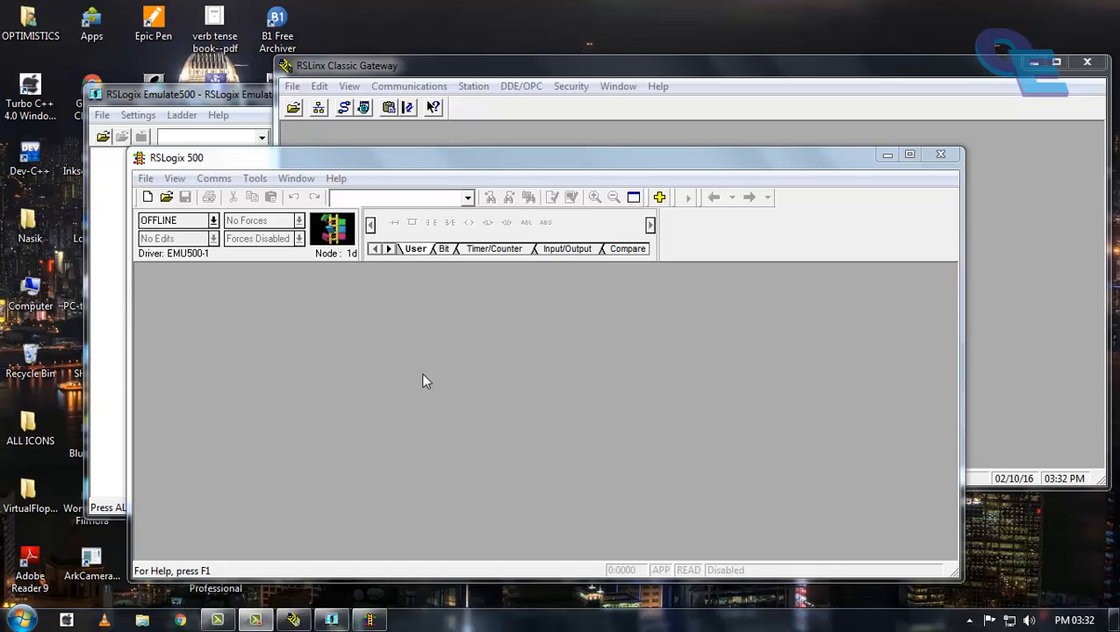
pyautogui.moveTo(520, 340)
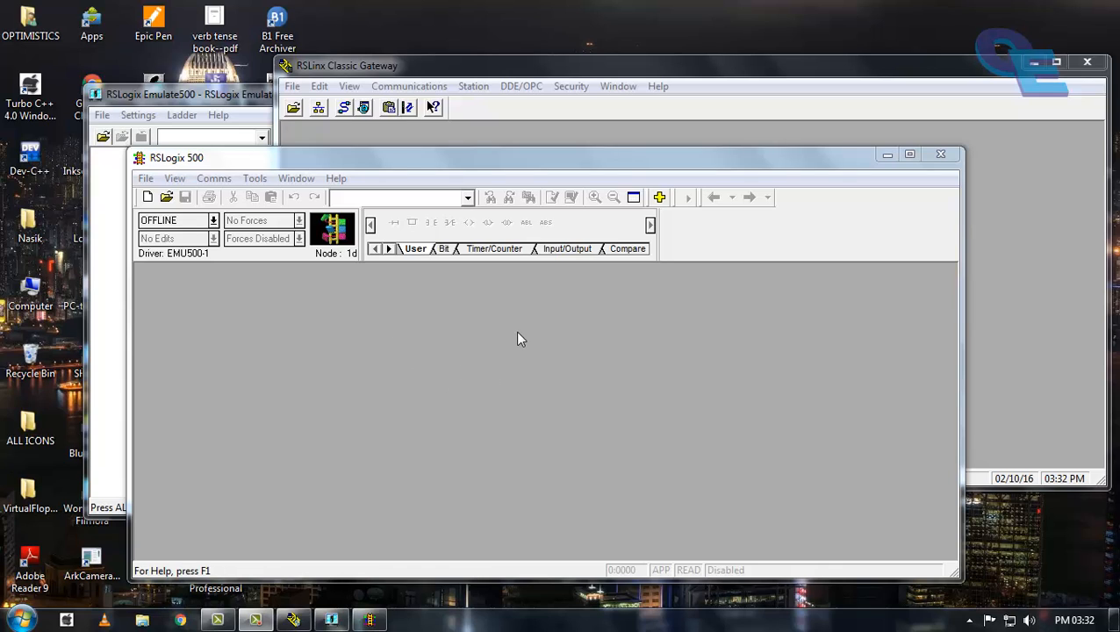
pyautogui.moveTo(175, 178)
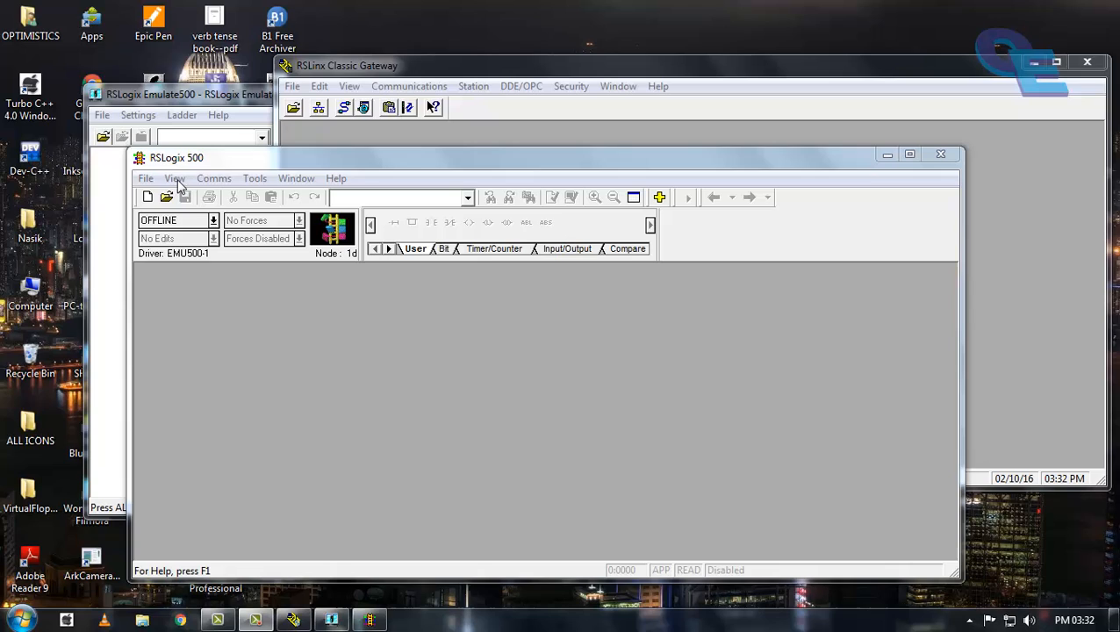
pyautogui.moveTo(161, 167)
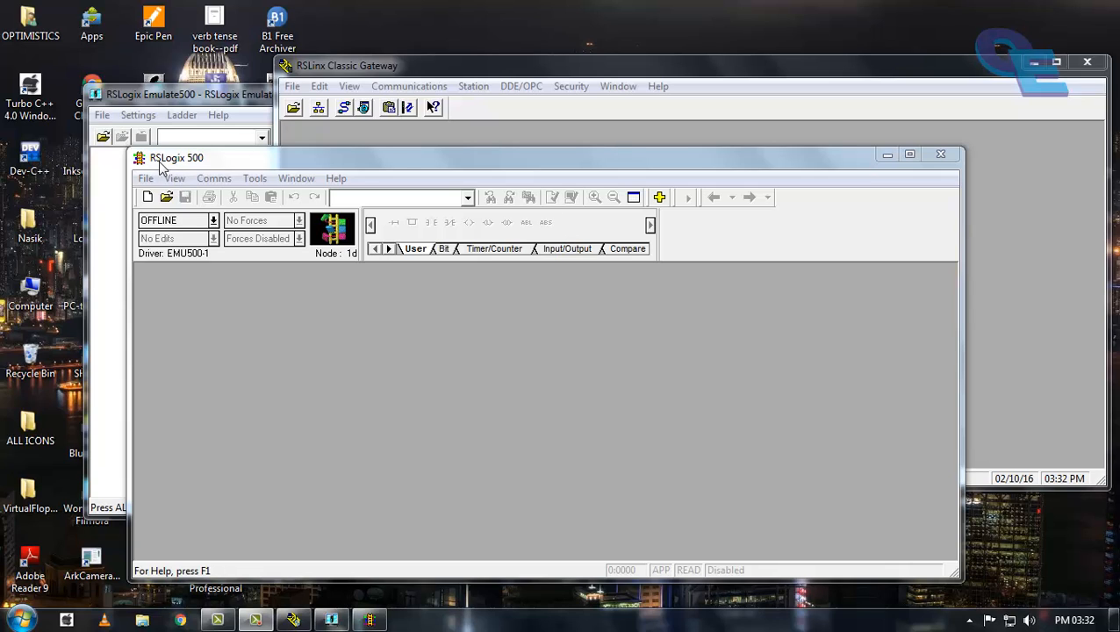
pyautogui.moveTo(167, 169)
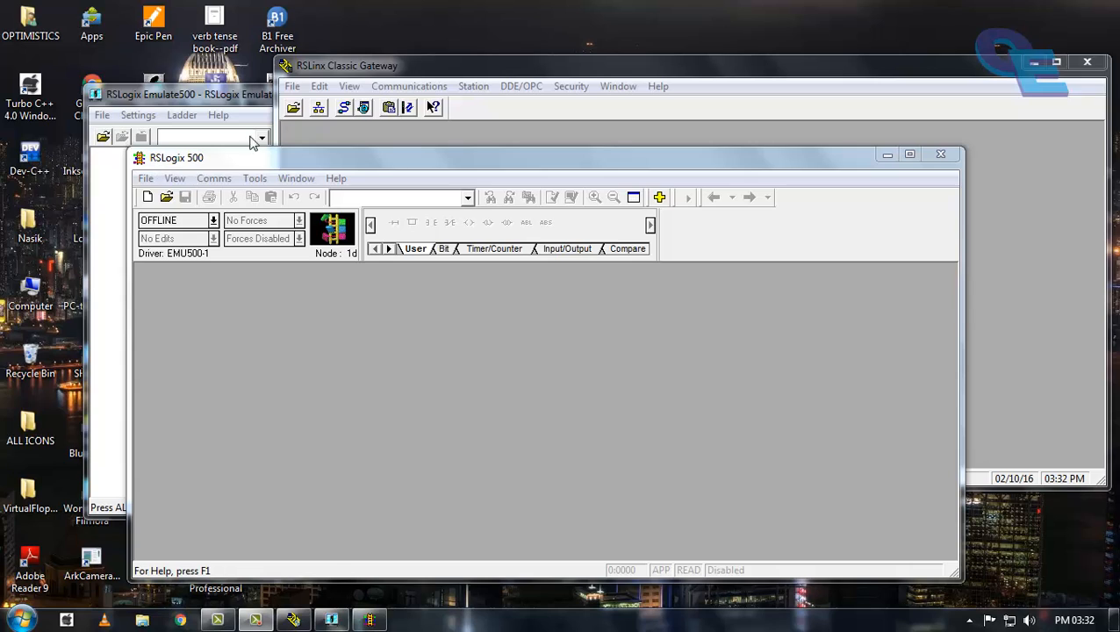
pyautogui.moveTo(125, 112)
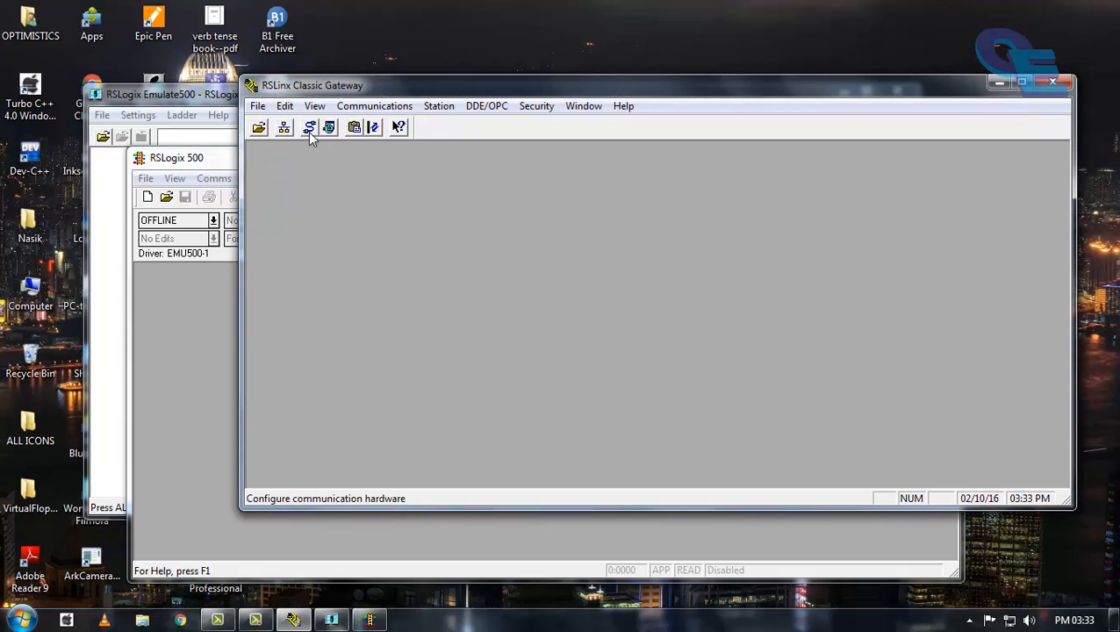
# - Add an SLC 500 (DH485) Emulator driver in Configure Drivers, naming it aemudrives500
pyautogui.click(284, 127)
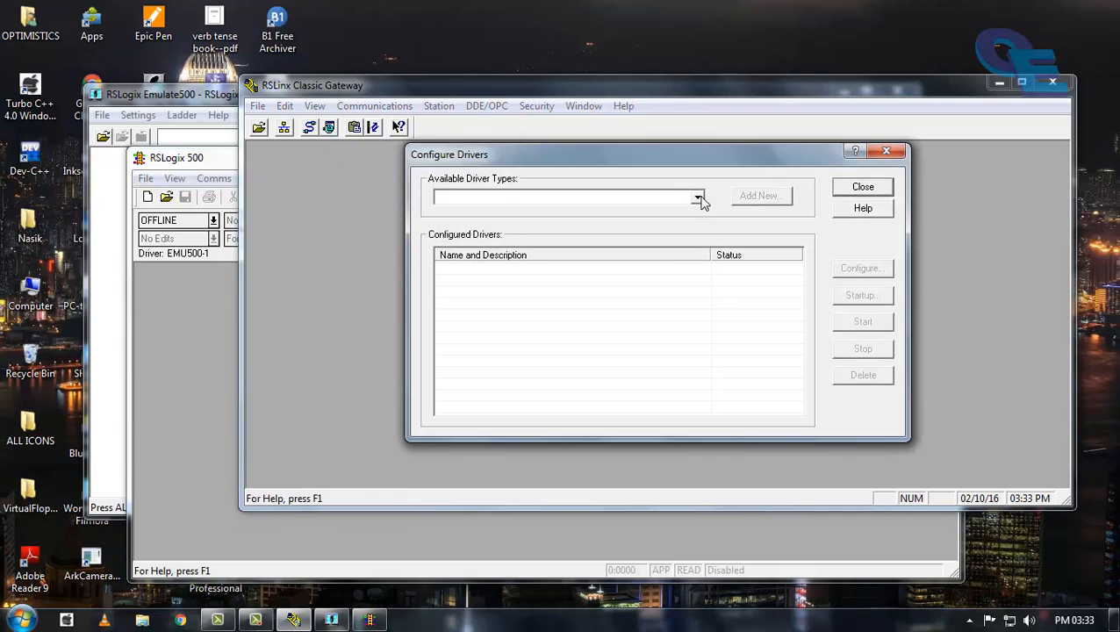
pyautogui.click(697, 196)
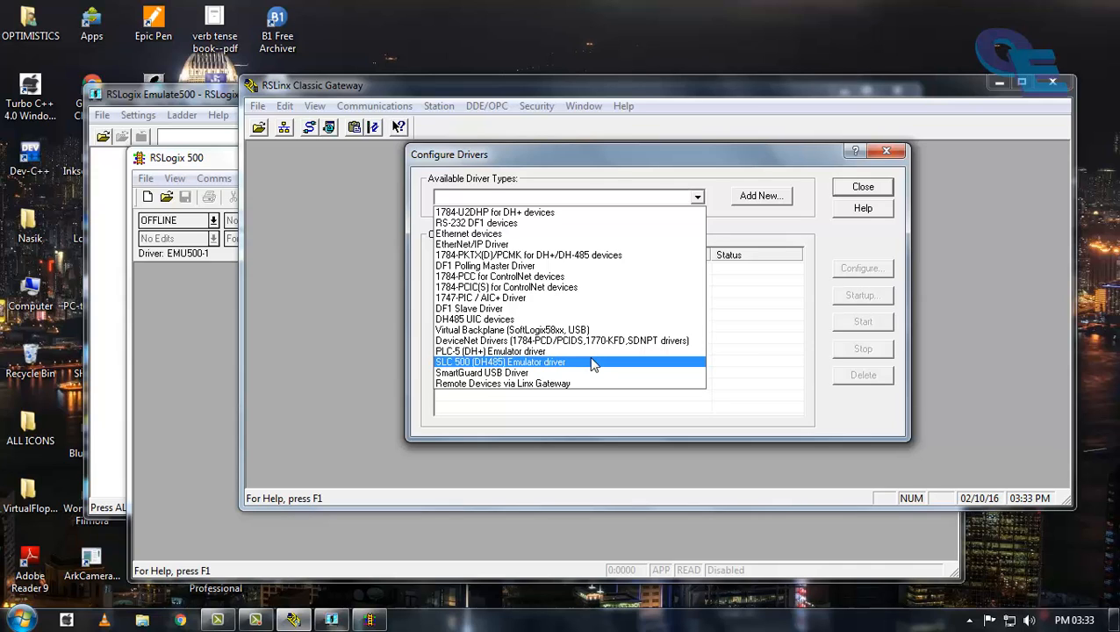
pyautogui.click(760, 195)
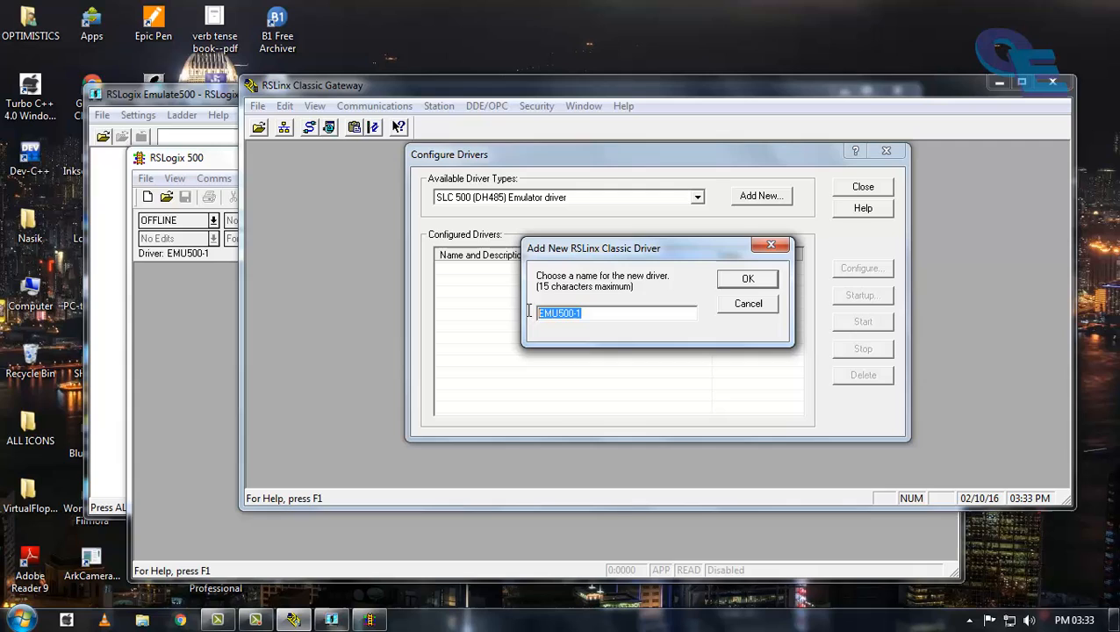
pyautogui.moveTo(529, 313)
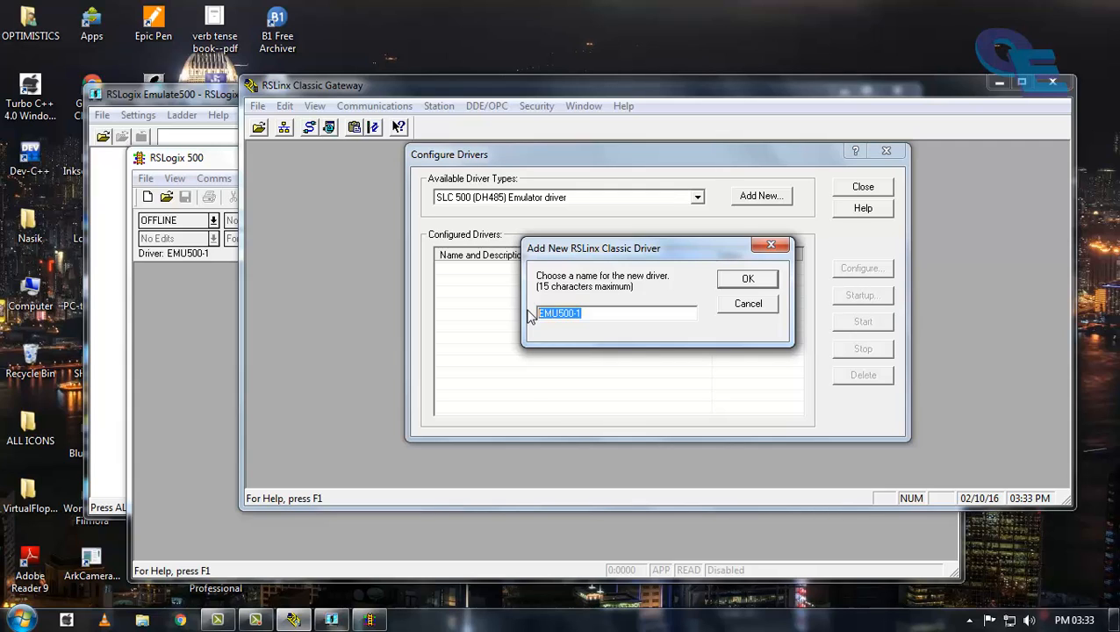
pyautogui.write('aemudrives')
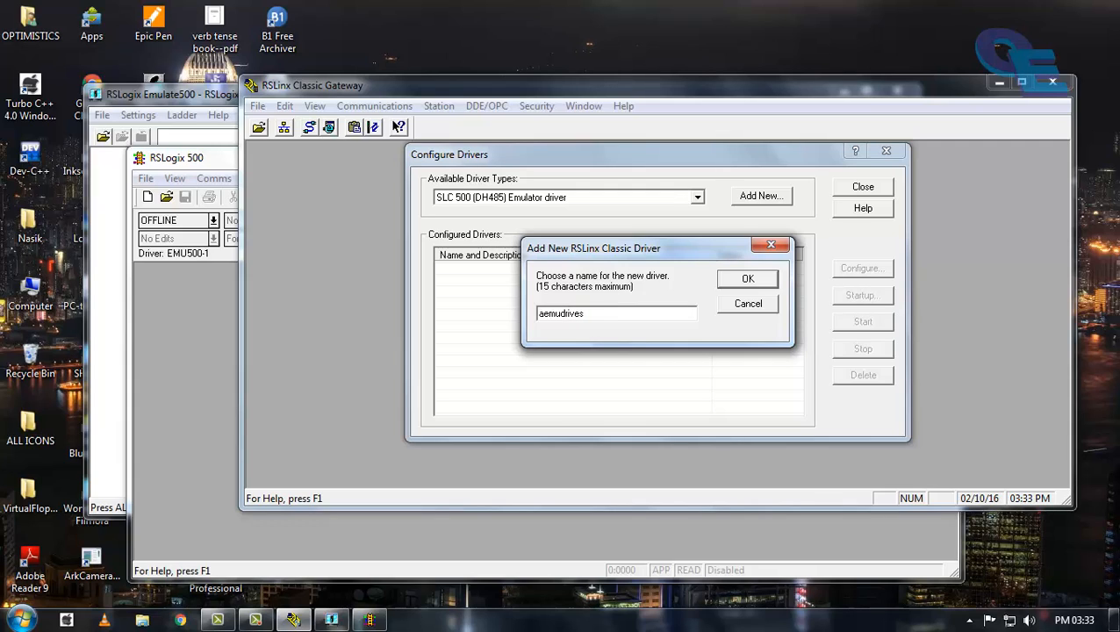
pyautogui.write('500')
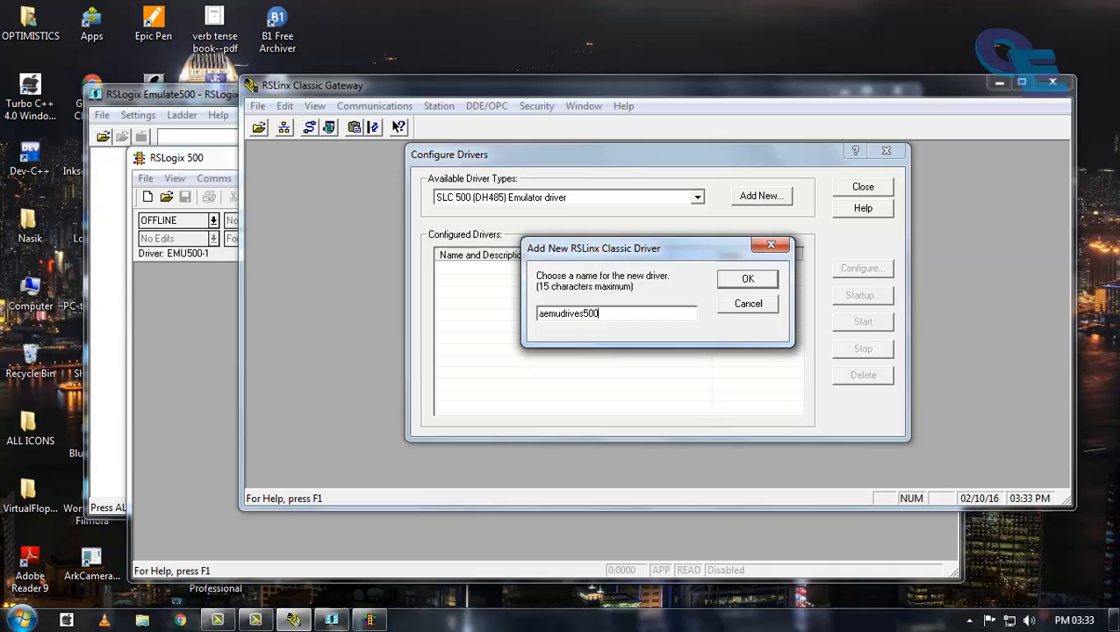
# - Confirm the aemudrives500 name, accept station 00, and close the driver configuration
pyautogui.click(747, 278)
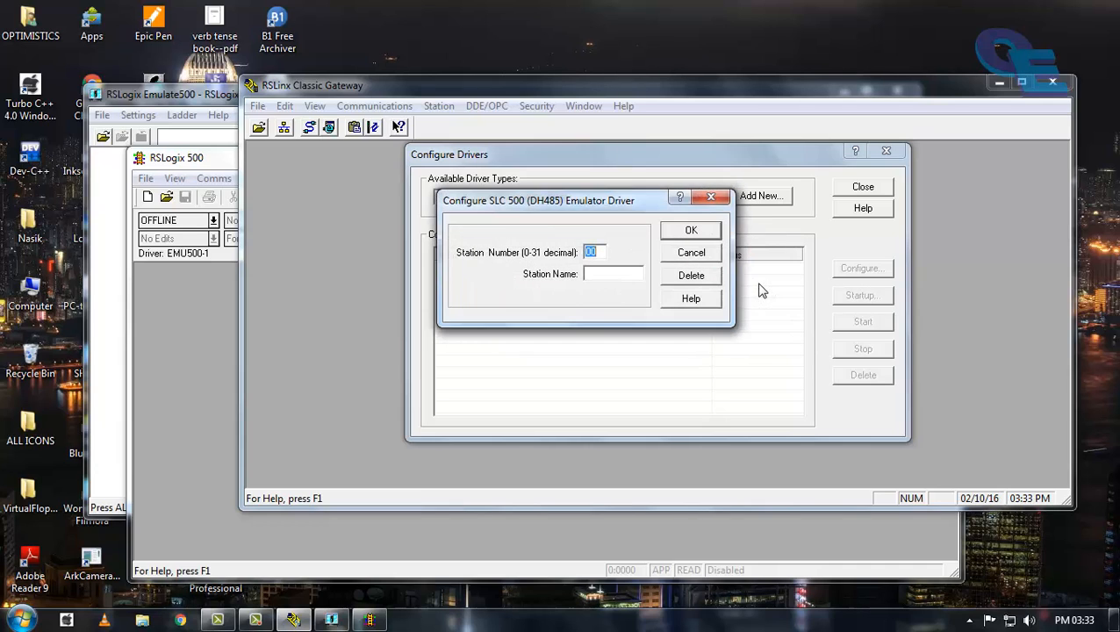
pyautogui.moveTo(579, 254)
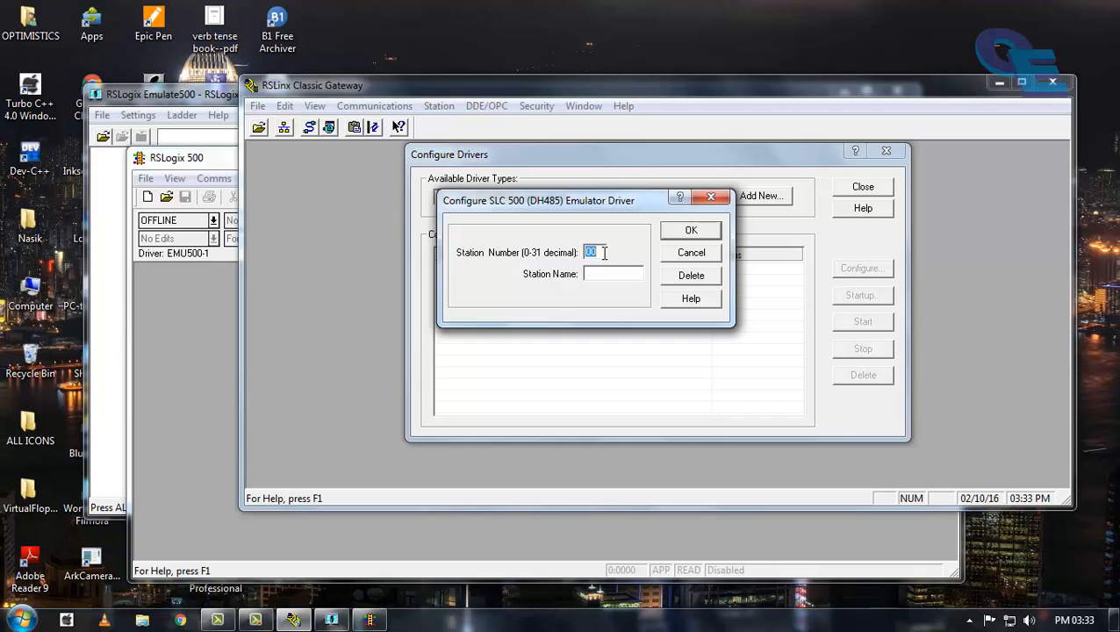
pyautogui.moveTo(546, 262)
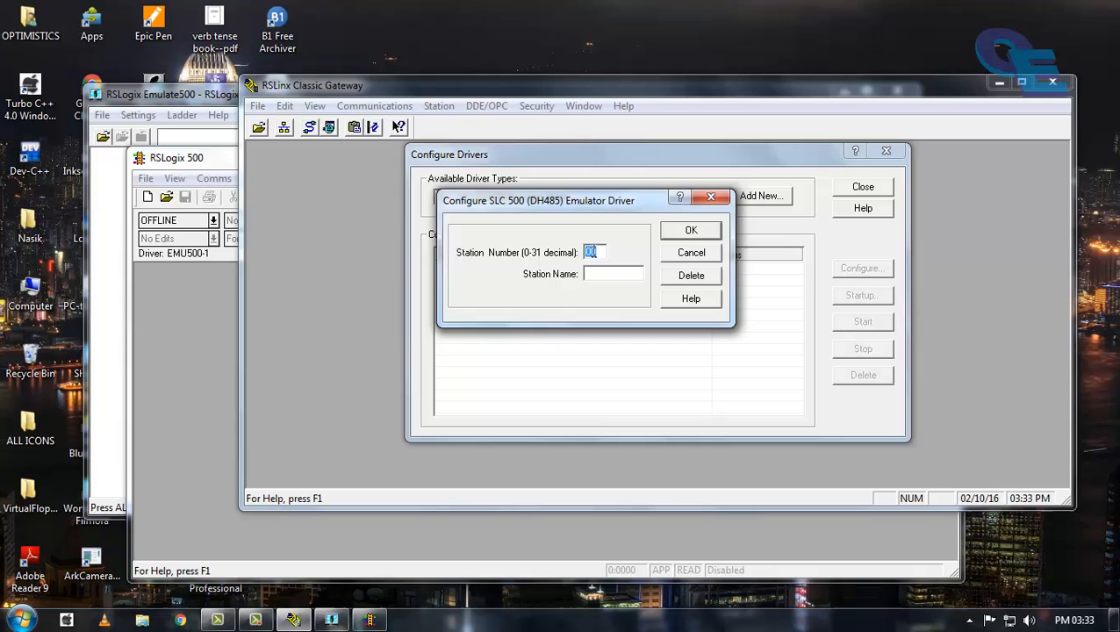
pyautogui.click(691, 229)
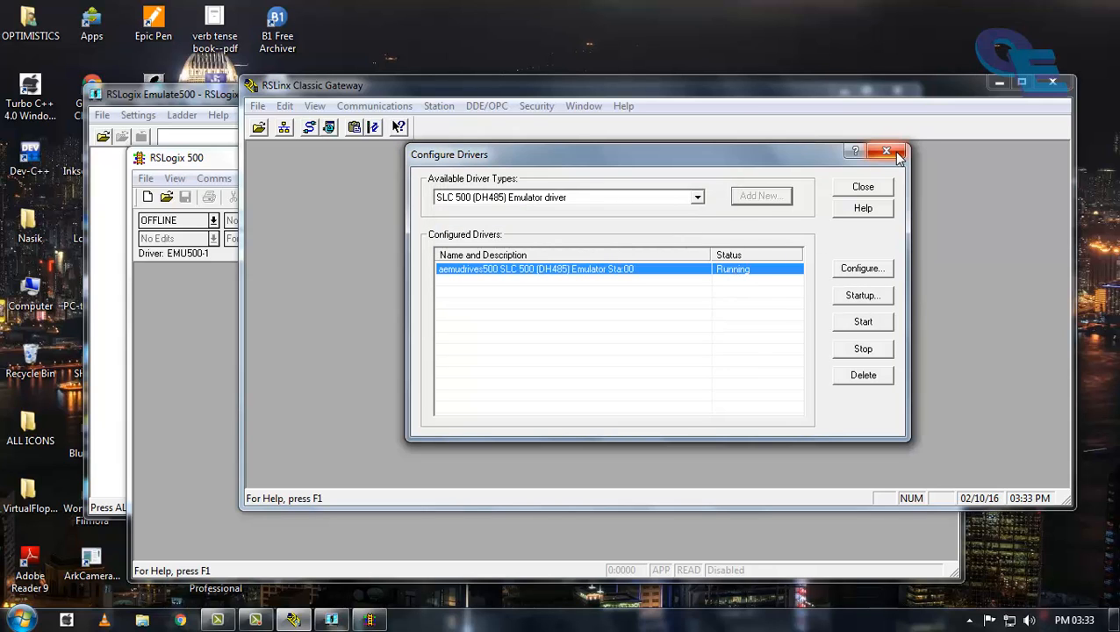
pyautogui.click(887, 151)
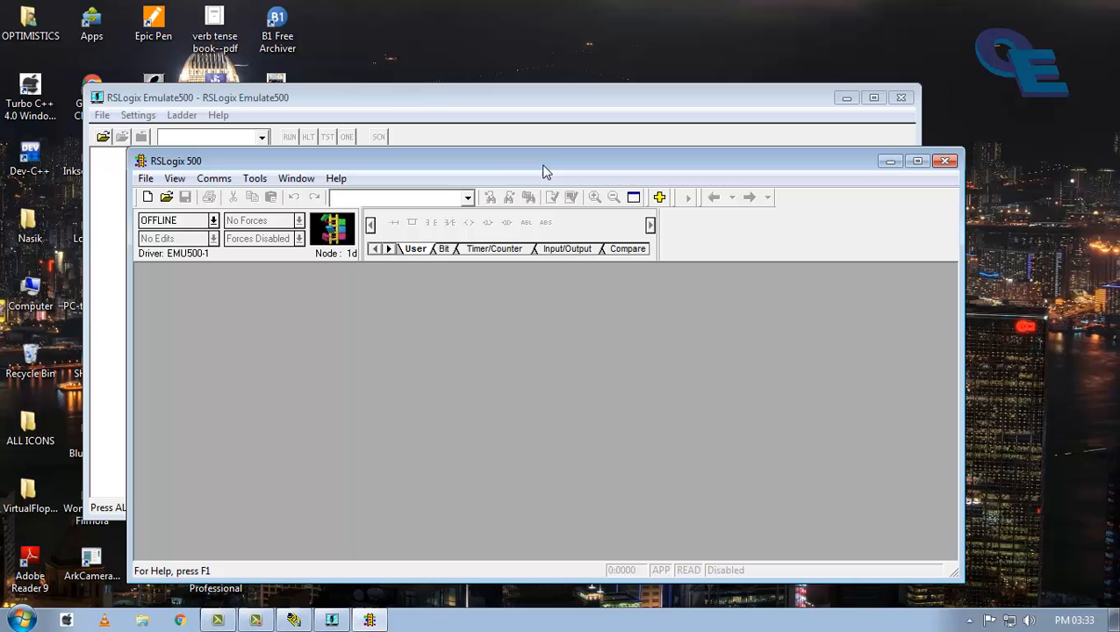
# - Maximize the RSLogix 500 window and start a new project from the File menu
pyautogui.moveTo(542, 161); pyautogui.dragTo(447, 131)
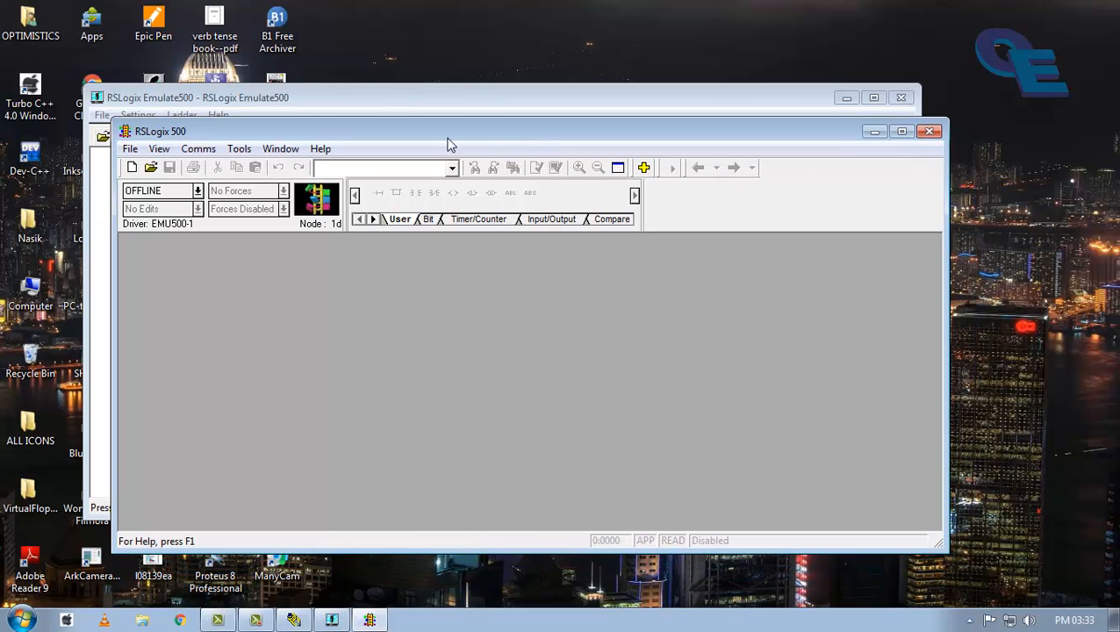
pyautogui.moveTo(208, 132)
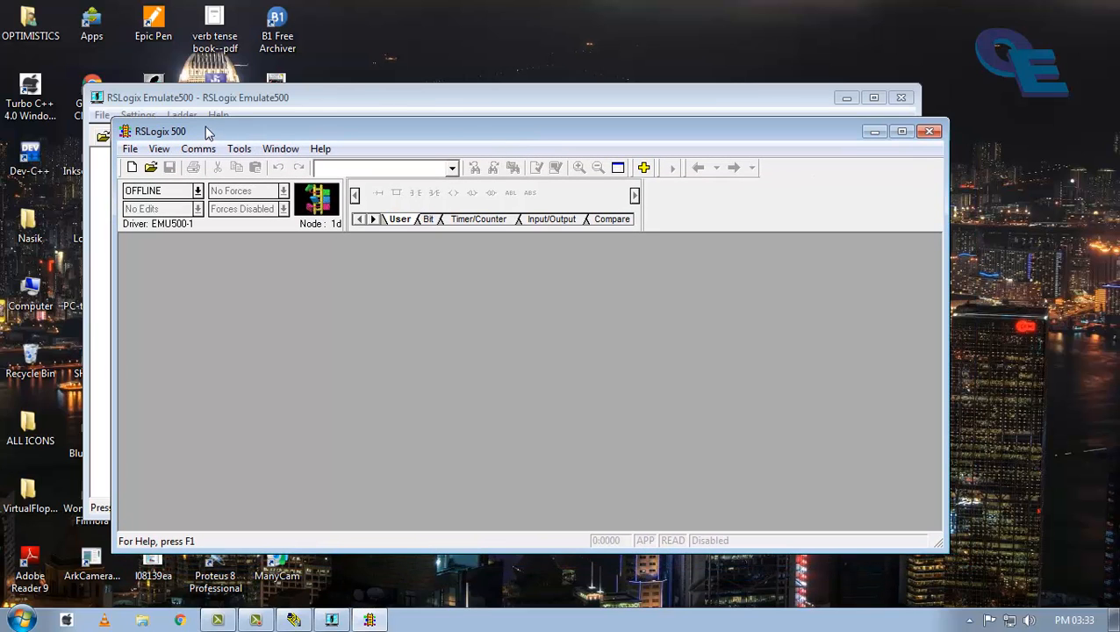
pyautogui.moveTo(217, 138)
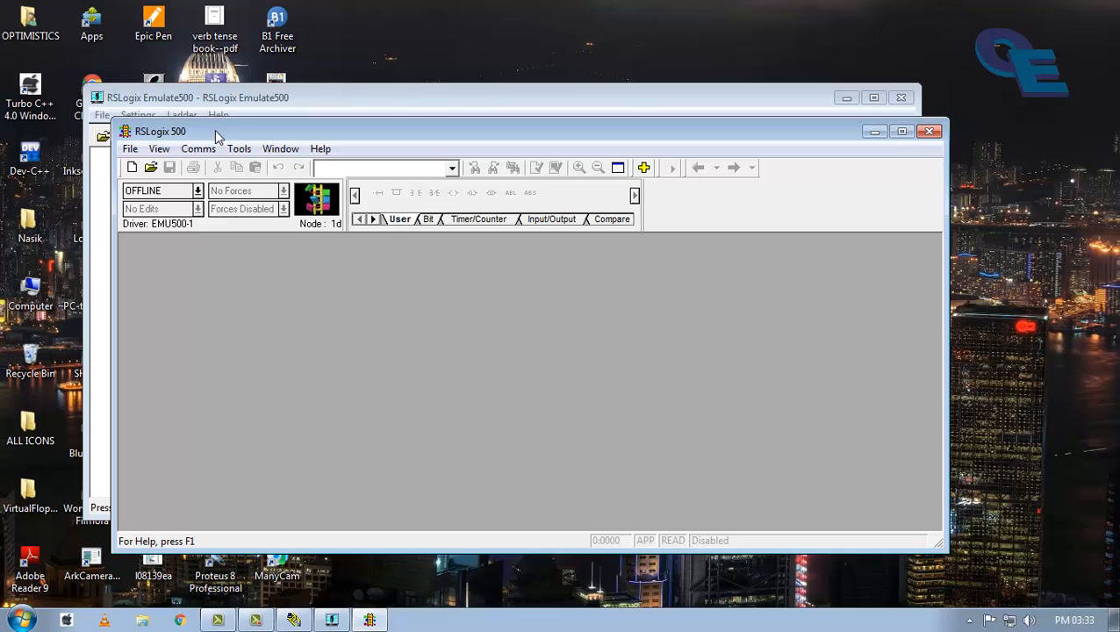
pyautogui.click(902, 131)
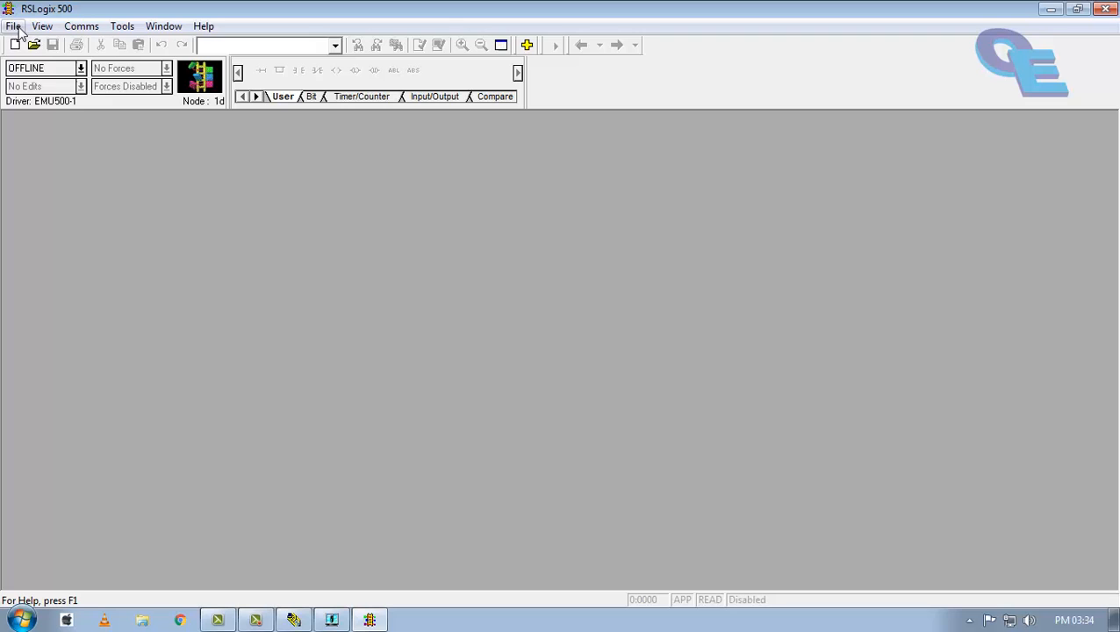
pyautogui.click(13, 26)
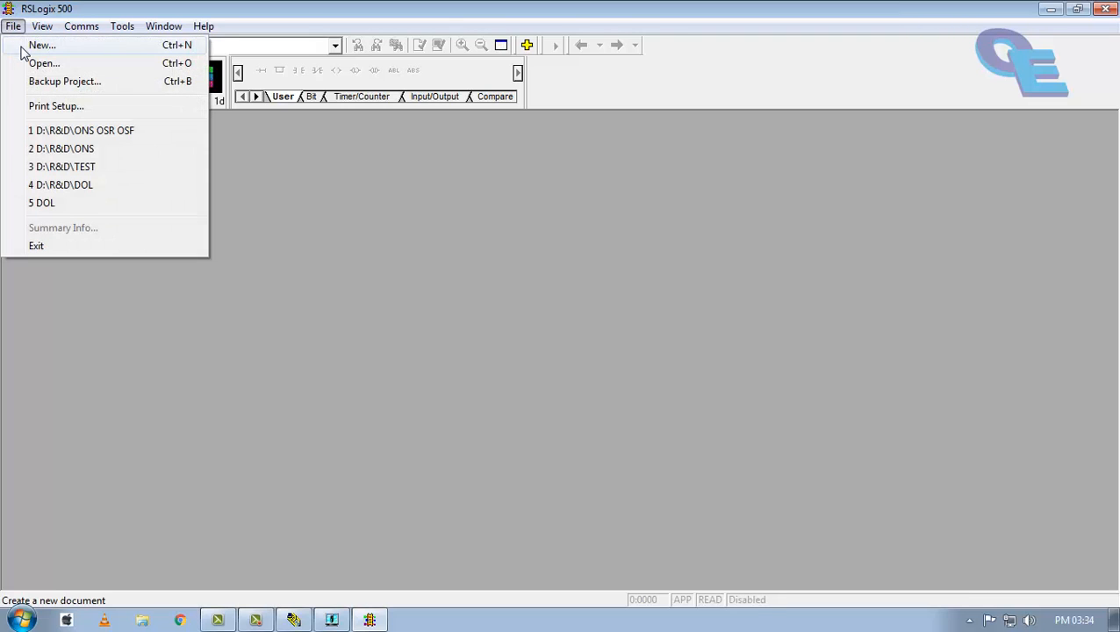
pyautogui.click(41, 45)
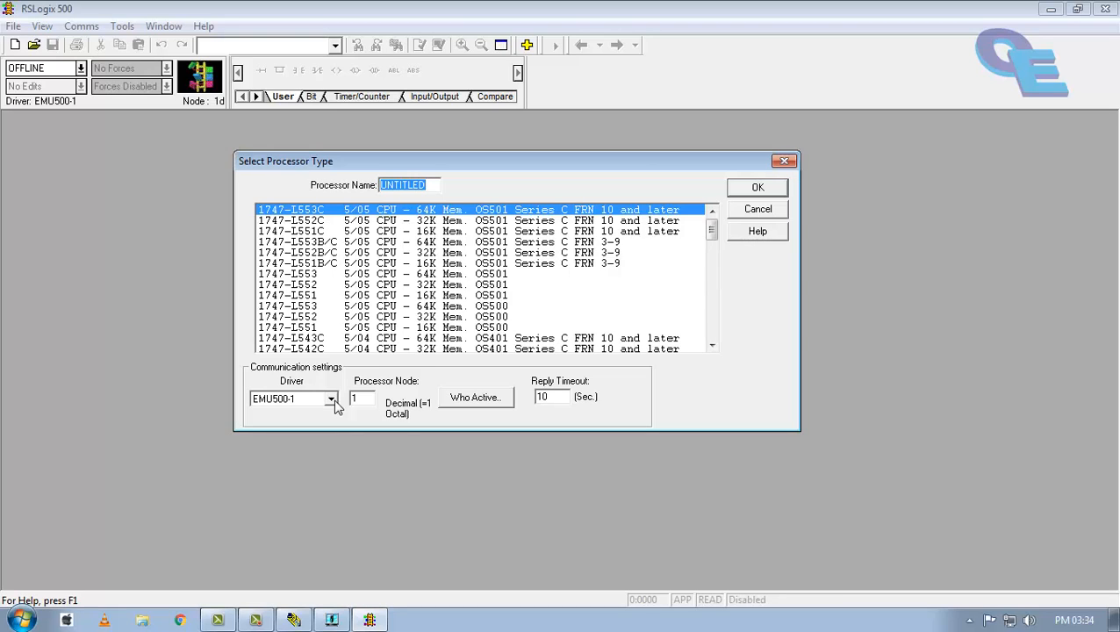
# - Select the aemudrives500 driver and Bul.1762 MicroLogix 1200 Series C processor, then confirm
pyautogui.click(332, 399)
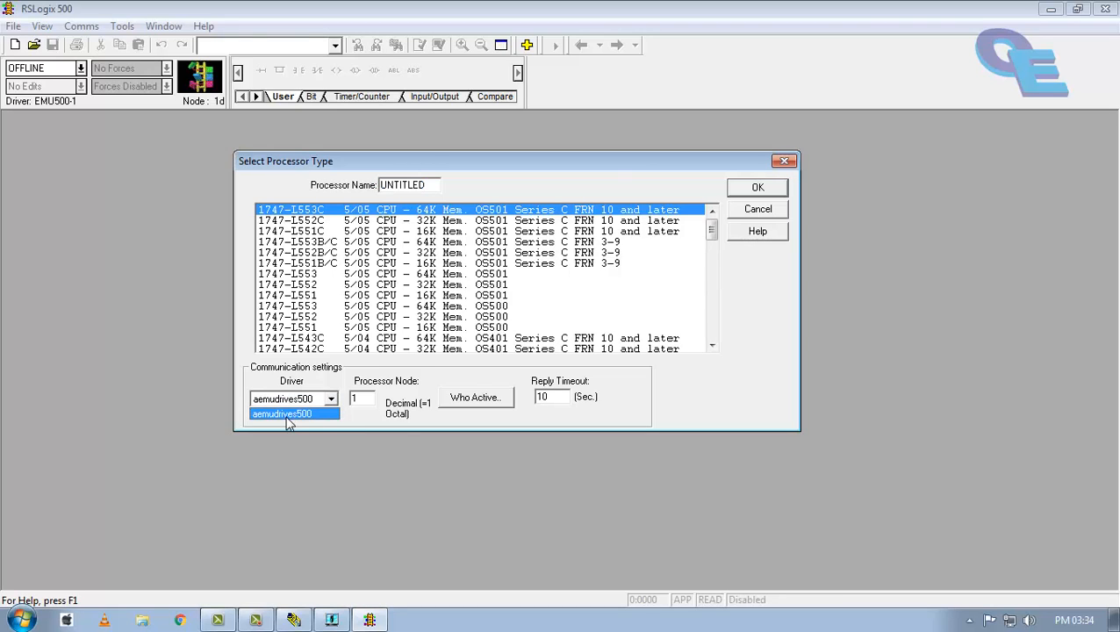
pyautogui.click(294, 414)
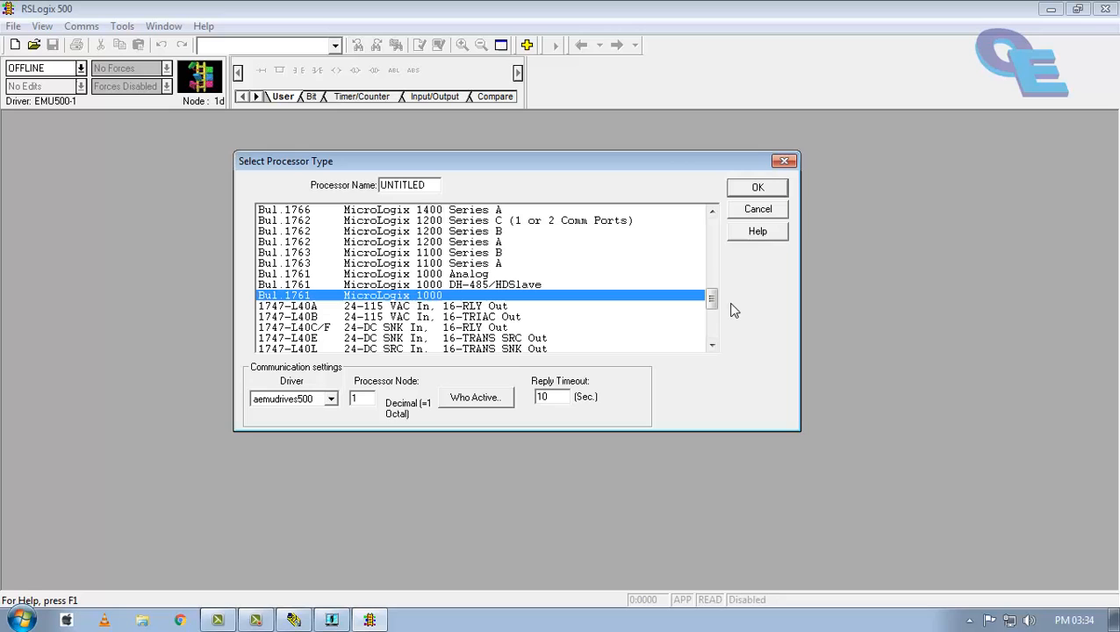
pyautogui.scroll(3)
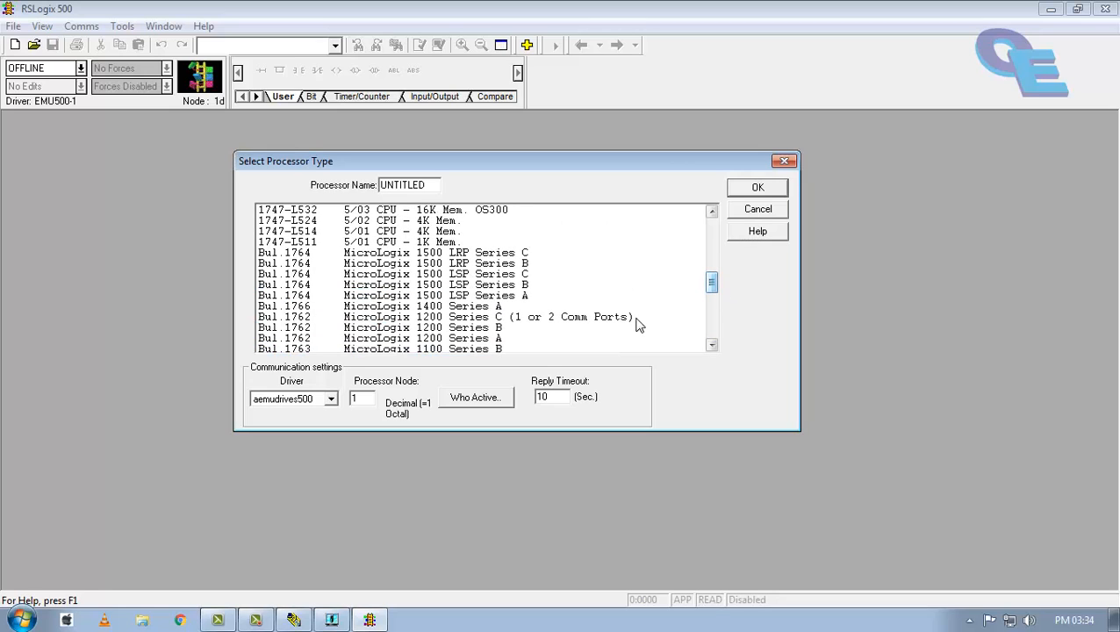
pyautogui.click(438, 317)
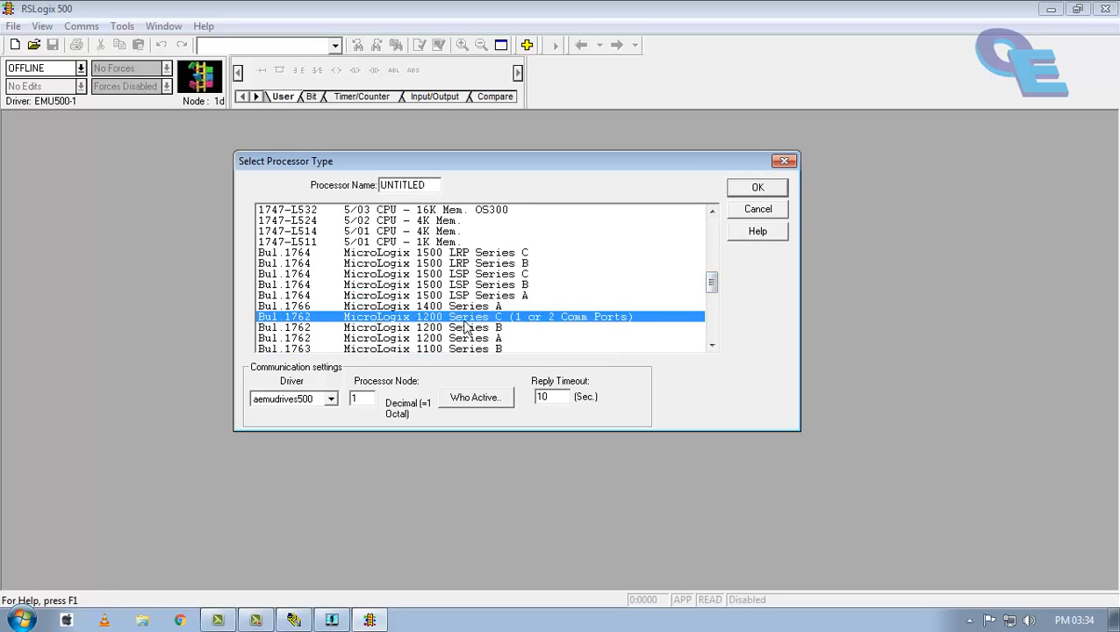
pyautogui.moveTo(645, 302)
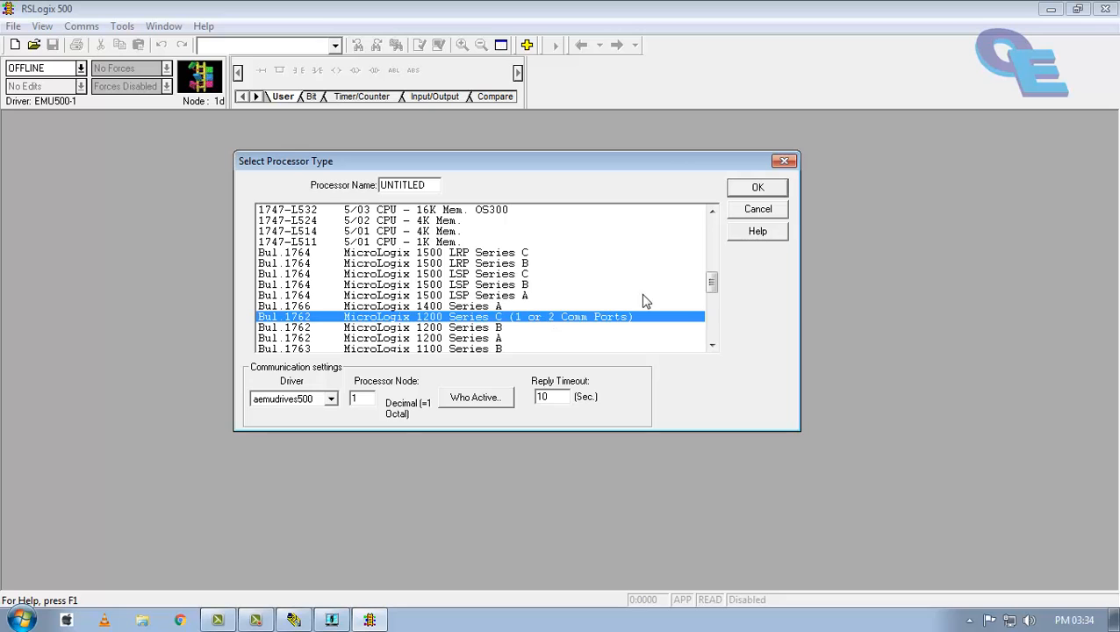
pyautogui.click(757, 187)
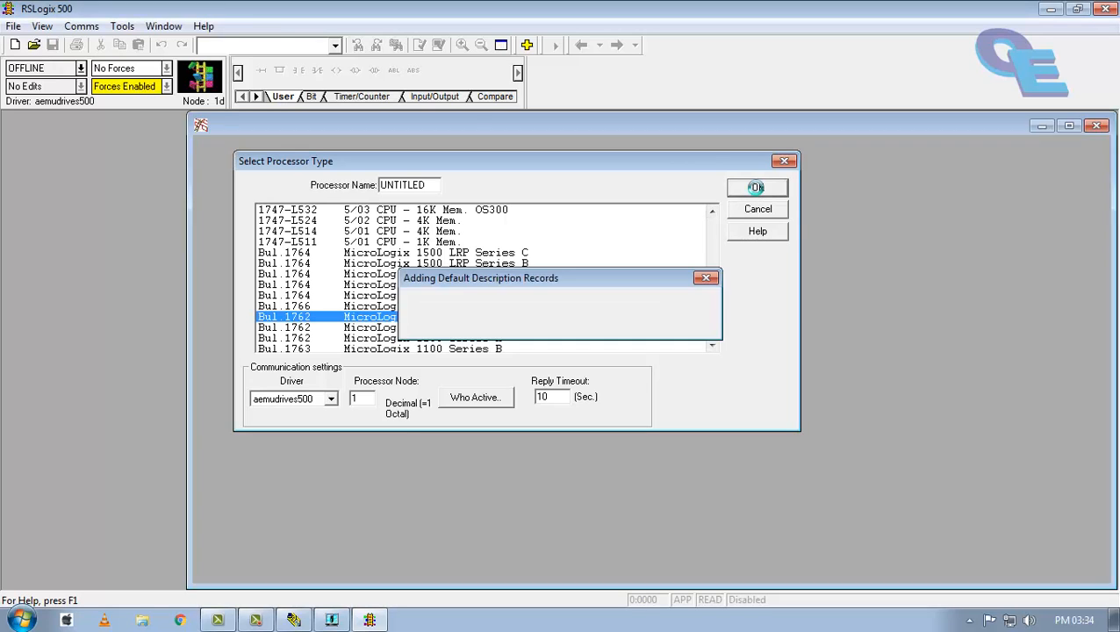
pyautogui.click(756, 188)
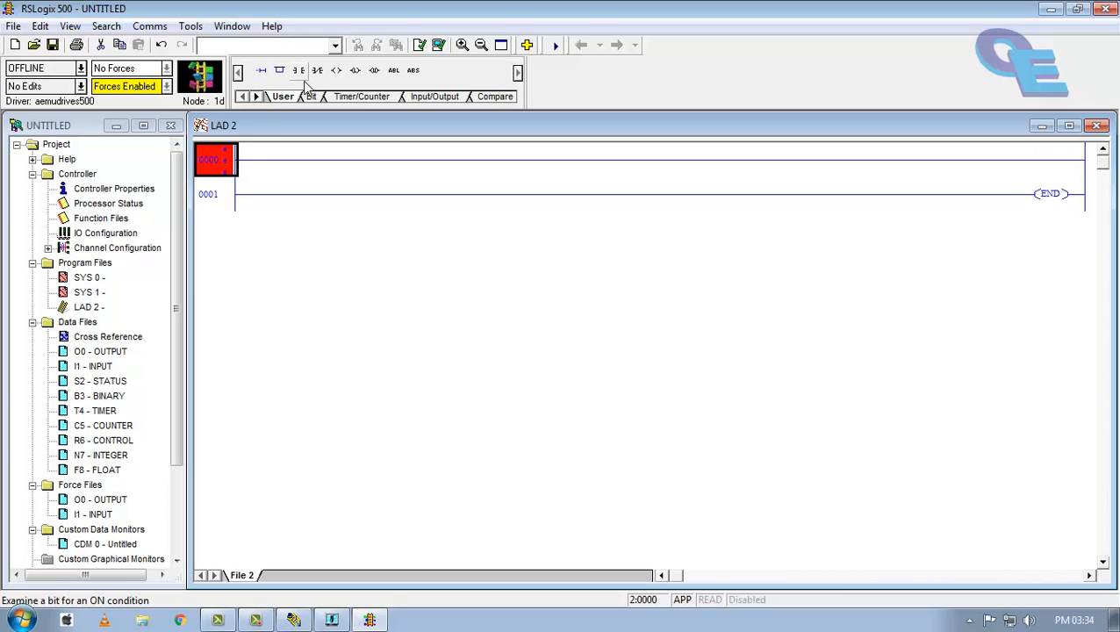
pyautogui.moveTo(354, 70)
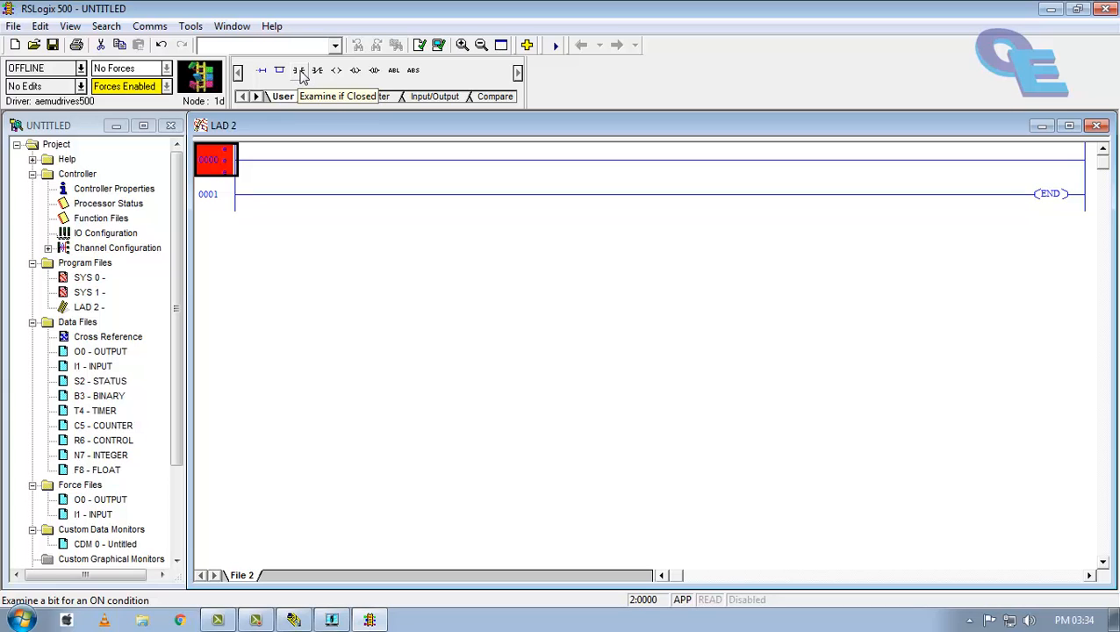
# - Place XIC, branch, XIO and OTE on rung 0000, addressing contacts I:0/0 and I:0/1
pyautogui.click(301, 70)
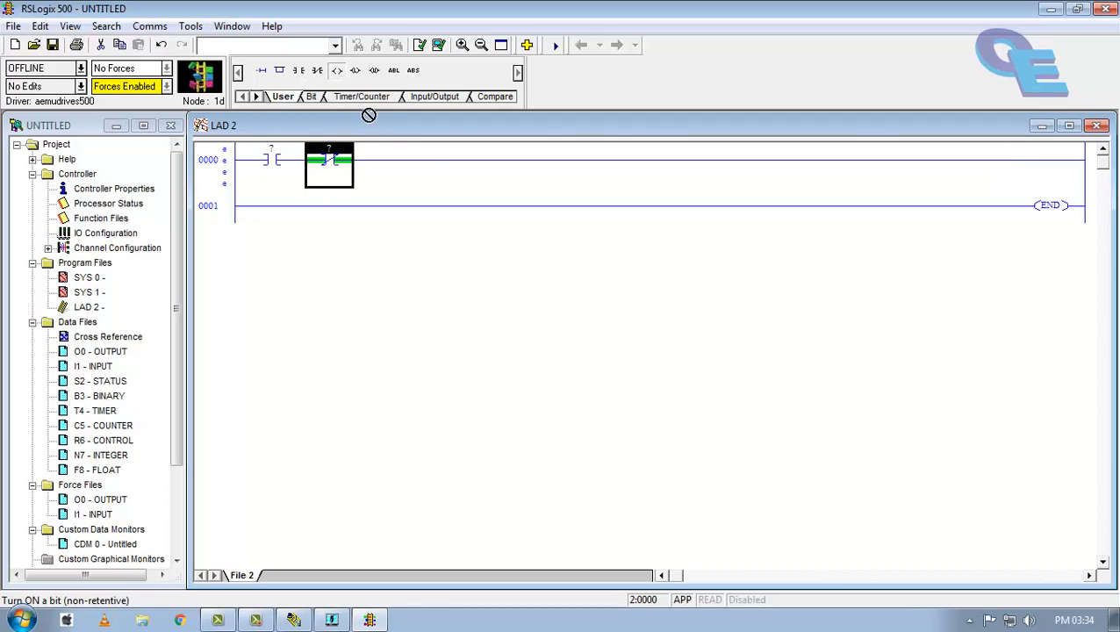
pyautogui.click(280, 70)
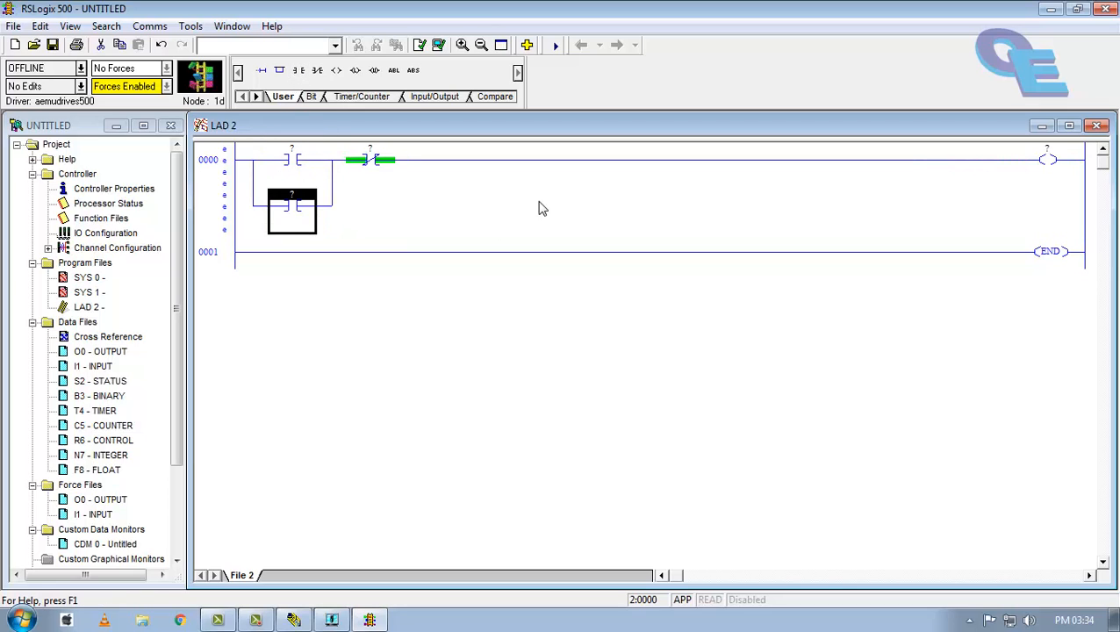
pyautogui.moveTo(702, 266)
pyautogui.write('I')
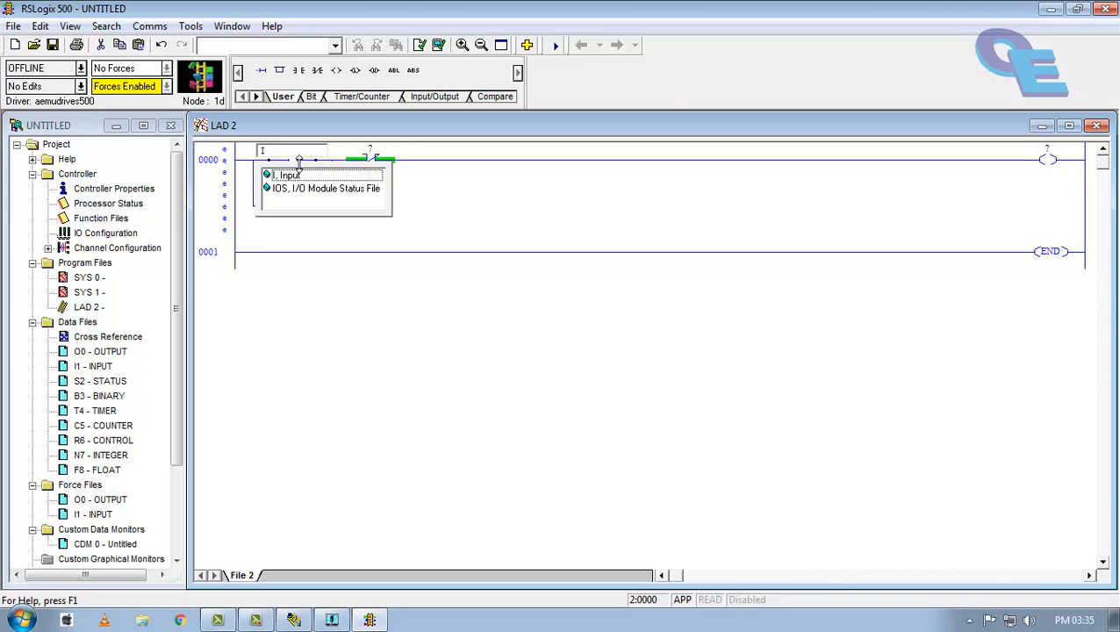
pyautogui.click(288, 175)
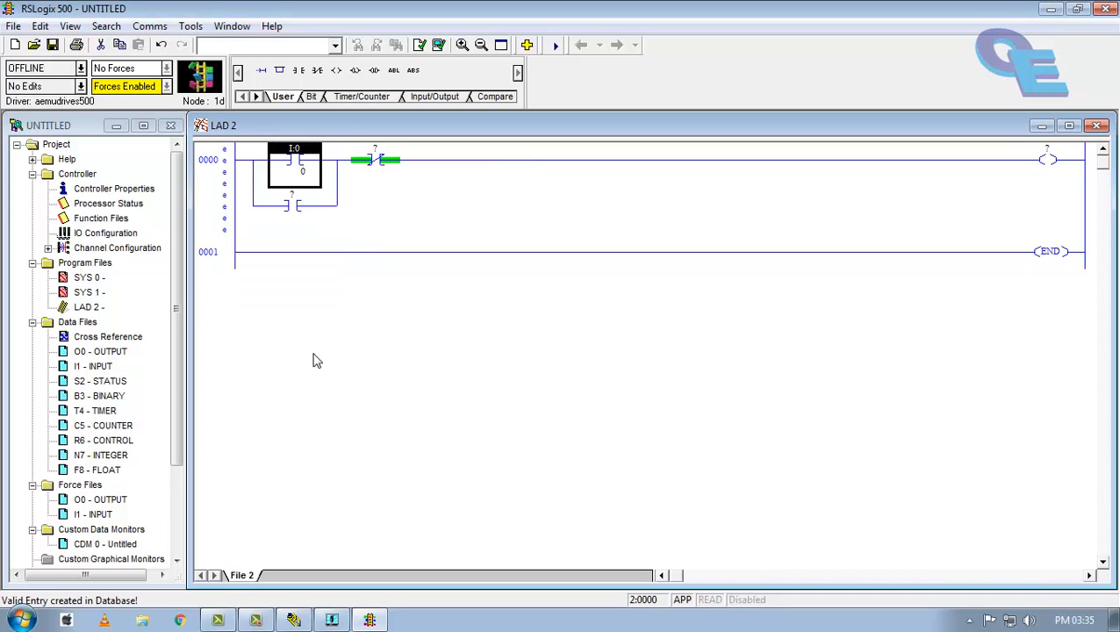
pyautogui.click(374, 162)
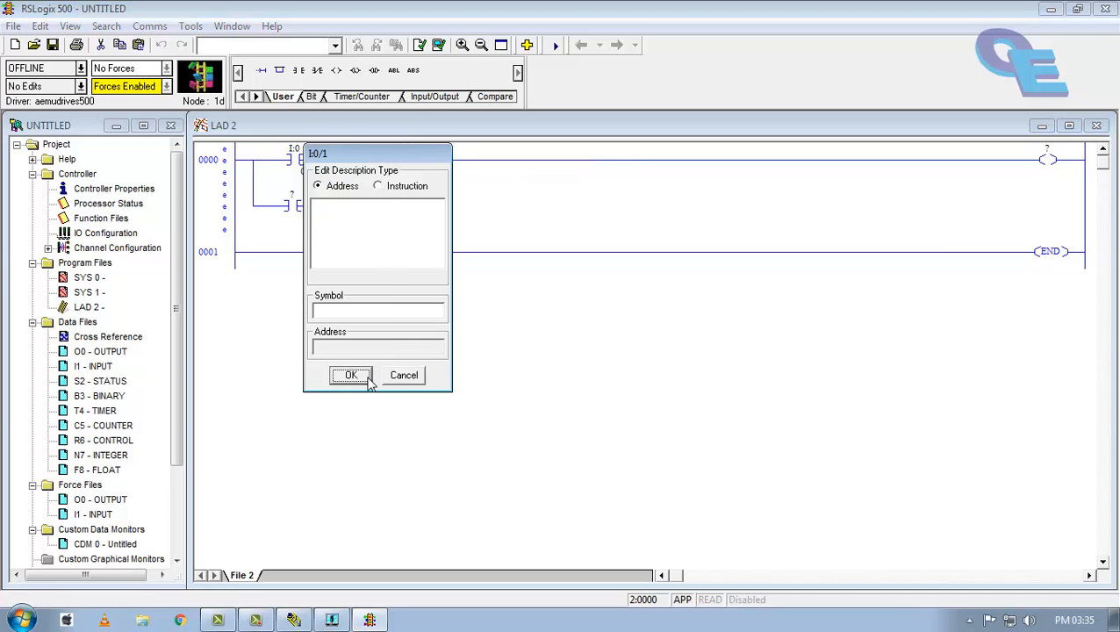
pyautogui.click(350, 375)
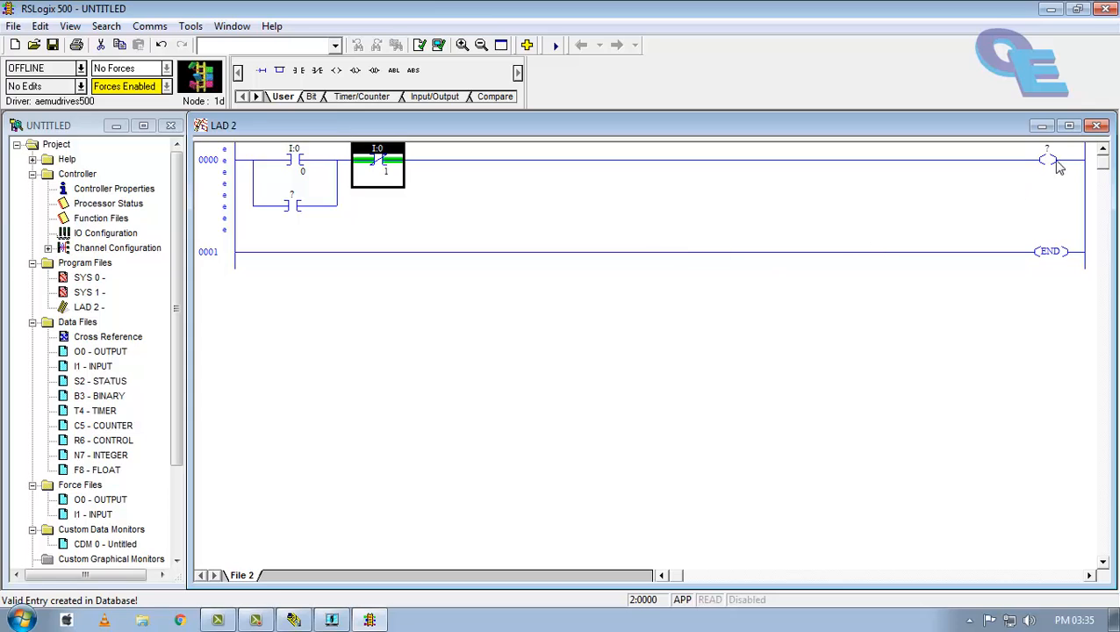
pyautogui.click(1048, 163)
pyautogui.write('O')
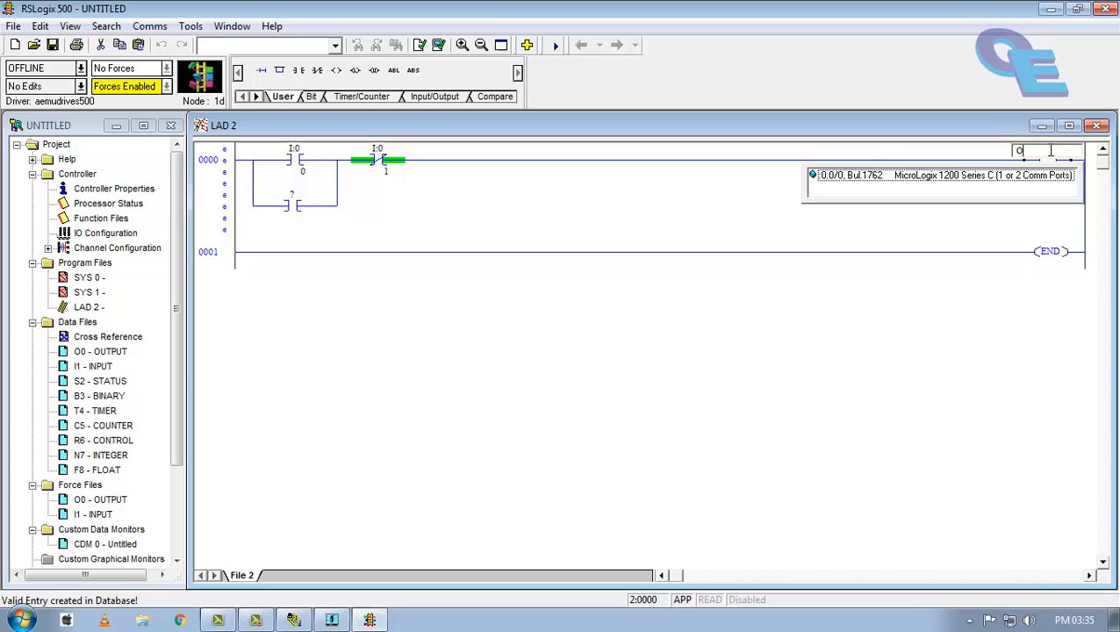
# - Address the output coil as O:0/0 with the description 'Conveyor'
pyautogui.write(':0.0/0')
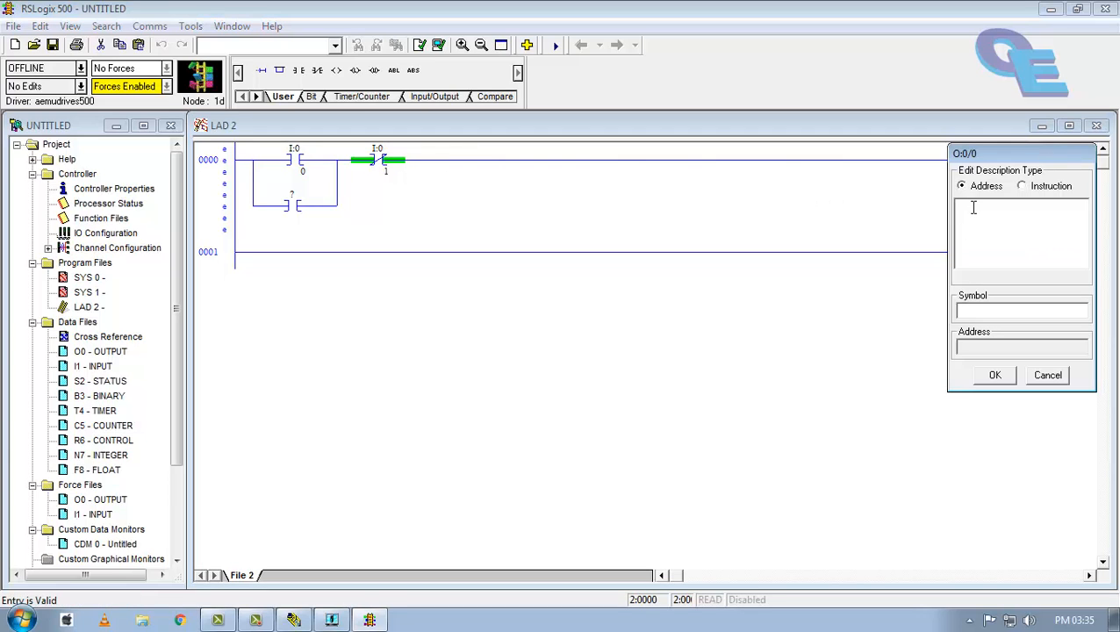
pyautogui.write('Co')
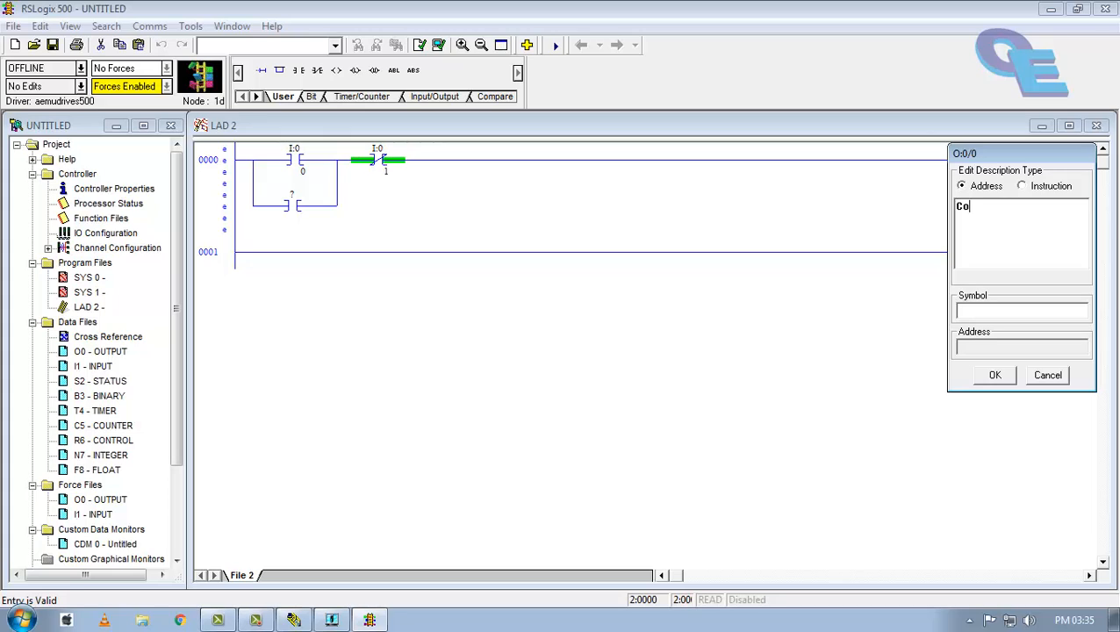
pyautogui.write('nveyor')
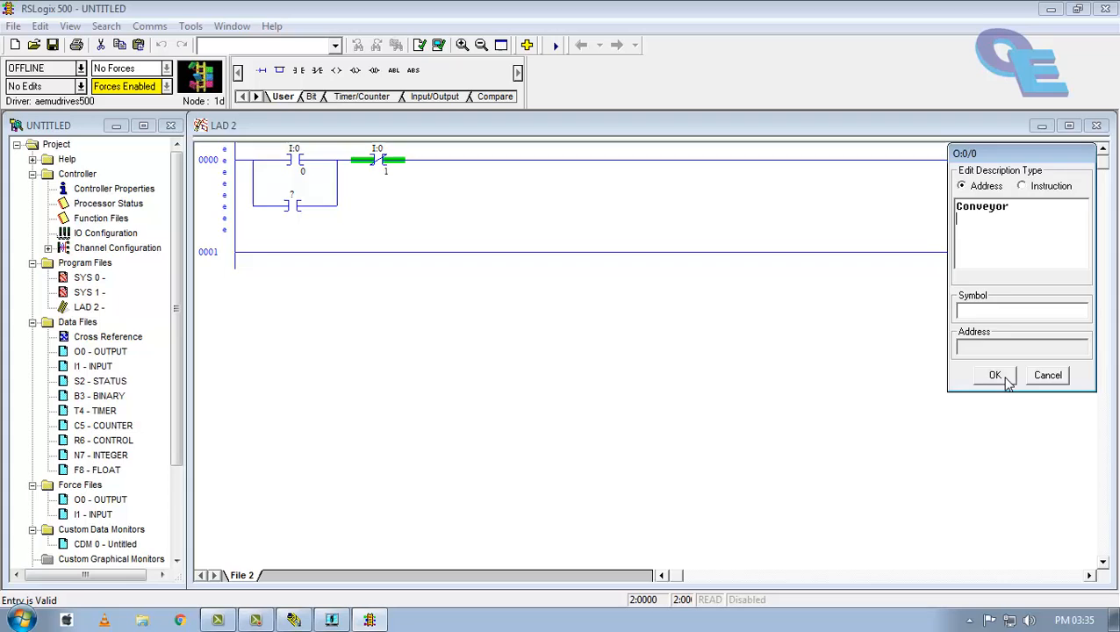
pyautogui.click(995, 375)
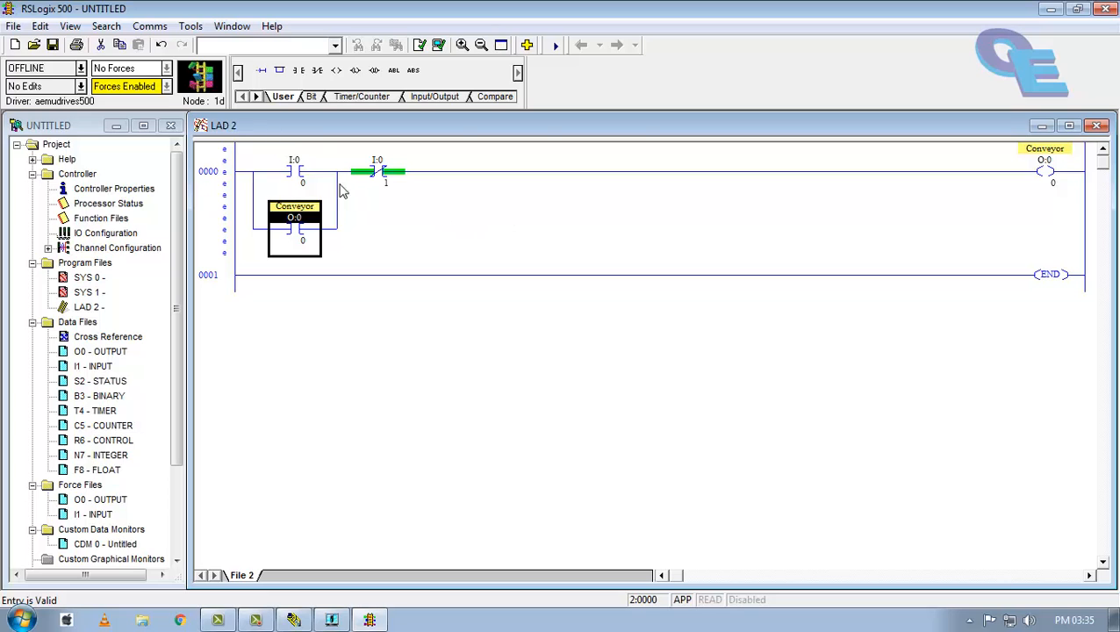
# - Give contact I:0/0 the description 'start'
pyautogui.click(294, 171)
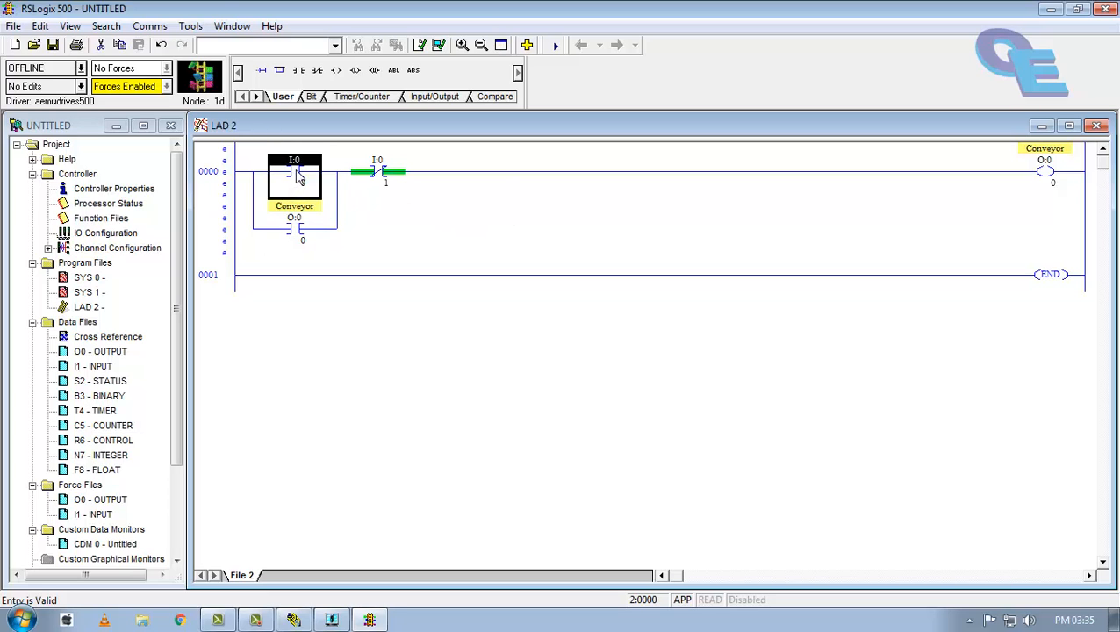
pyautogui.doubleClick(294, 171)
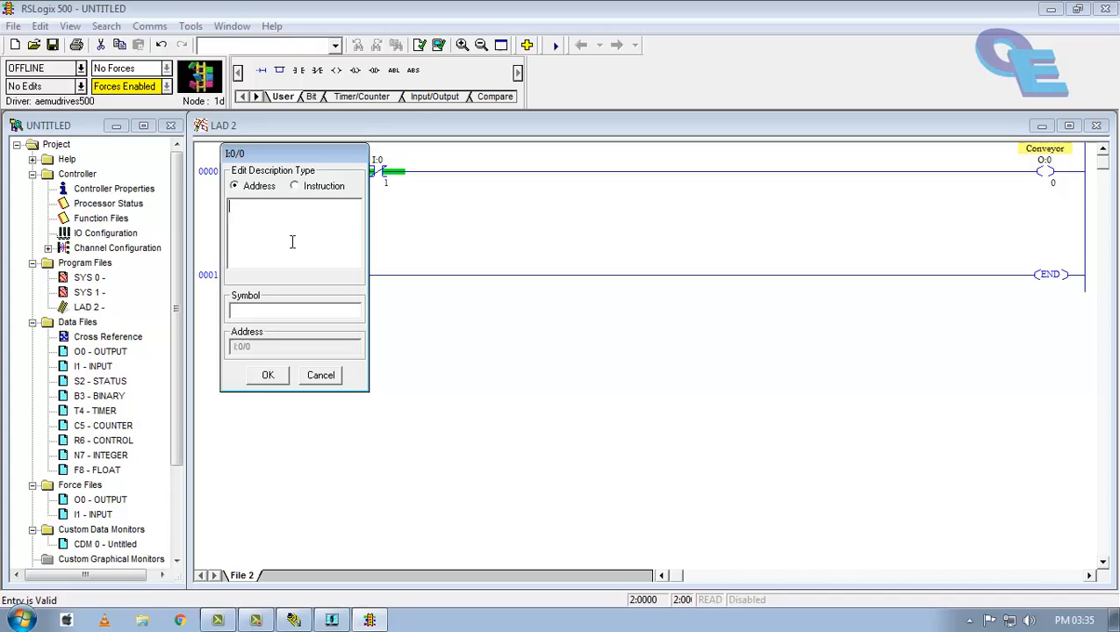
pyautogui.write('start')
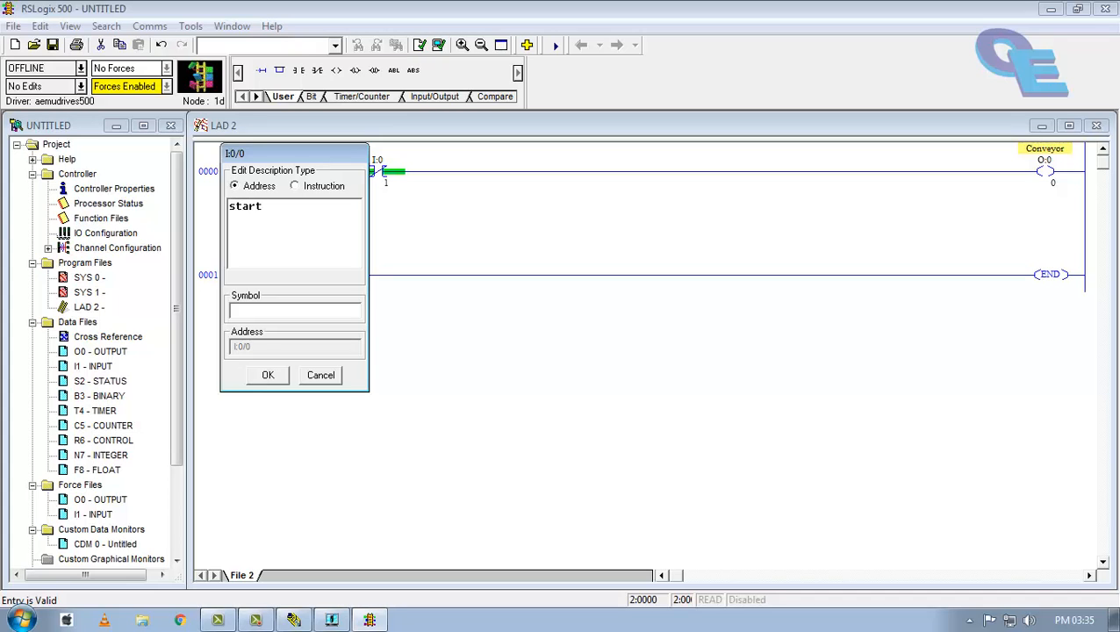
pyautogui.click(267, 374)
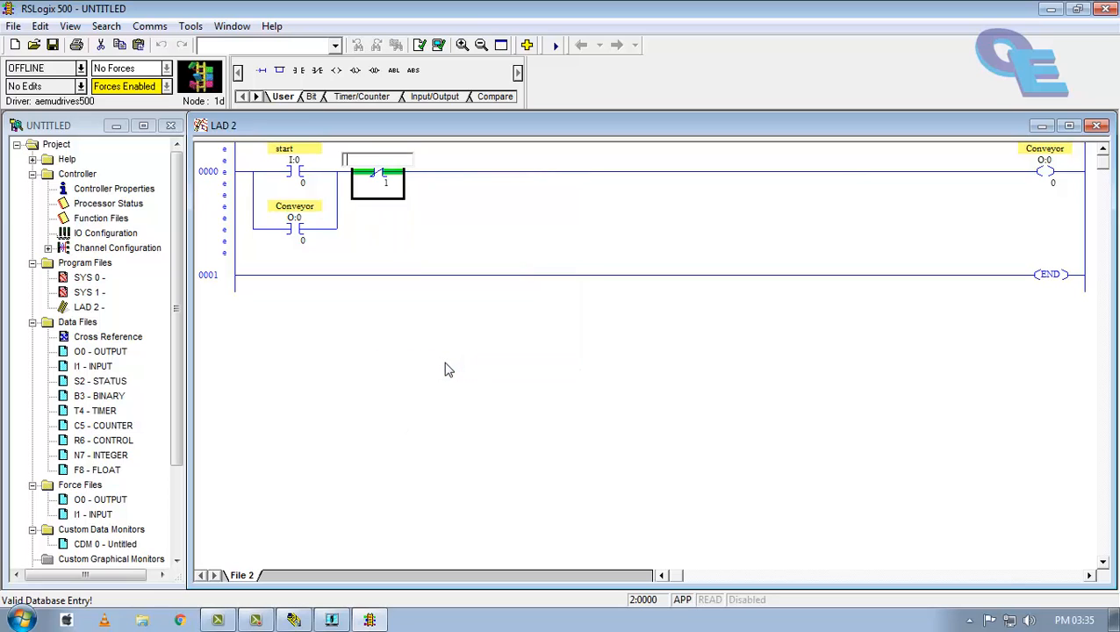
# - Give contact I:0/1 the description 'stop' via Edit Description
pyautogui.rightClick(378, 171)
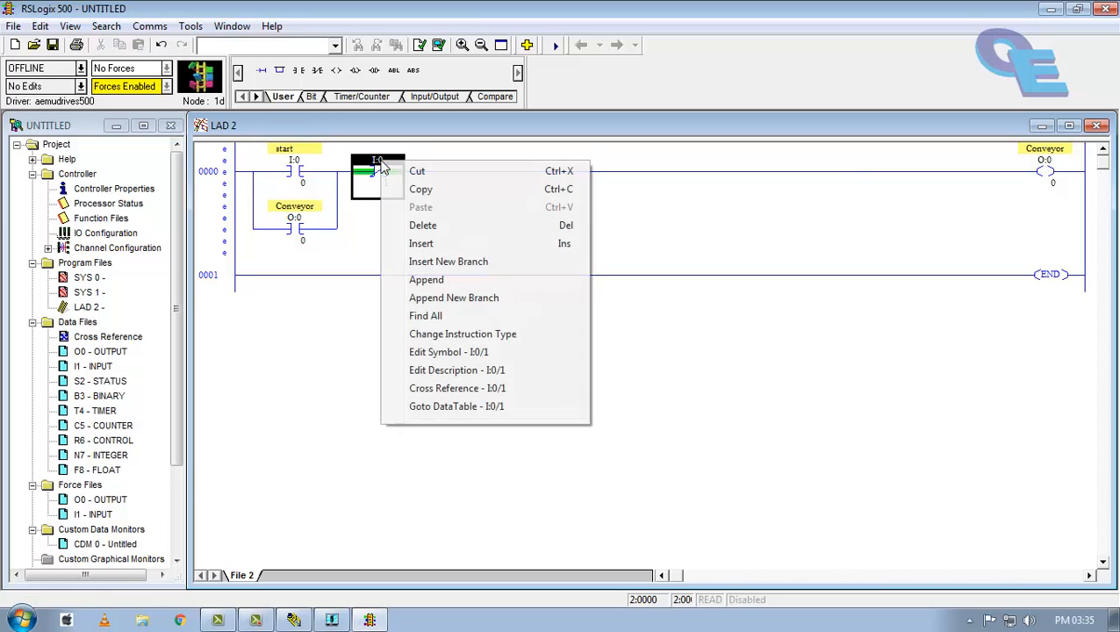
pyautogui.click(457, 369)
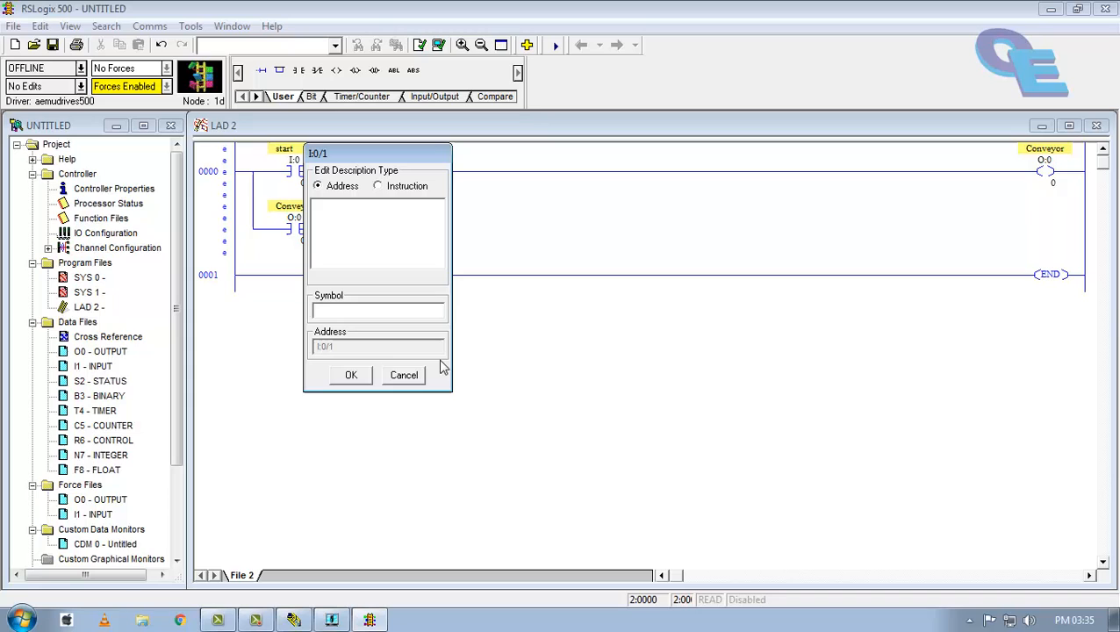
pyautogui.write('stop')
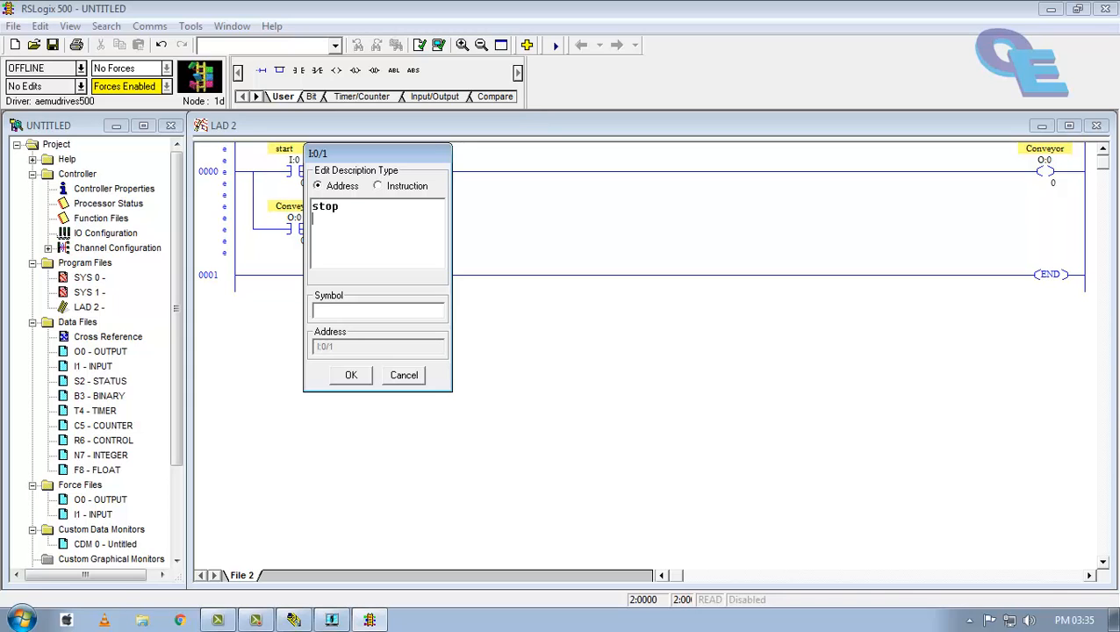
pyautogui.click(350, 375)
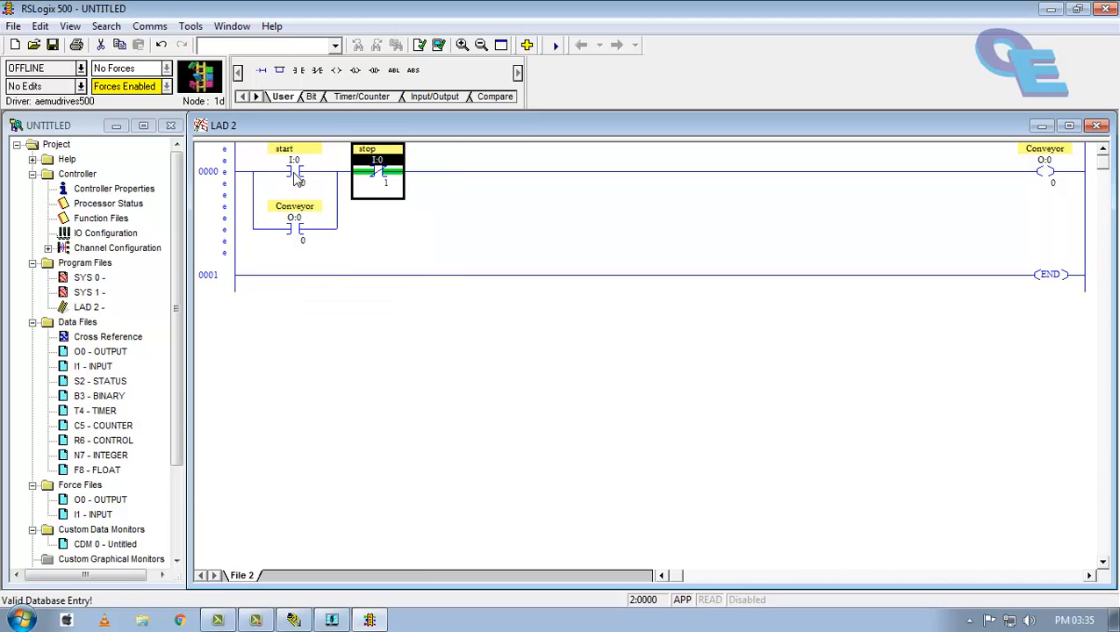
pyautogui.click(294, 171)
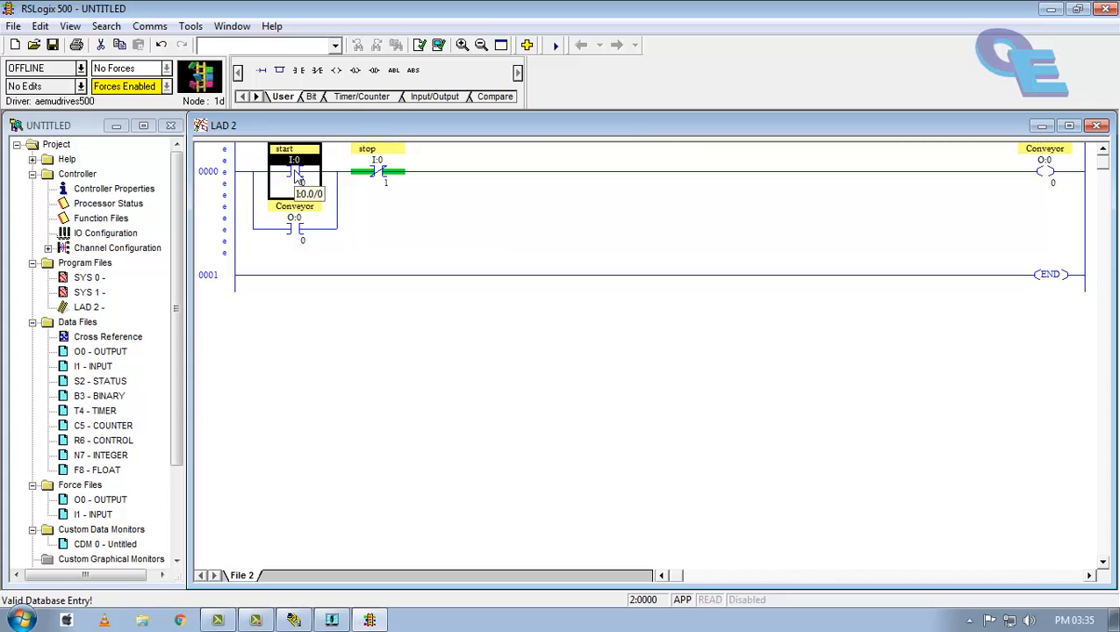
pyautogui.click(1044, 172)
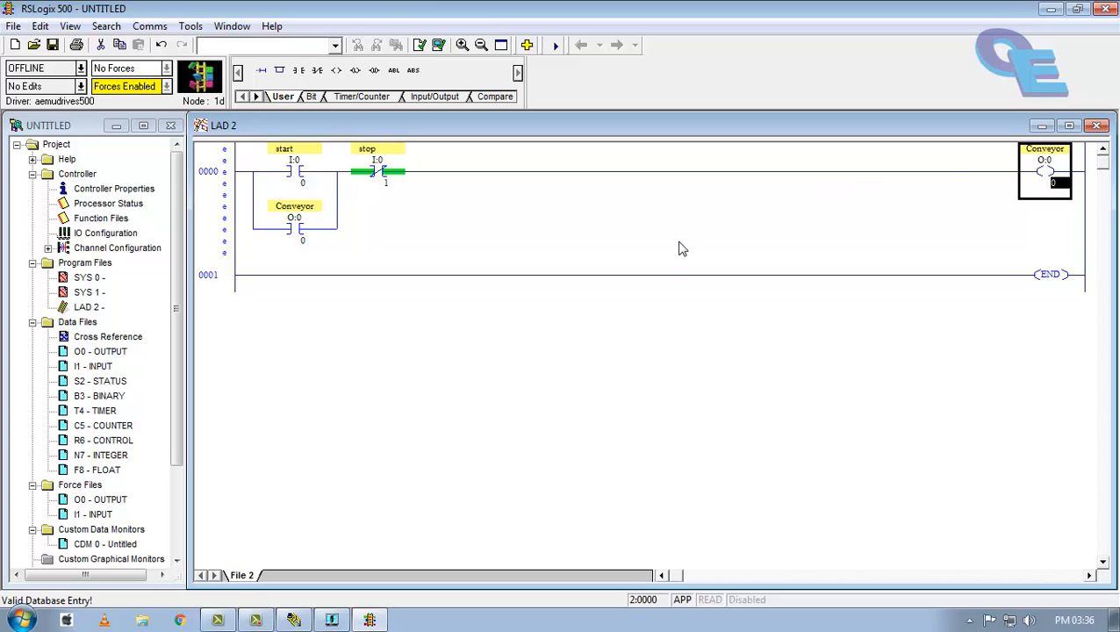
pyautogui.moveTo(336, 164)
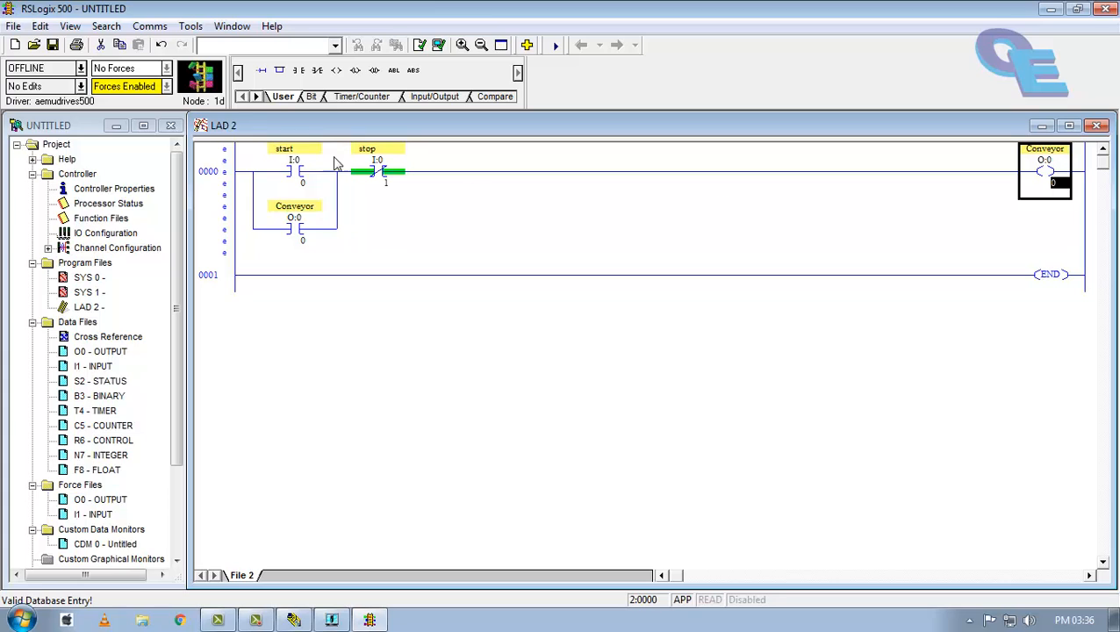
pyautogui.moveTo(951, 217)
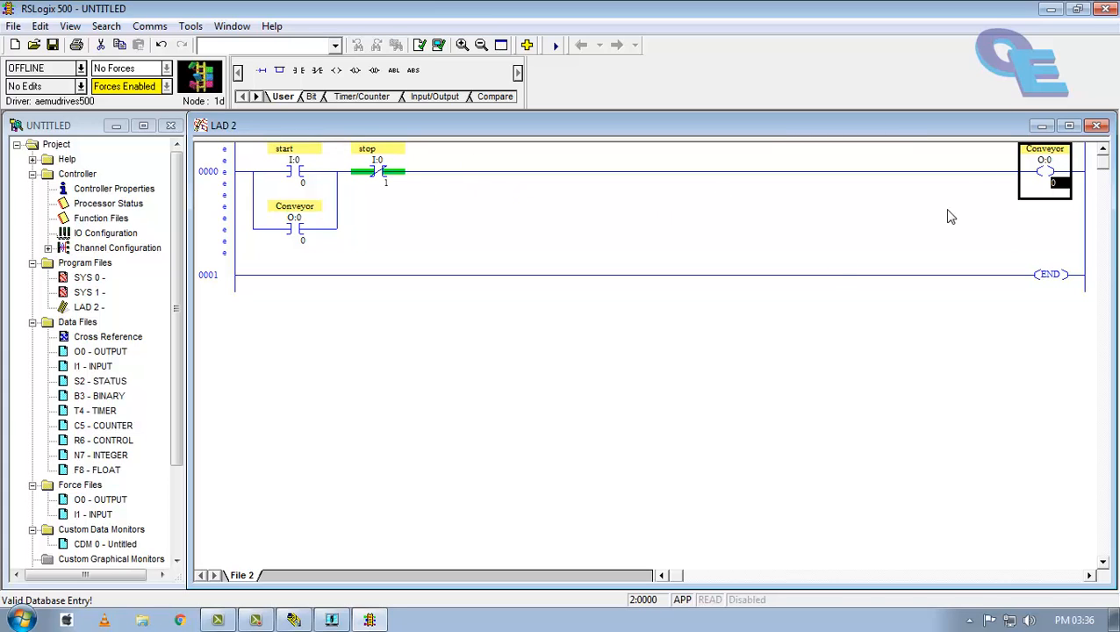
pyautogui.moveTo(911, 175)
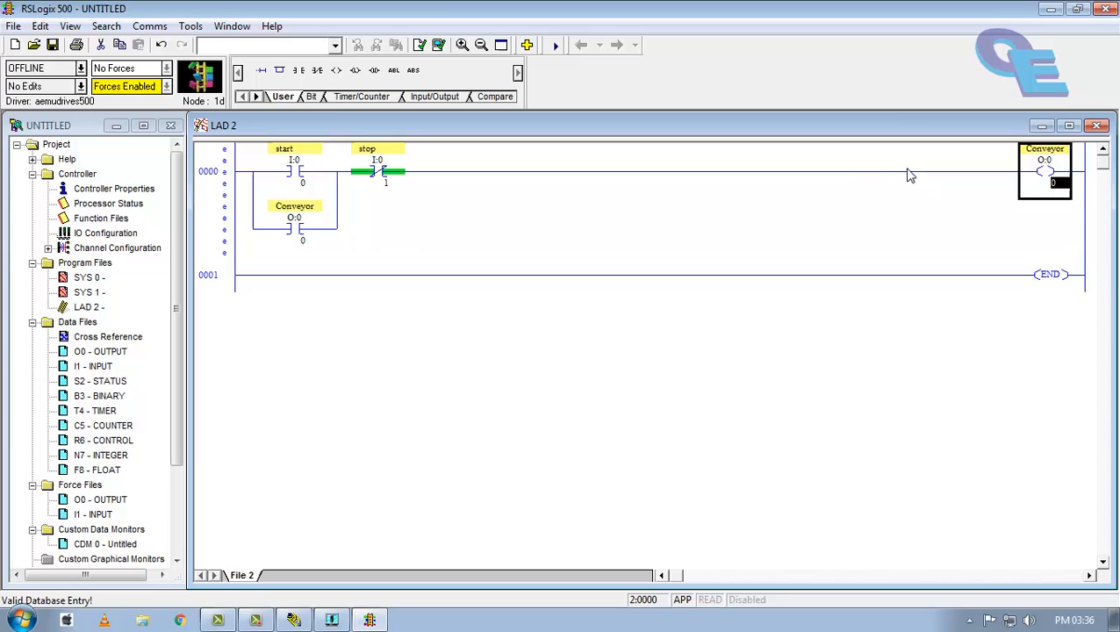
pyautogui.moveTo(715, 176)
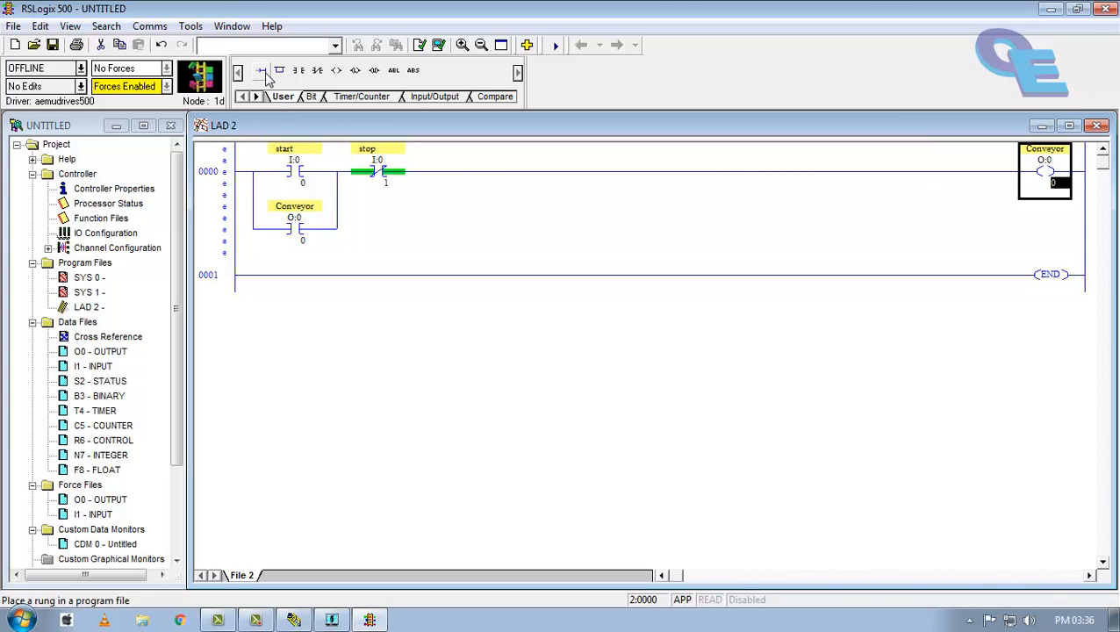
# - Insert new rung 0001 starting with a normally open O:0/0 Conveyor contact
pyautogui.click(262, 70)
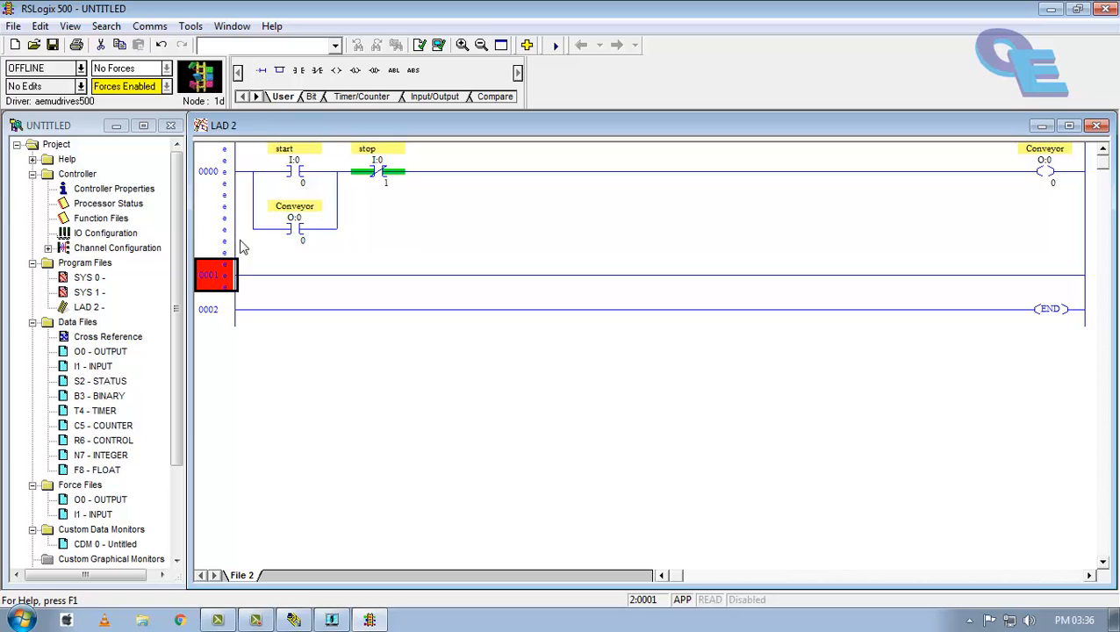
pyautogui.moveTo(1045, 163)
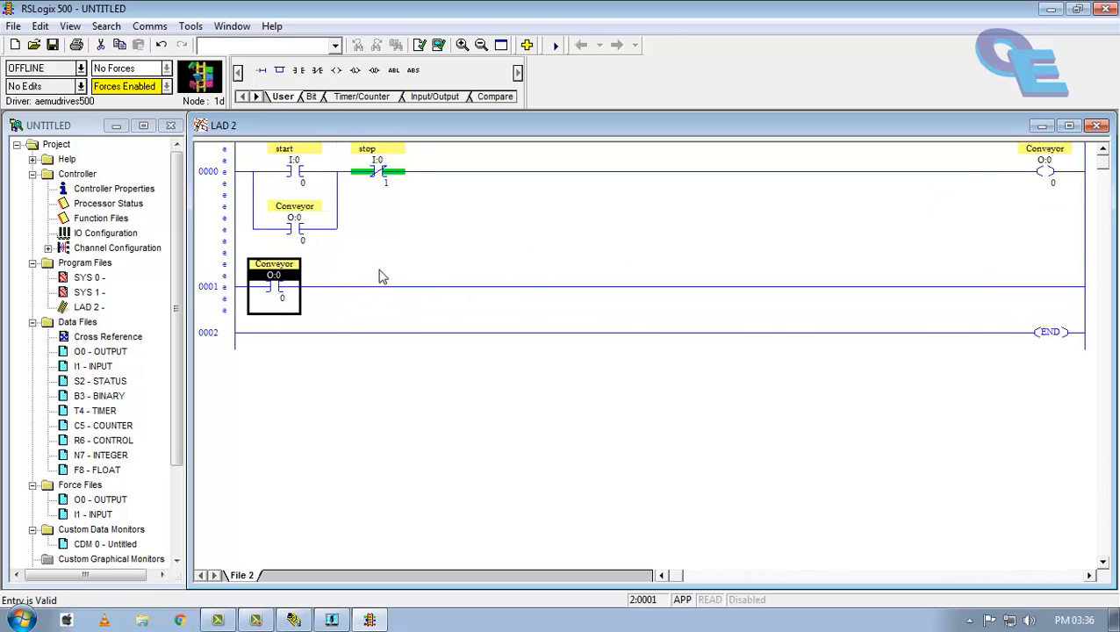
pyautogui.click(361, 96)
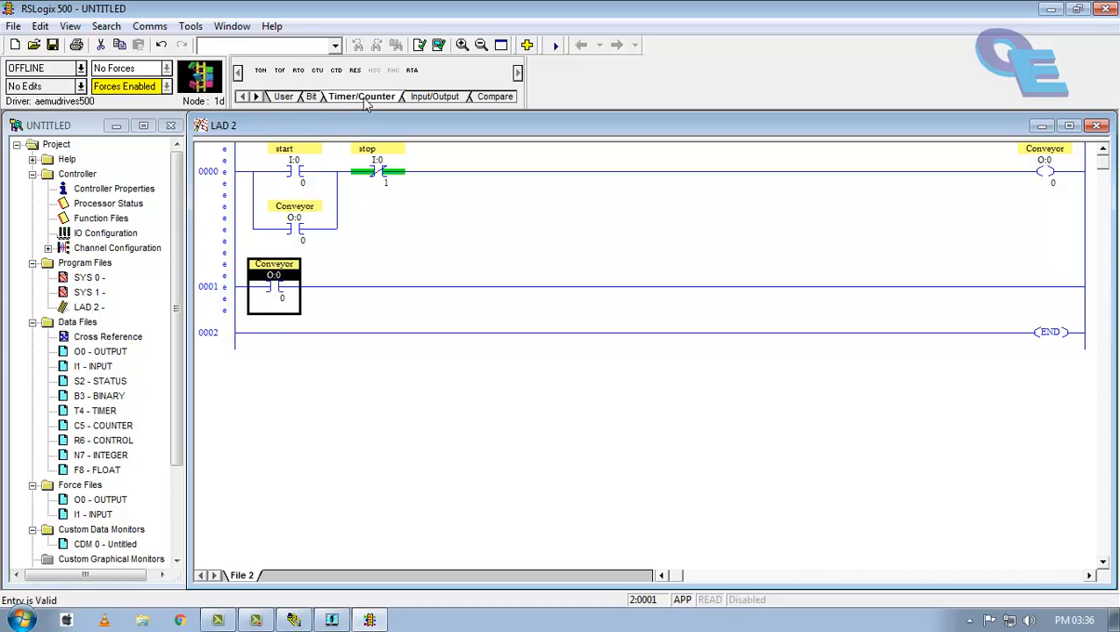
pyautogui.moveTo(261, 70)
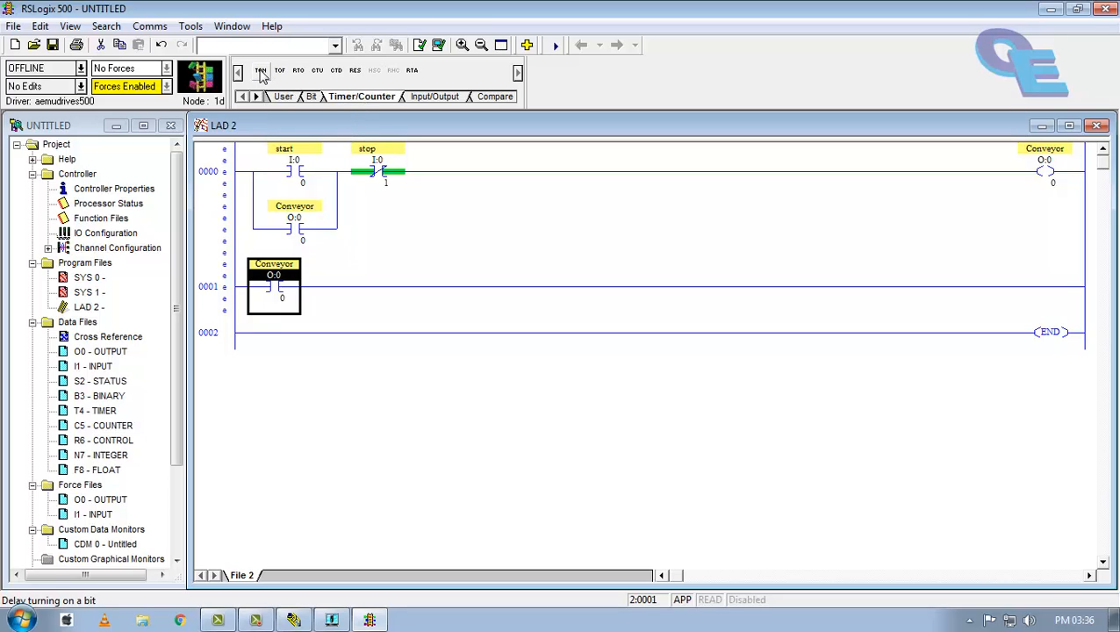
# - Place TON timer T4:0 on rung 0001 with a 1.0 time base and preset 5
pyautogui.click(260, 70)
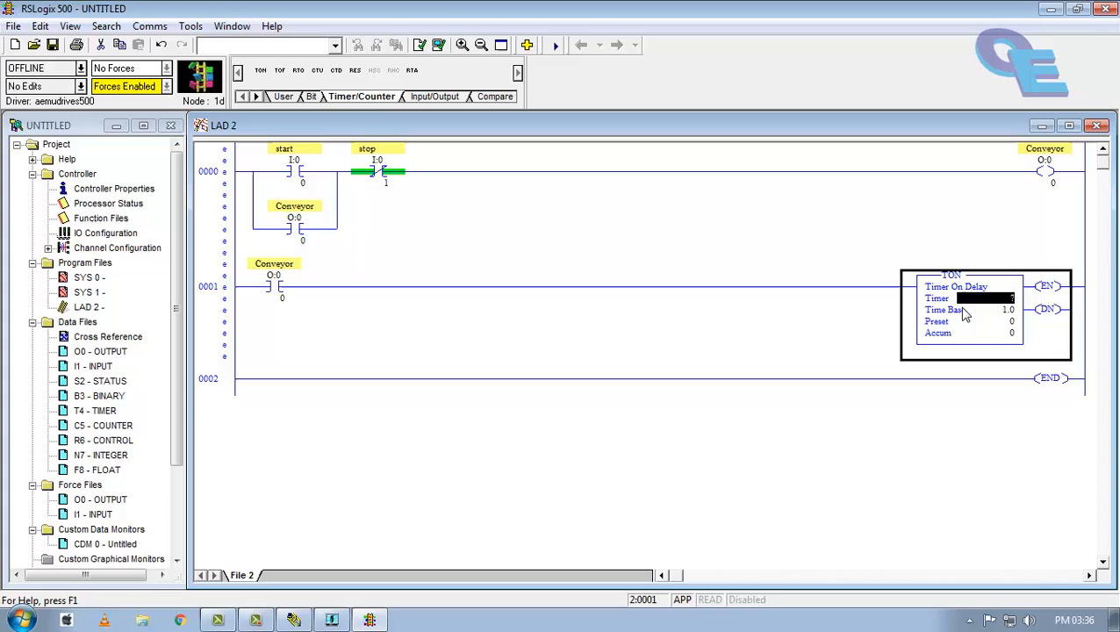
pyautogui.moveTo(1022, 315)
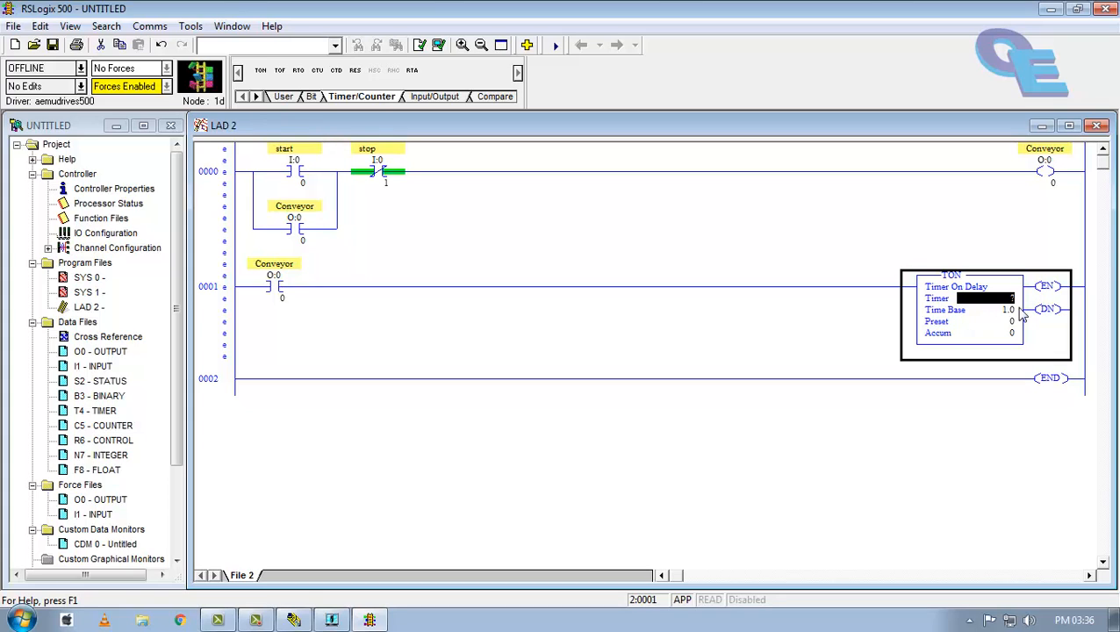
pyautogui.write('T')
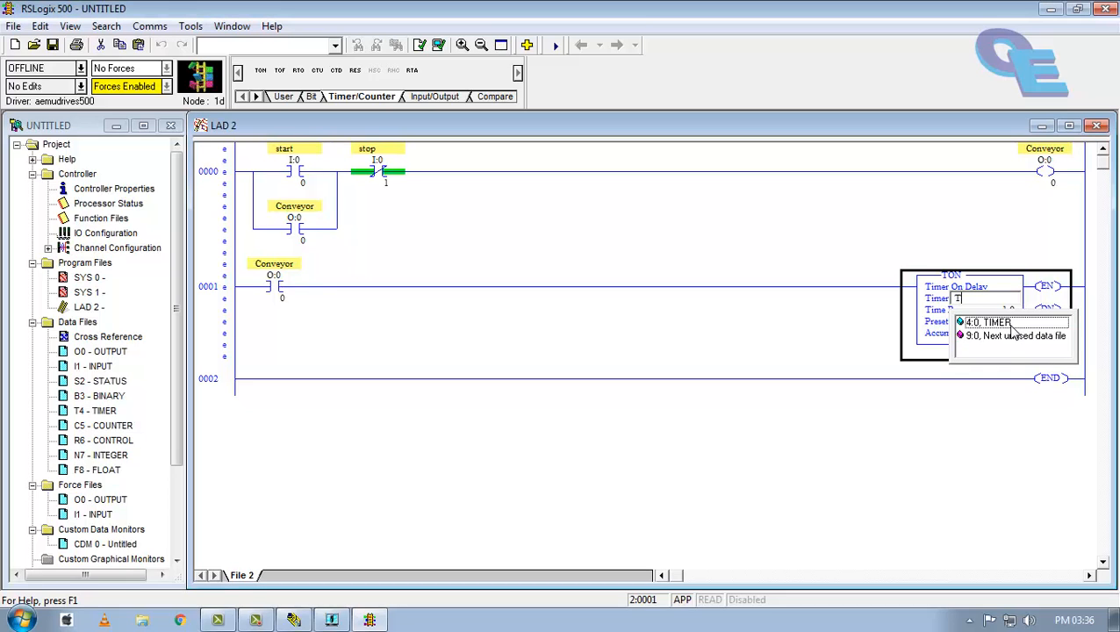
pyautogui.click(986, 322)
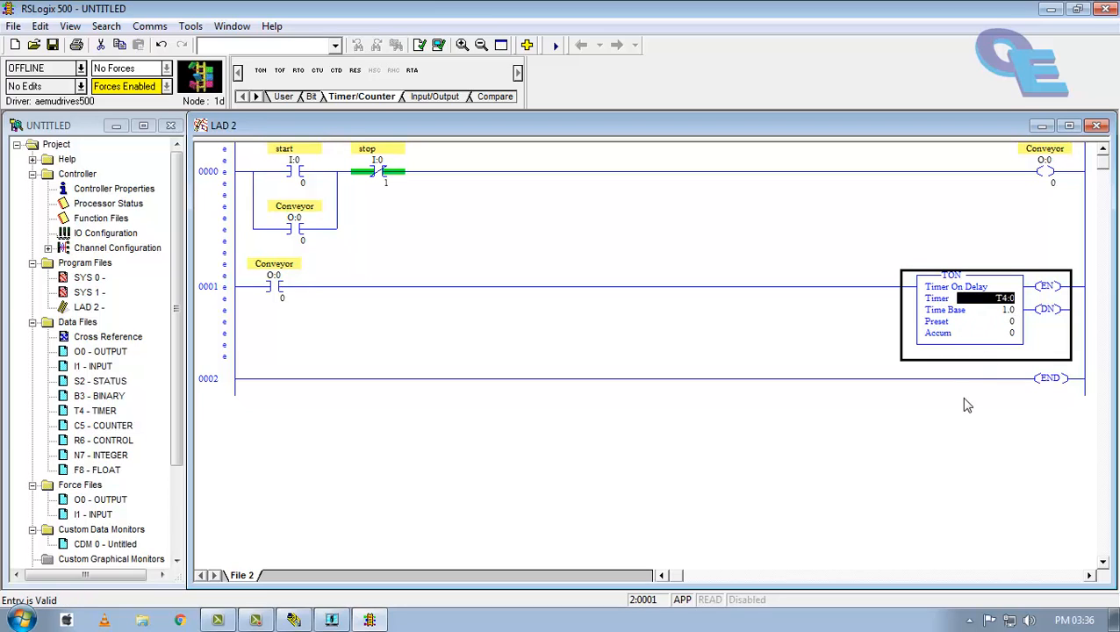
pyautogui.click(992, 309)
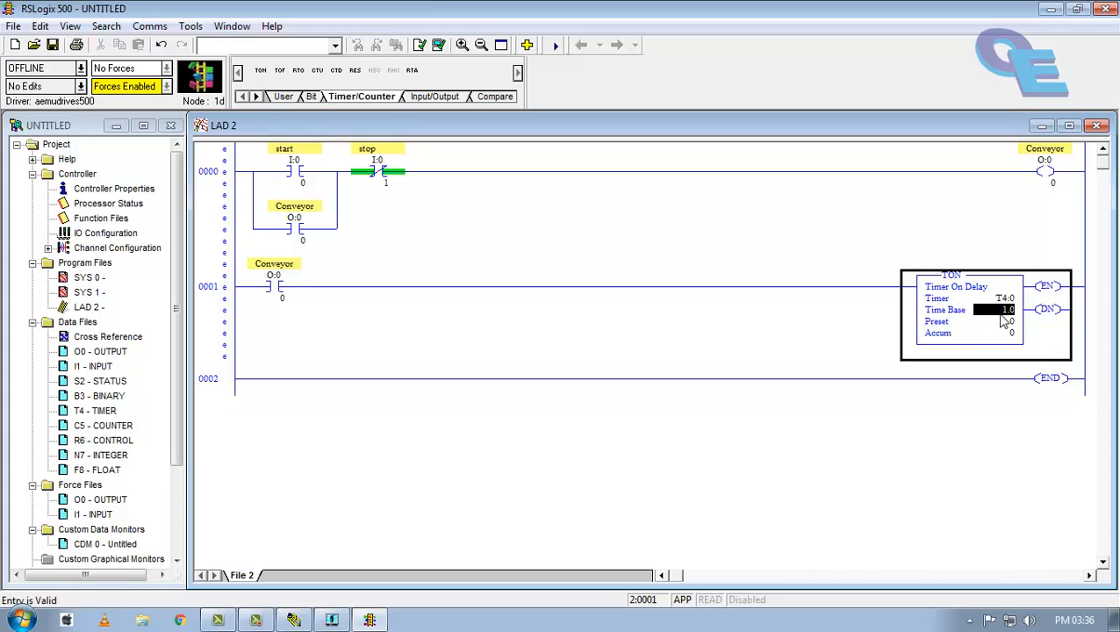
pyautogui.moveTo(1008, 318)
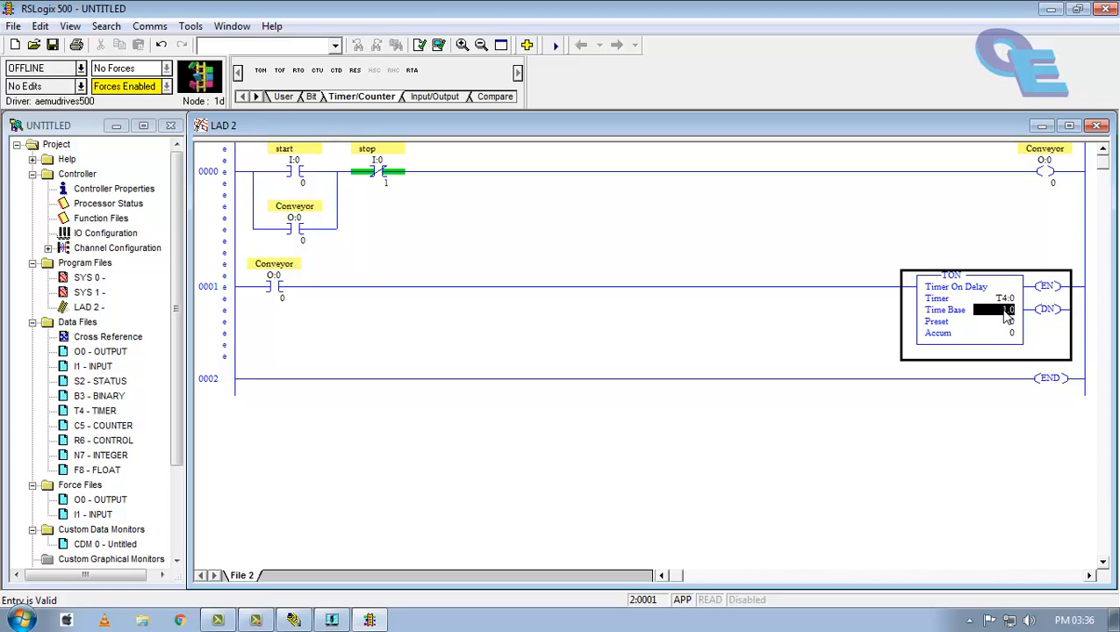
pyautogui.click(1020, 313)
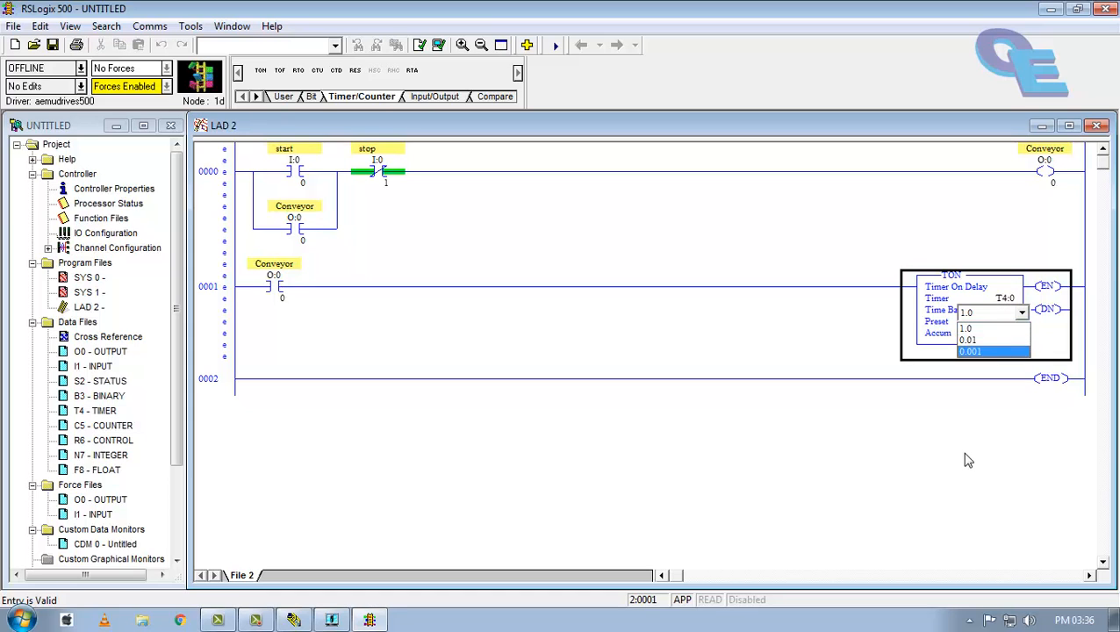
pyautogui.click(967, 327)
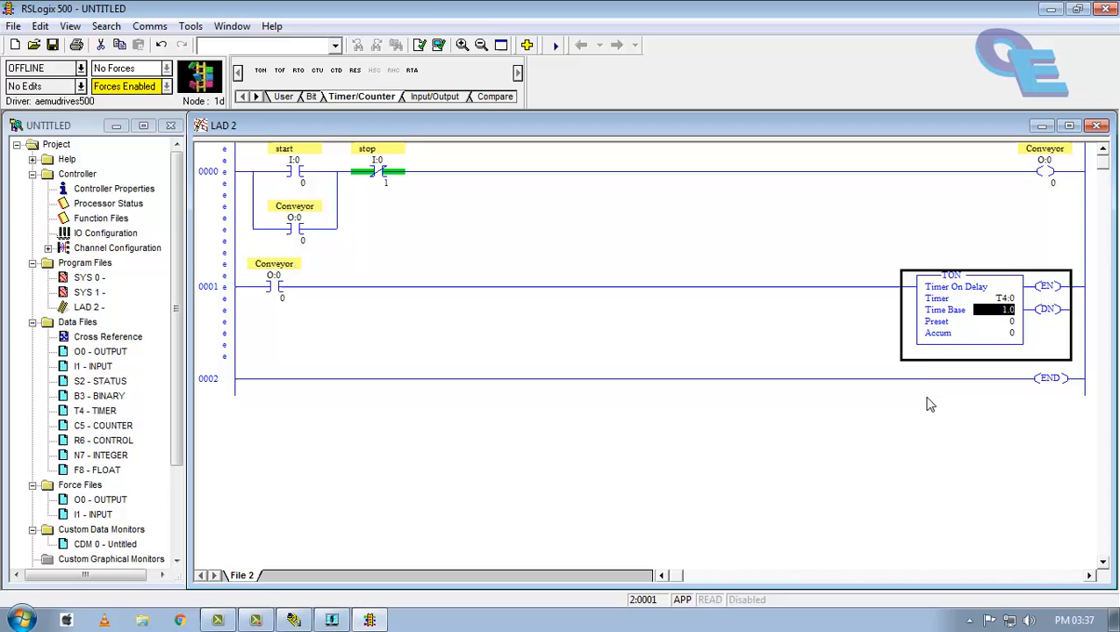
pyautogui.moveTo(965, 329)
pyautogui.write('5')
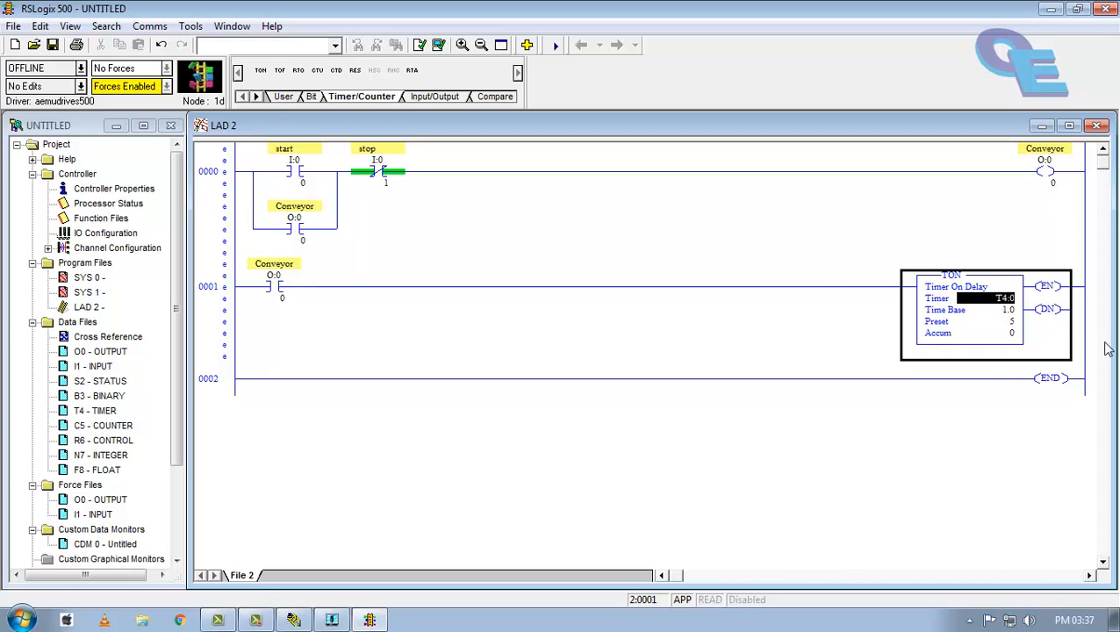
pyautogui.moveTo(470, 184)
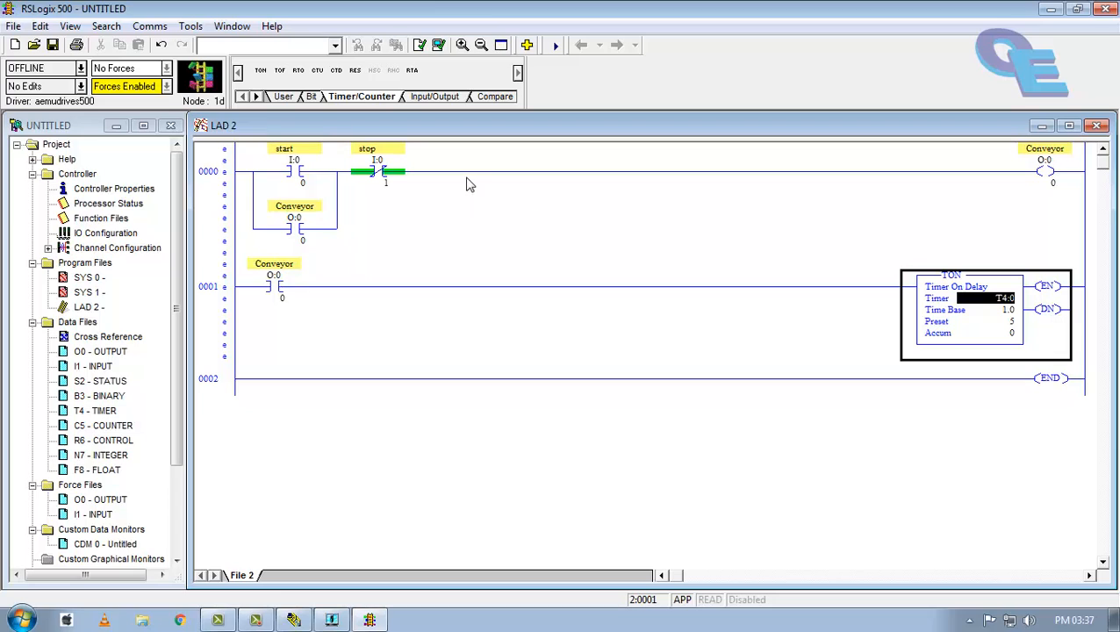
pyautogui.moveTo(490, 216)
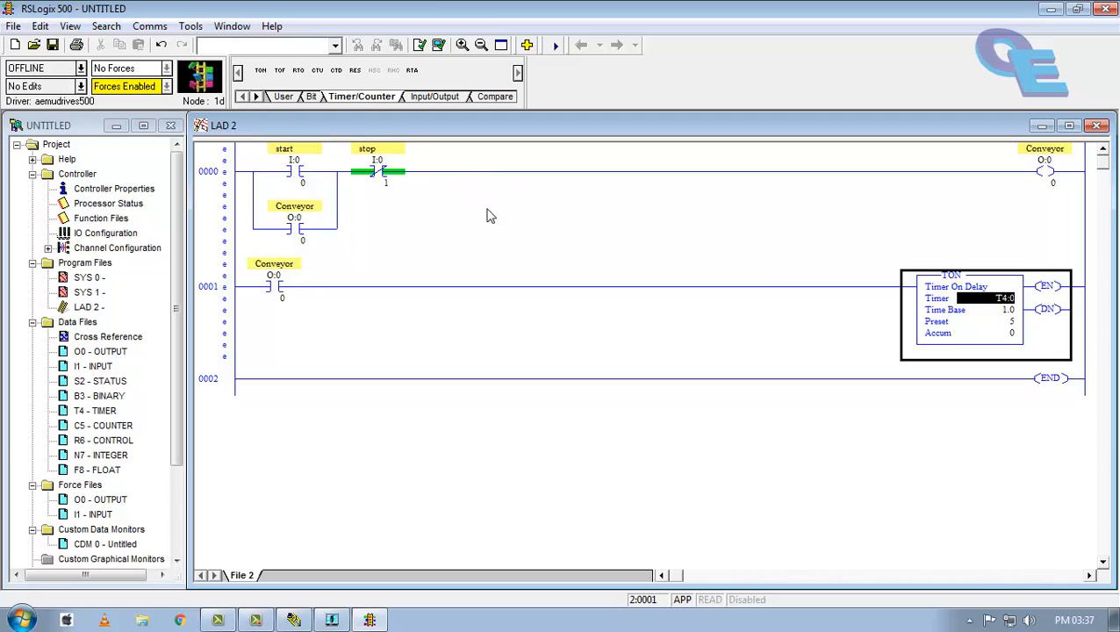
# - Insert a closed T4:0/DN contact after stop on rung 0000 and verify the program
pyautogui.click(282, 97)
pyautogui.write('T4:0/DN')
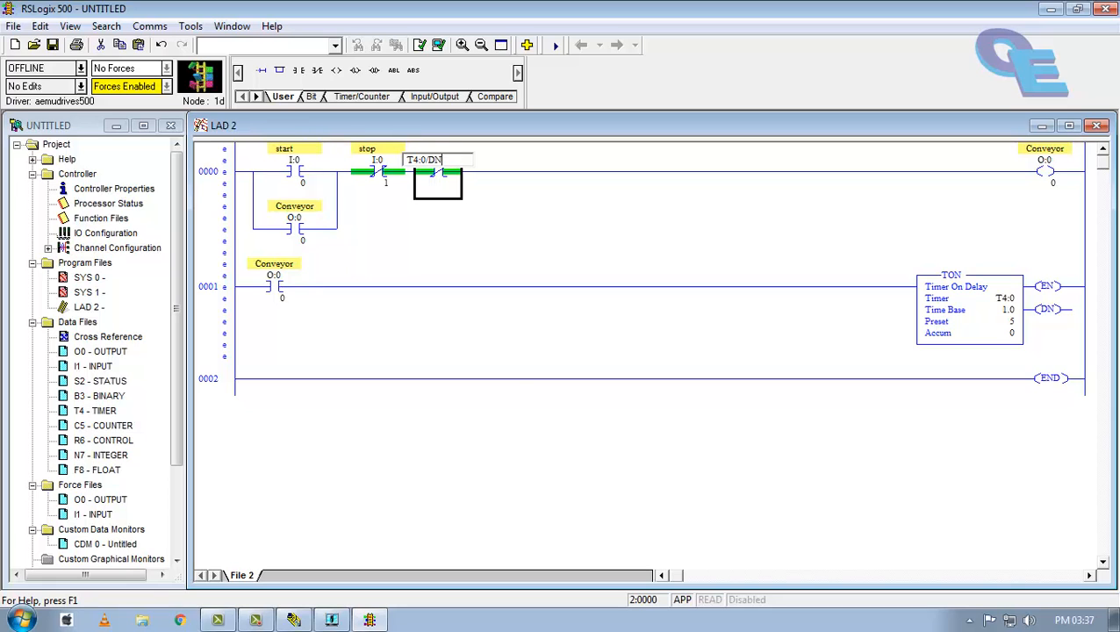
pyautogui.doubleClick(437, 172)
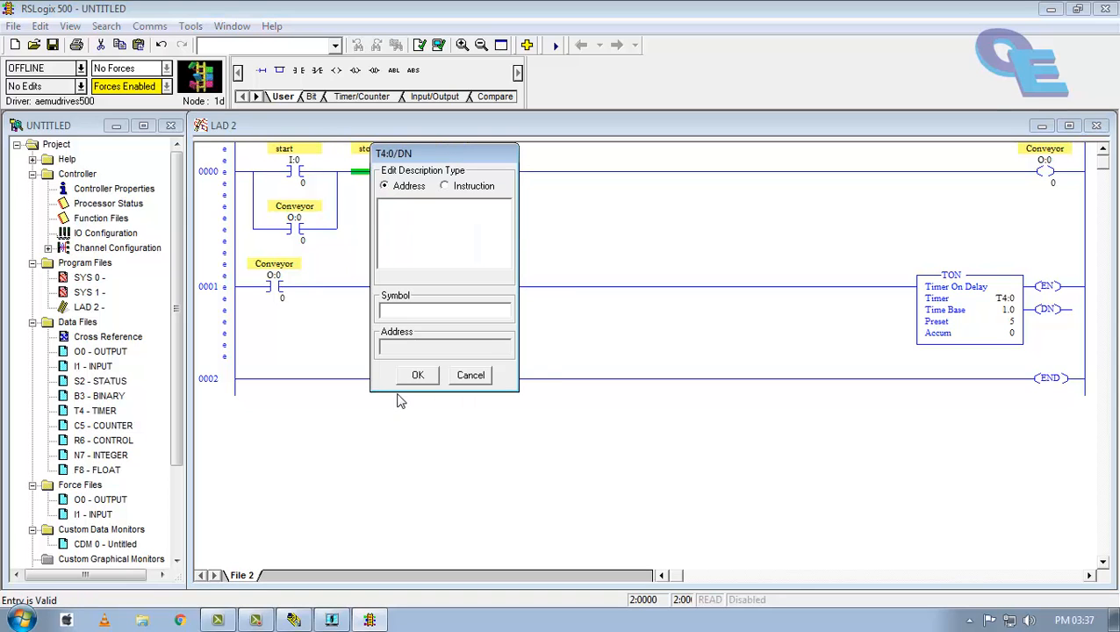
pyautogui.click(417, 375)
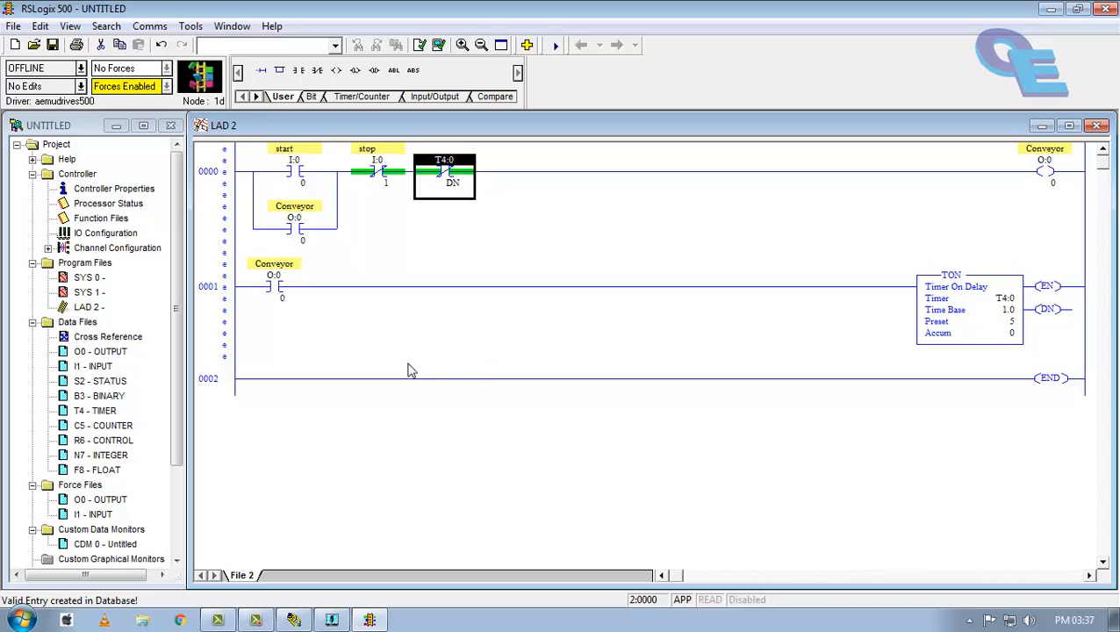
pyautogui.click(439, 44)
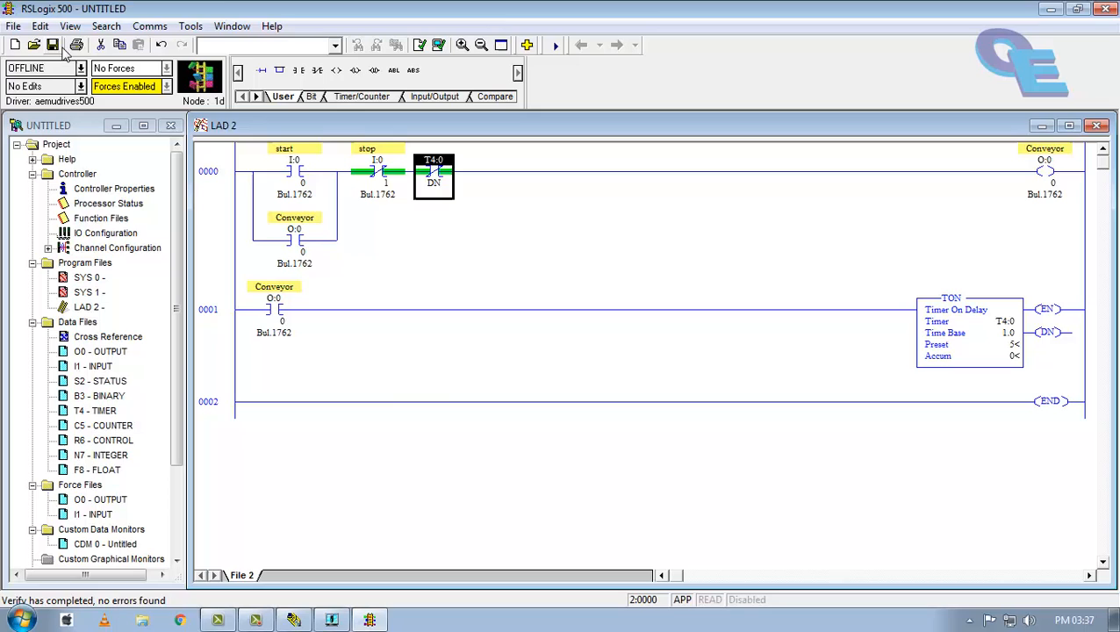
# - Save the ladder program as TMRPRG.RSS in the D:\R&D folder
pyautogui.click(52, 45)
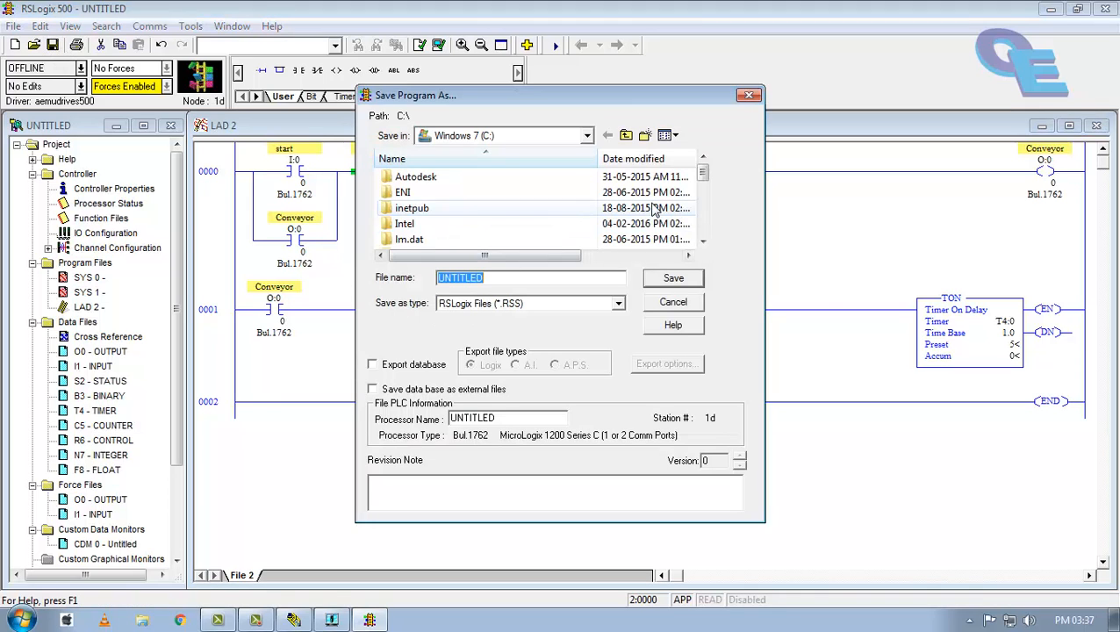
pyautogui.click(586, 135)
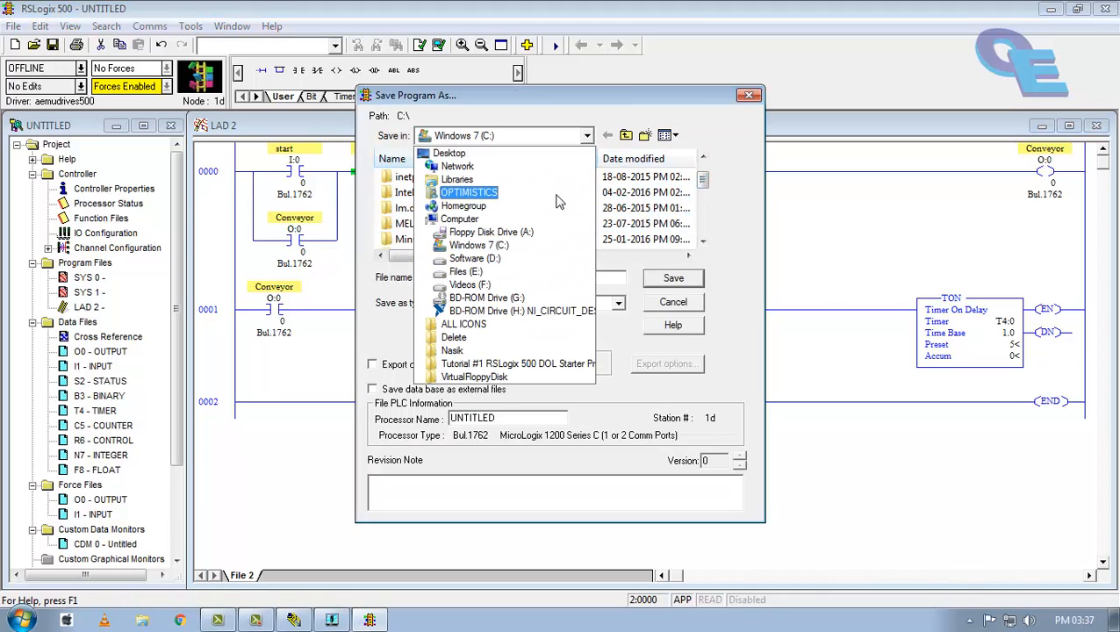
pyautogui.click(475, 258)
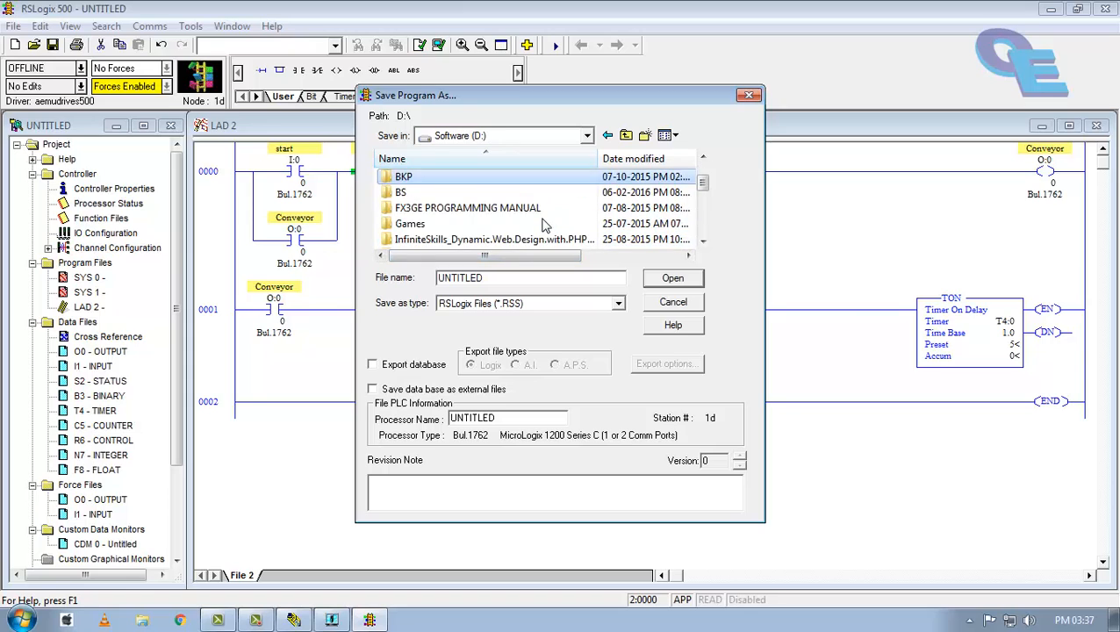
pyautogui.scroll(-3)
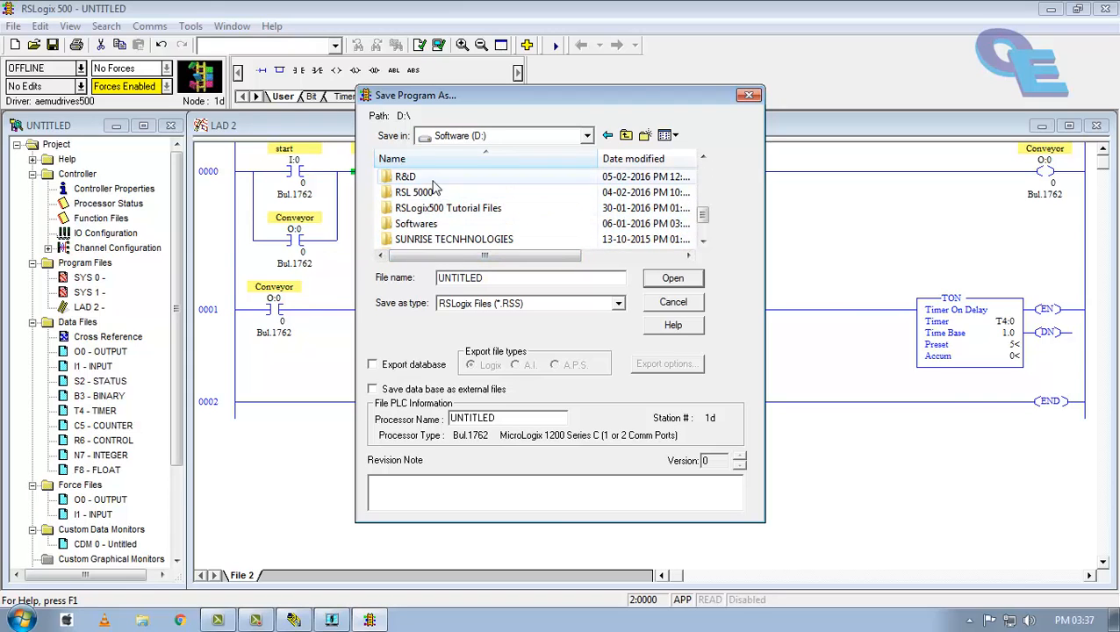
pyautogui.doubleClick(406, 177)
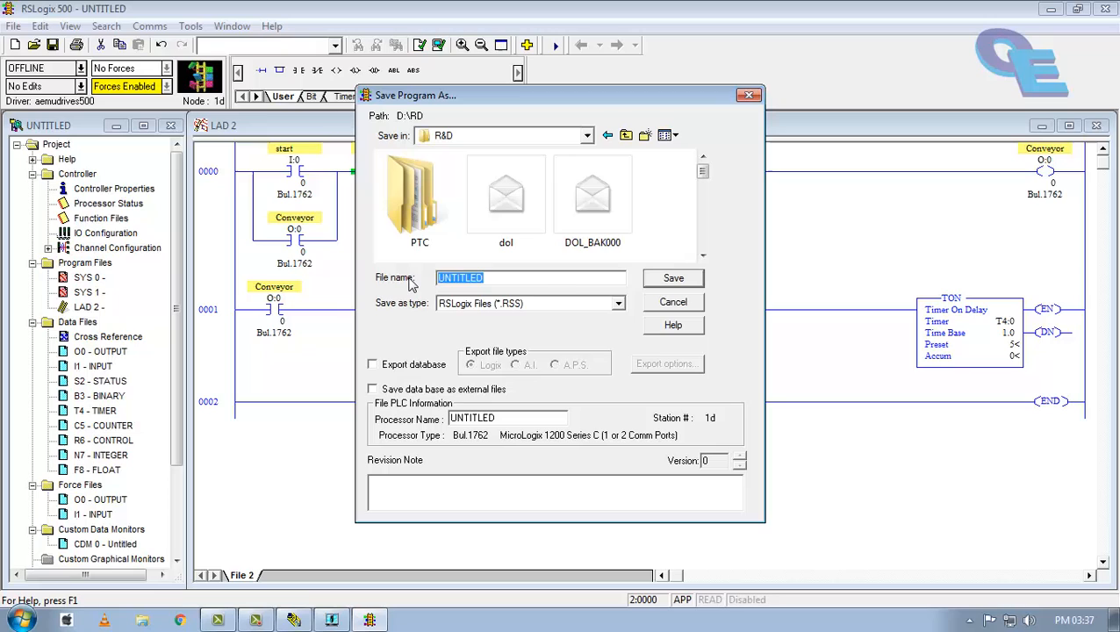
pyautogui.write('TMRPRG')
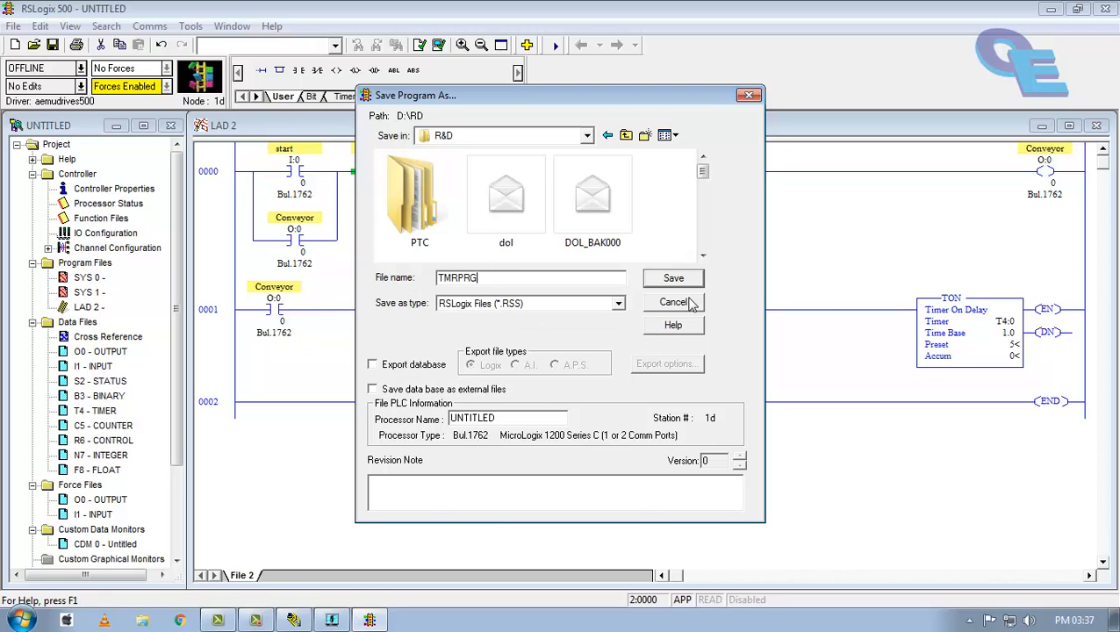
pyautogui.click(673, 277)
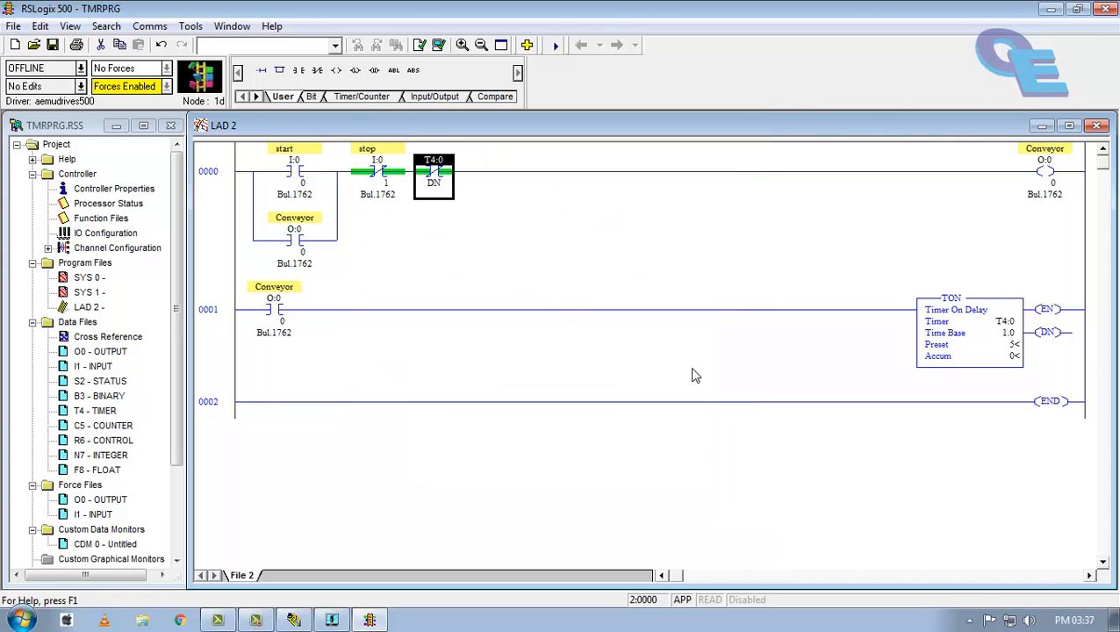
pyautogui.moveTo(397, 512)
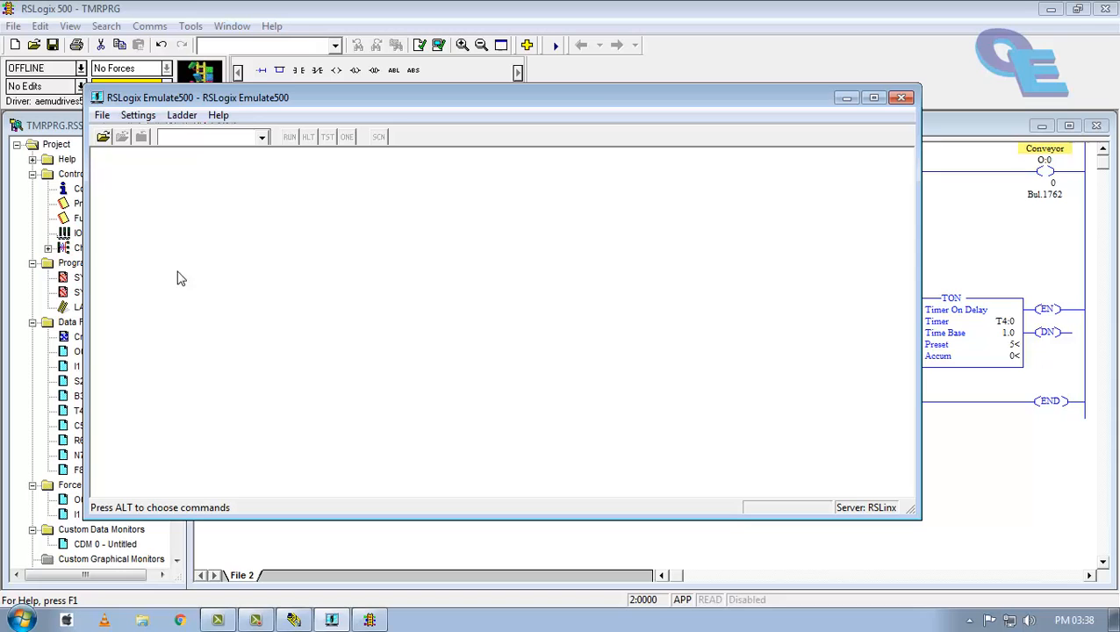
# - Open TMRPRG from D:\R&D in Emulate500 and confirm main file 2
pyautogui.click(102, 136)
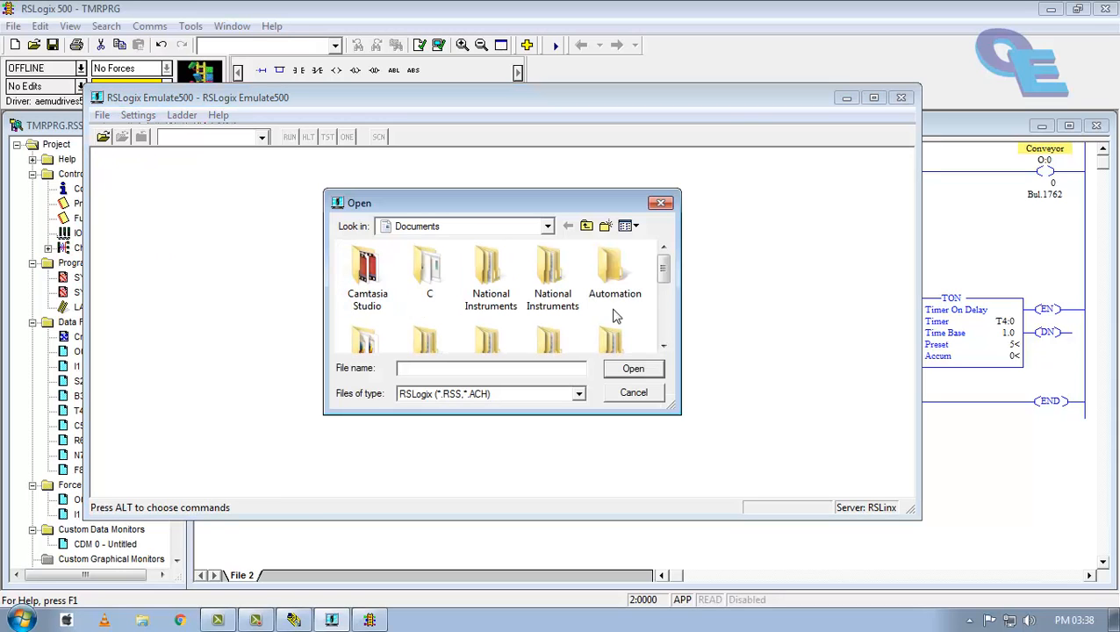
pyautogui.click(547, 226)
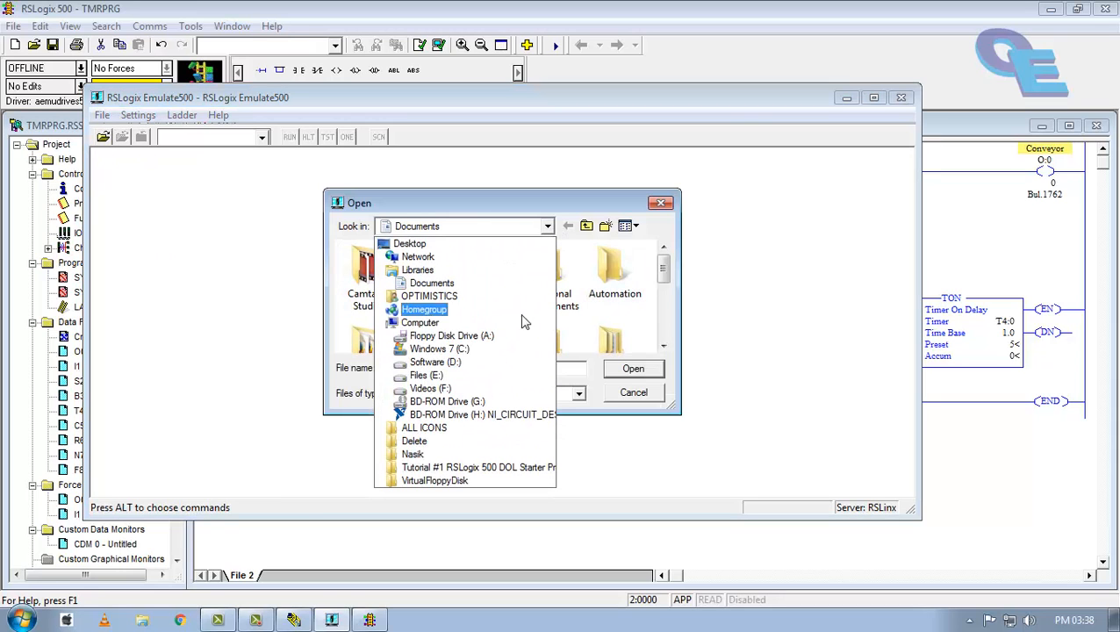
pyautogui.click(434, 362)
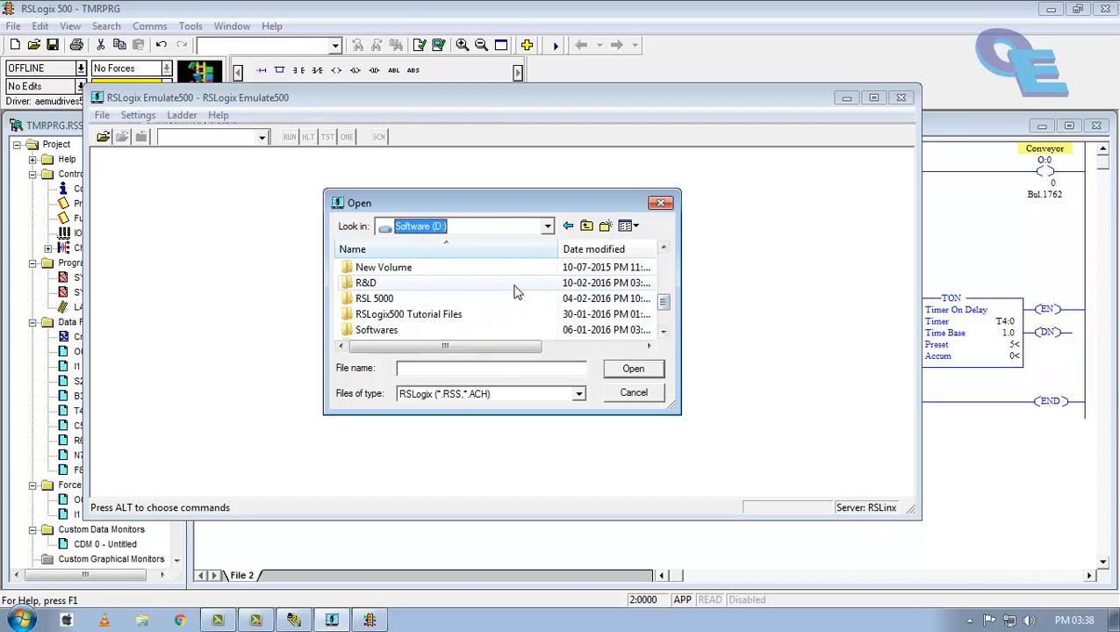
pyautogui.doubleClick(365, 283)
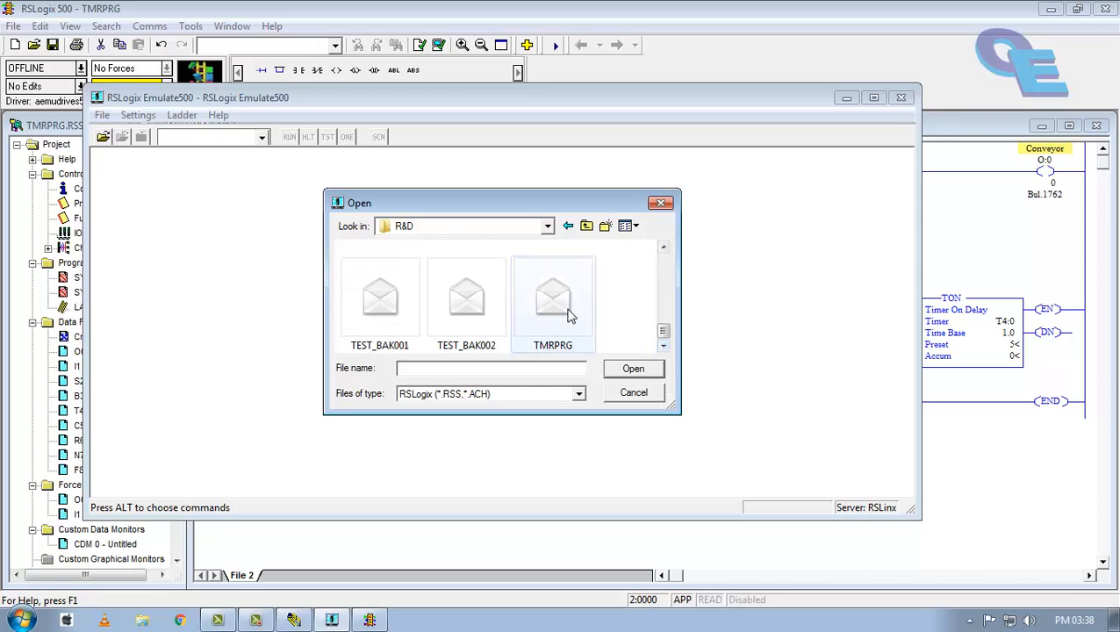
pyautogui.click(553, 299)
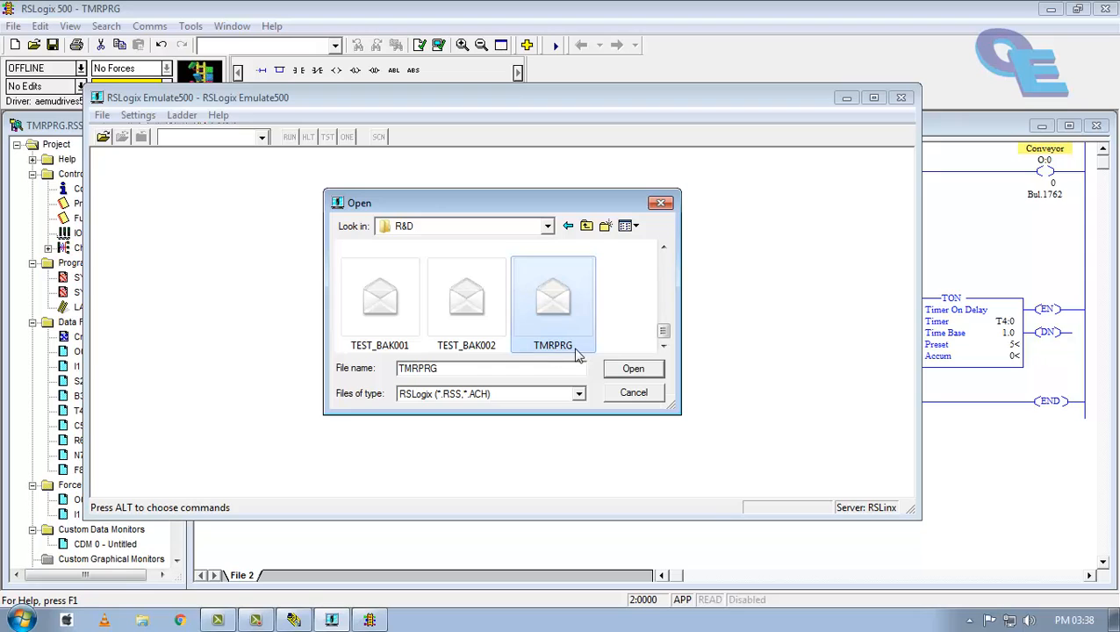
pyautogui.click(633, 368)
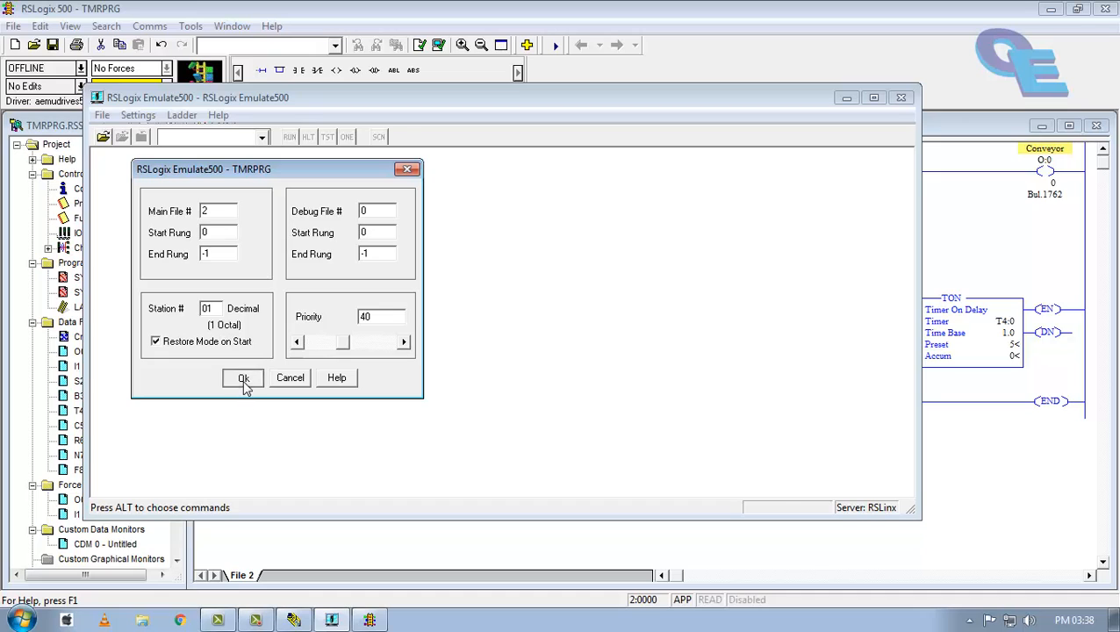
pyautogui.click(243, 377)
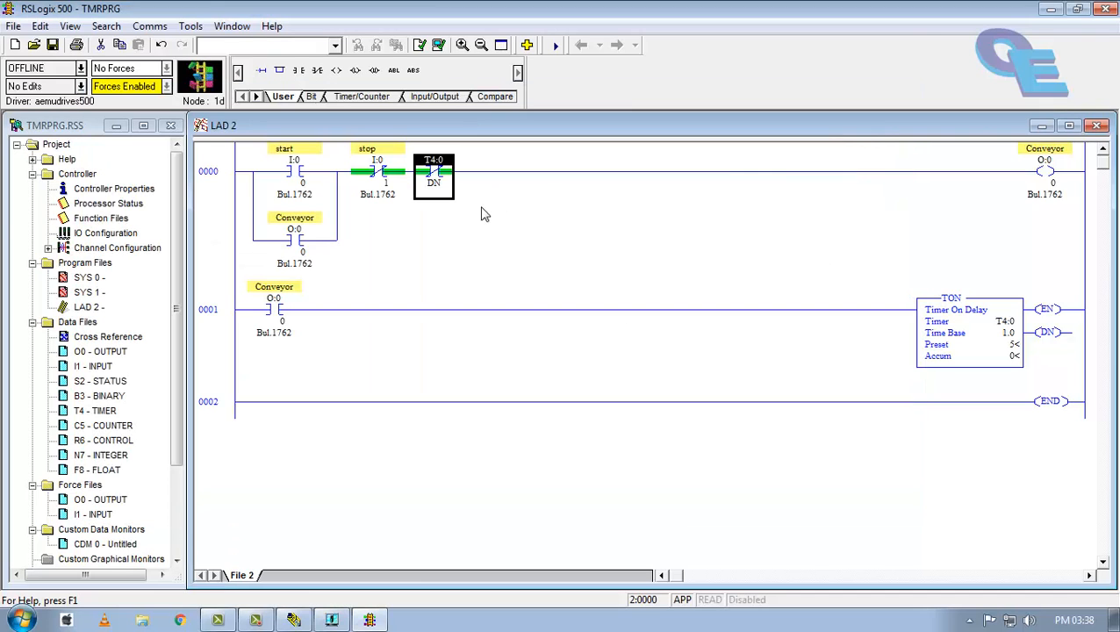
# - Use Who Active under System Communications to select aemudrives500 node 01 MicroLogix 1200
pyautogui.click(191, 25)
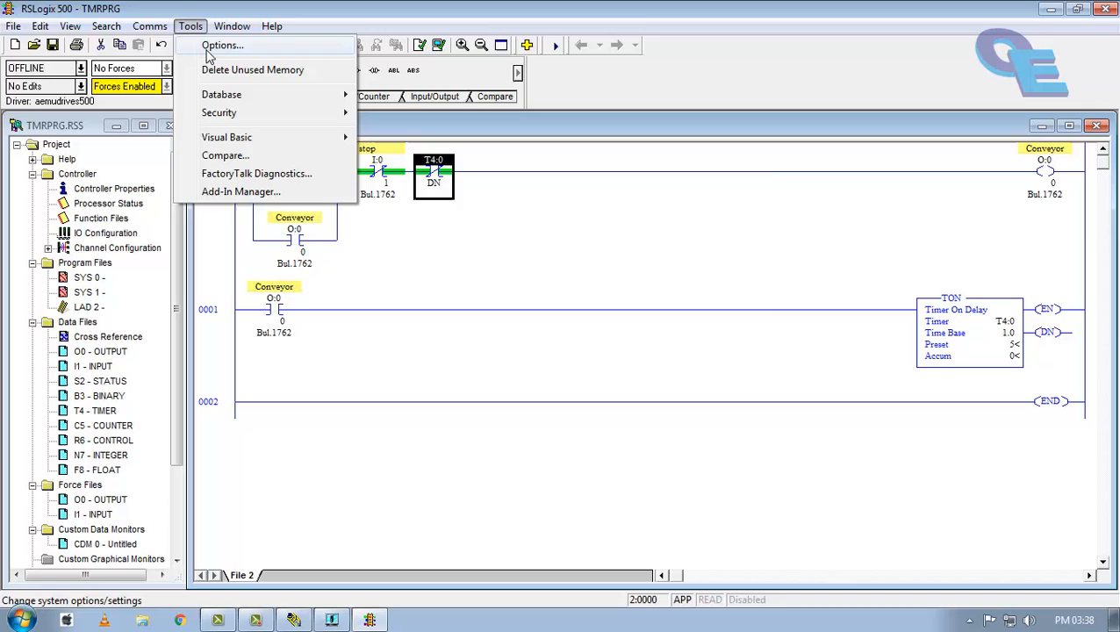
pyautogui.click(221, 45)
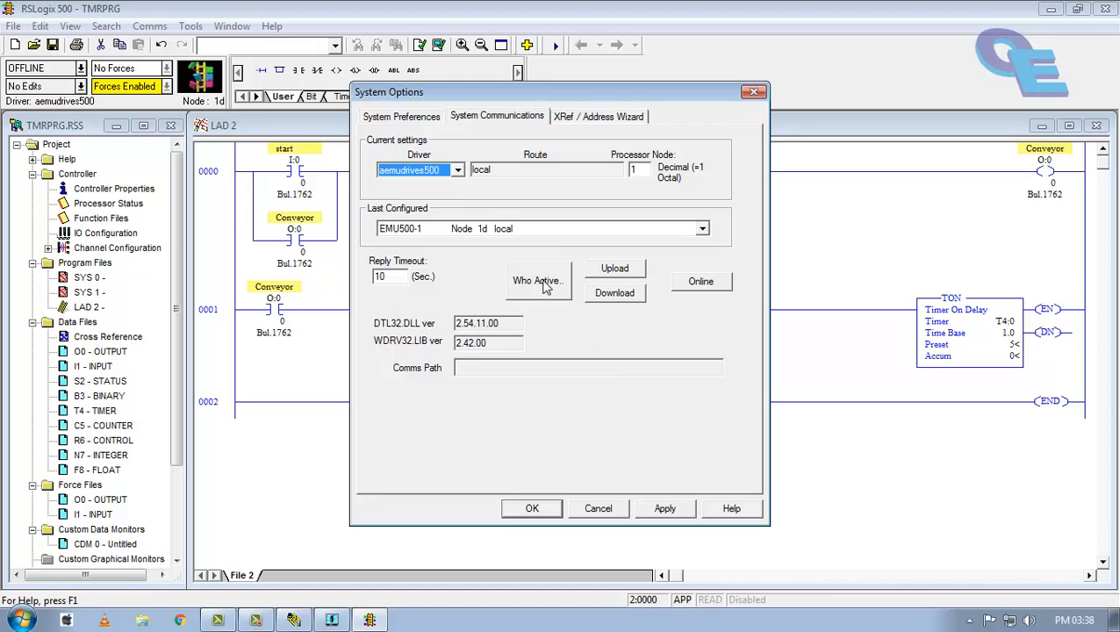
pyautogui.click(536, 280)
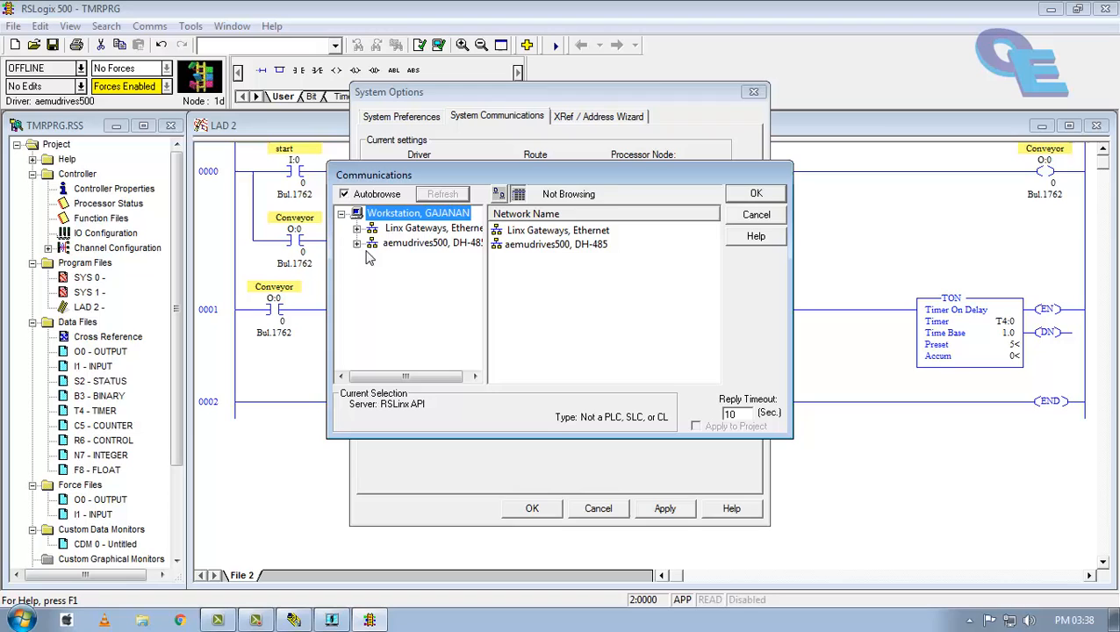
pyautogui.click(357, 243)
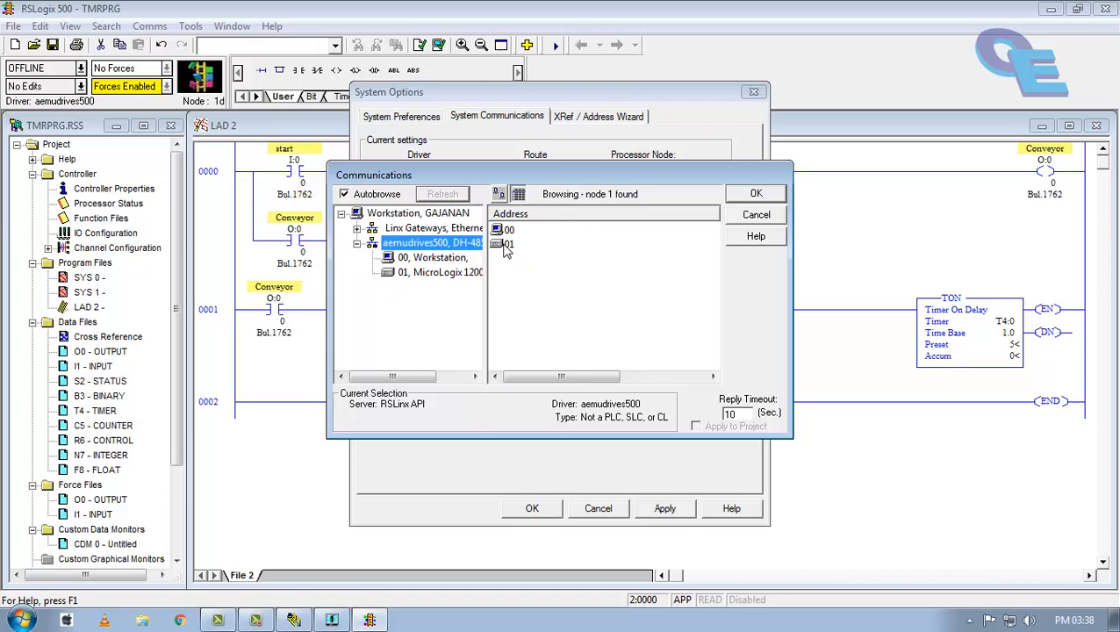
pyautogui.click(509, 243)
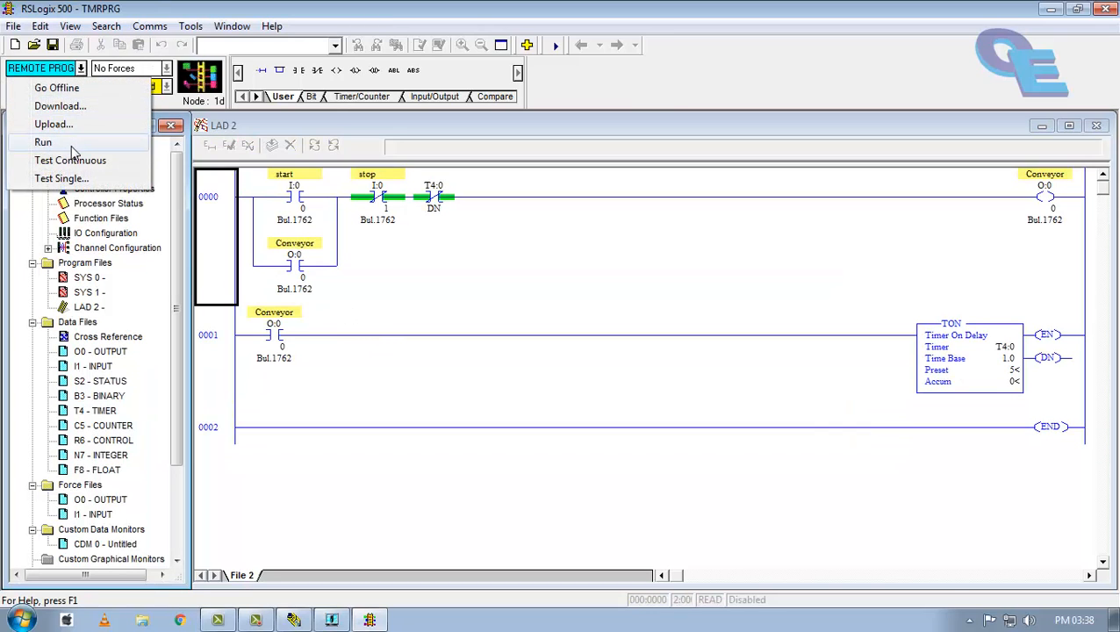
# - Switch the emulated processor to Run and force start contact I:0/0 off
pyautogui.click(42, 142)
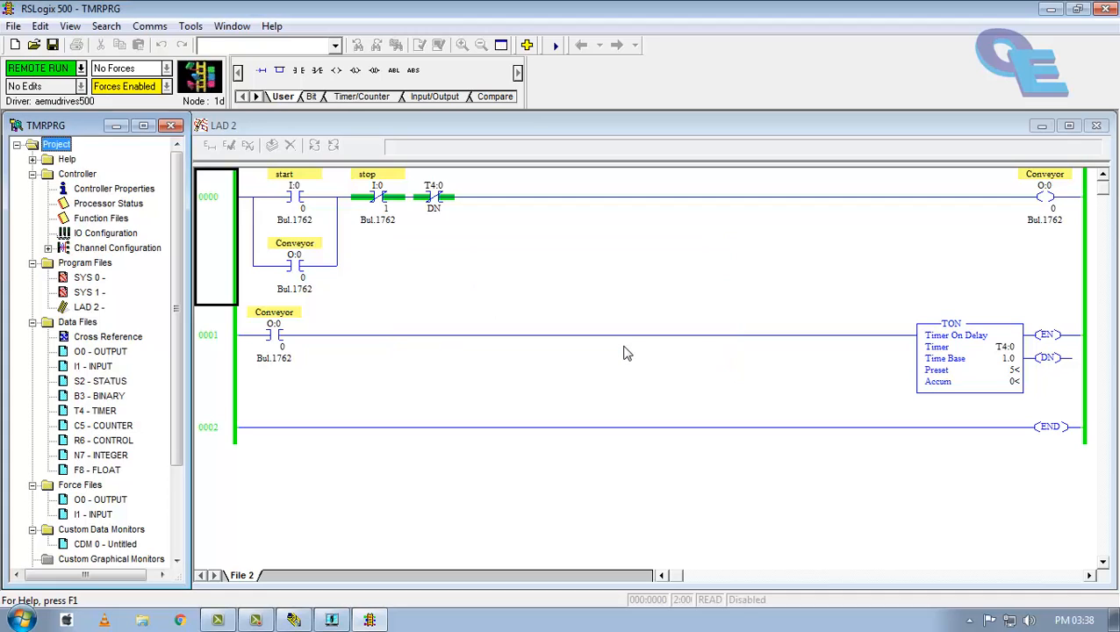
pyautogui.click(294, 195)
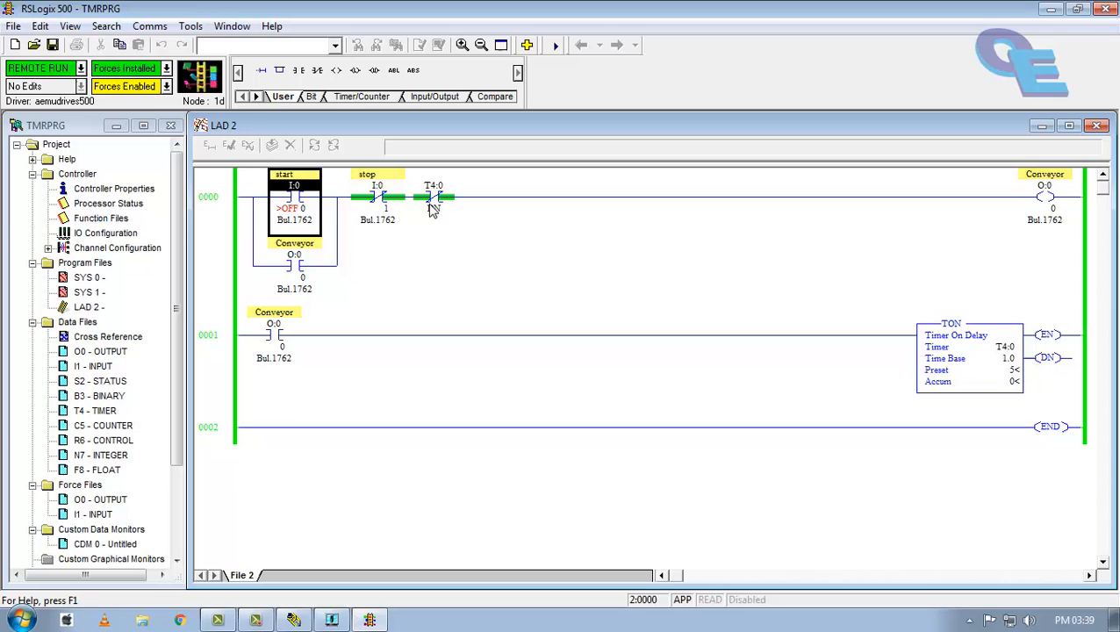
pyautogui.moveTo(433, 197)
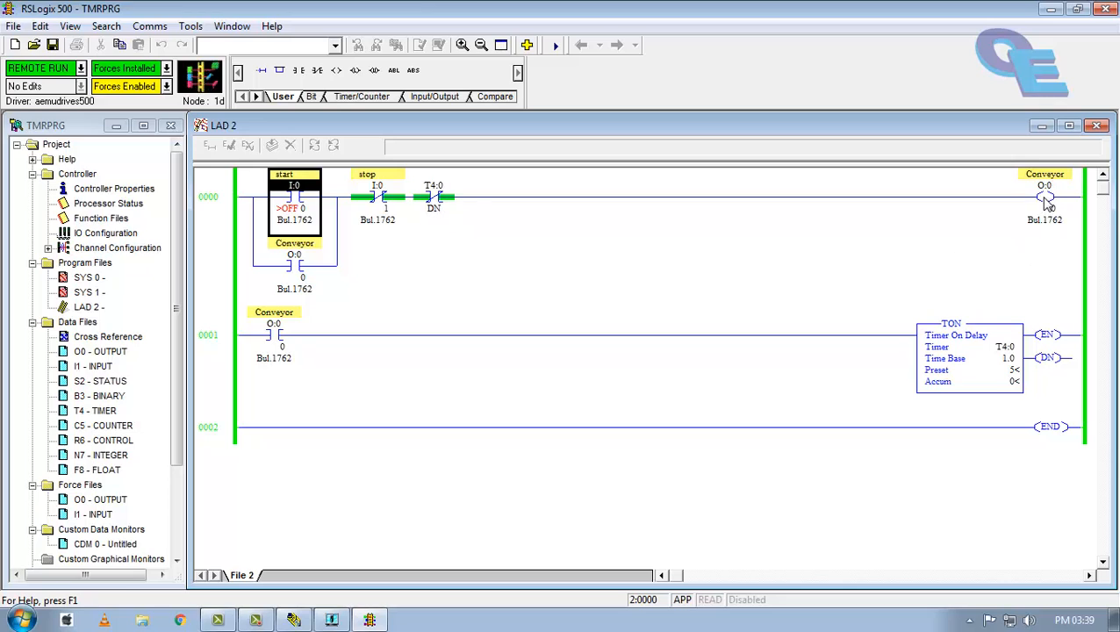
pyautogui.click(274, 334)
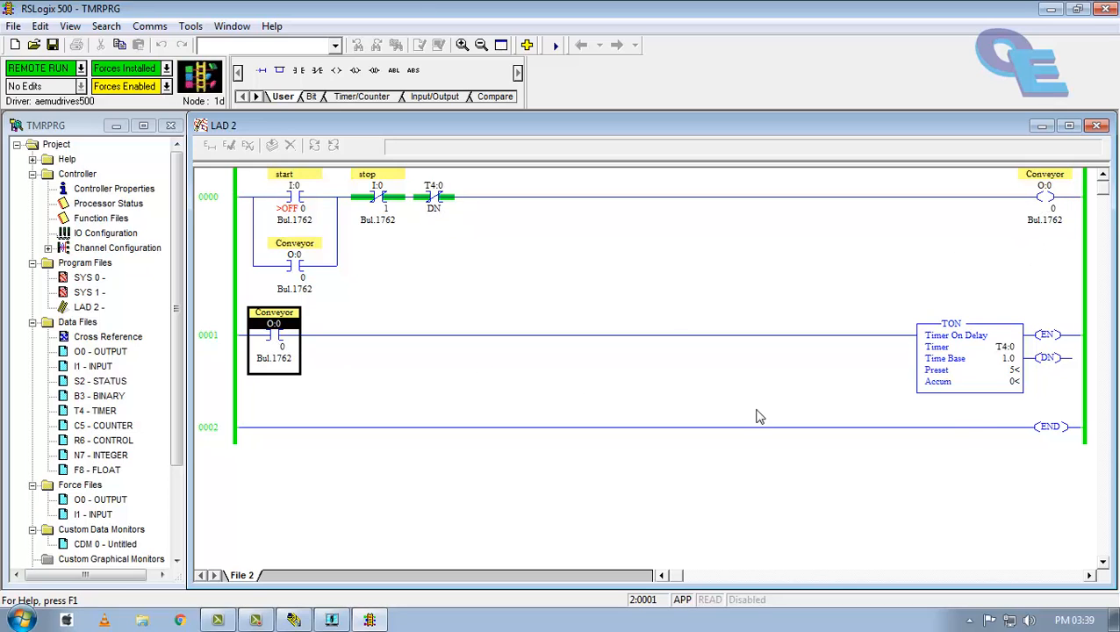
pyautogui.moveTo(1022, 354)
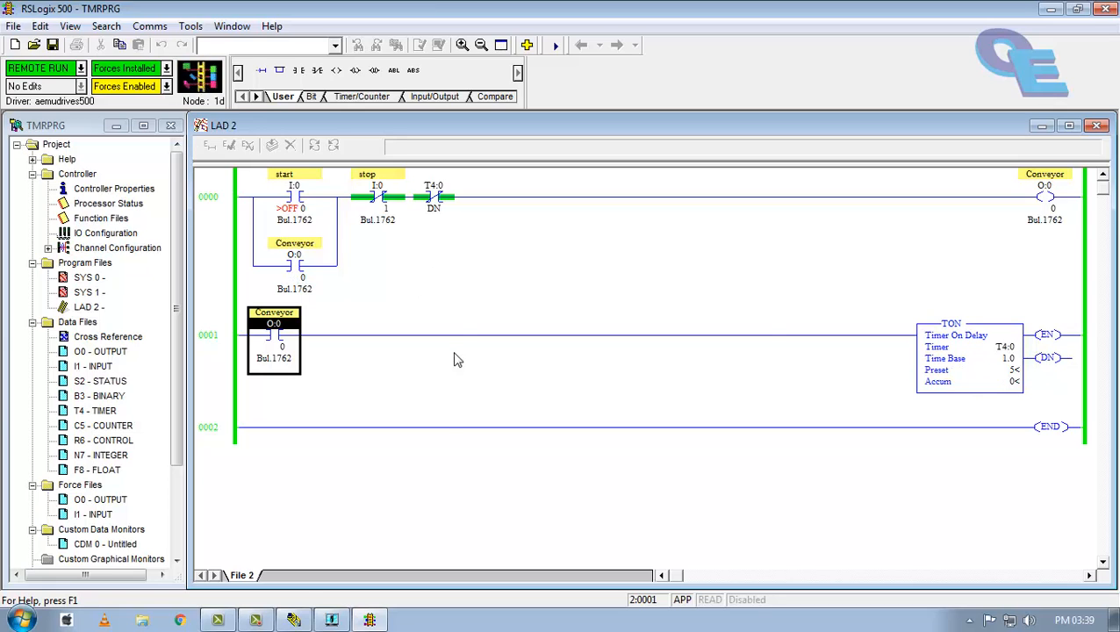
pyautogui.rightClick(294, 193)
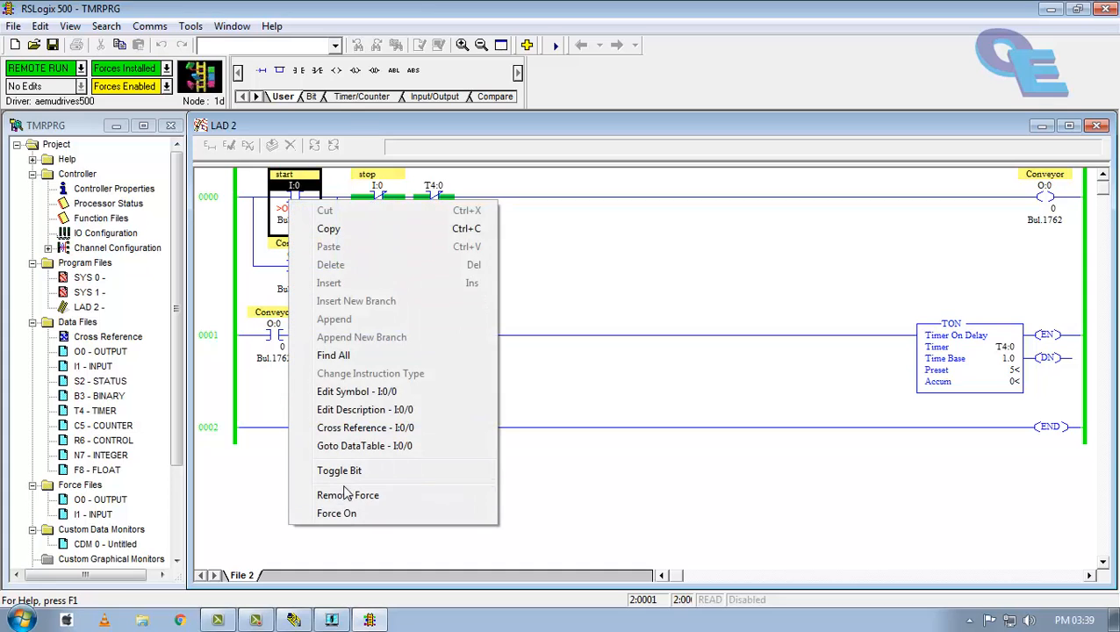
pyautogui.click(348, 495)
pyautogui.write('10')
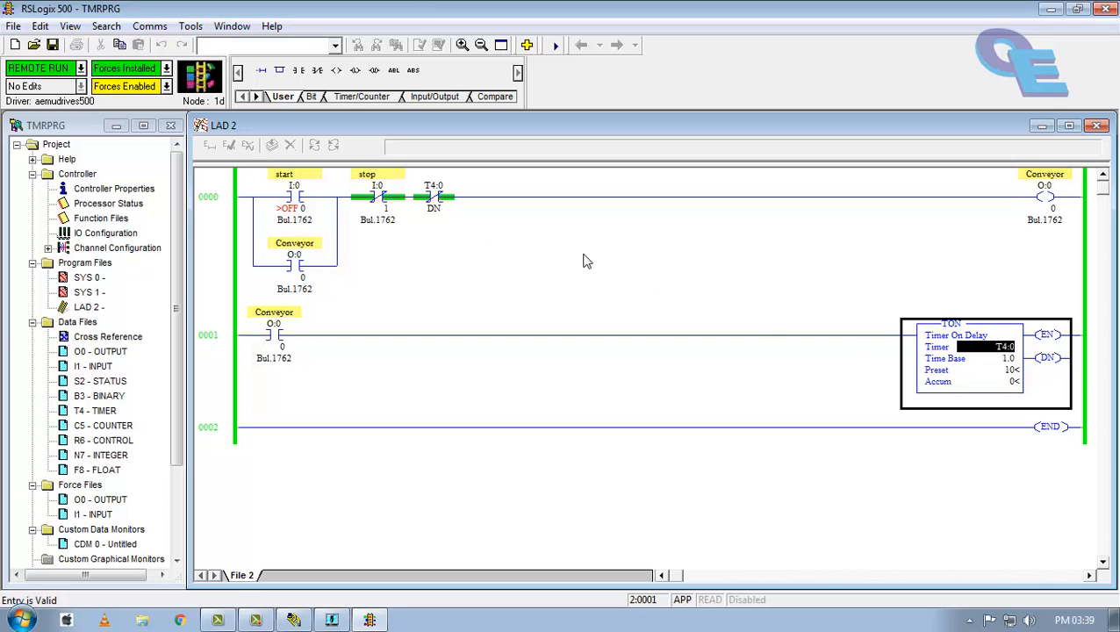
# - Select the Conveyor output coil on rung 0000
pyautogui.click(434, 197)
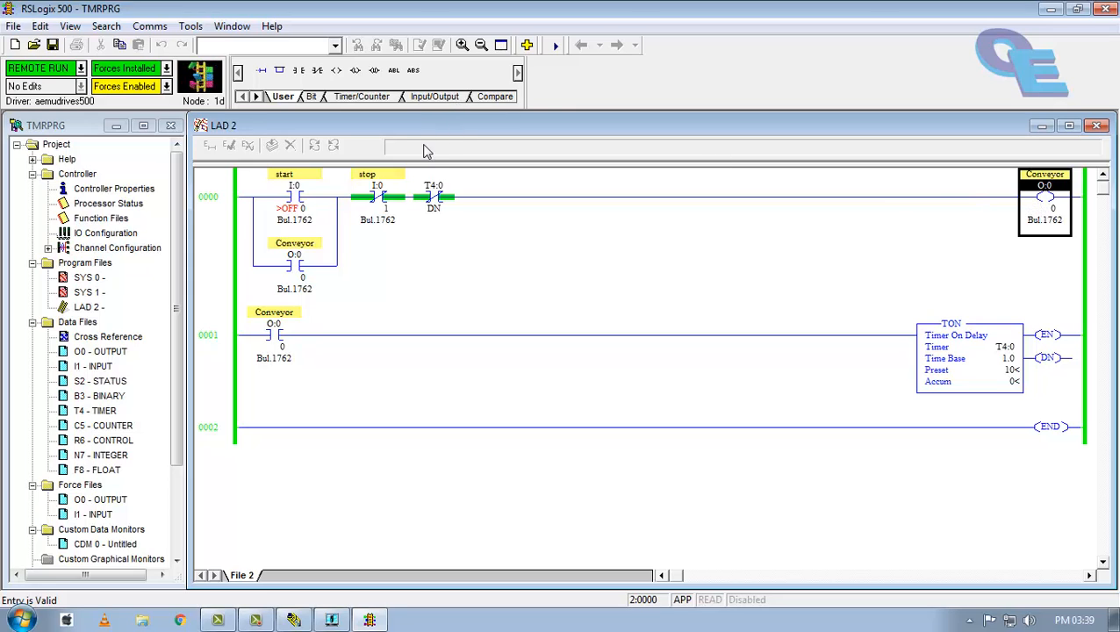
pyautogui.moveTo(438, 196)
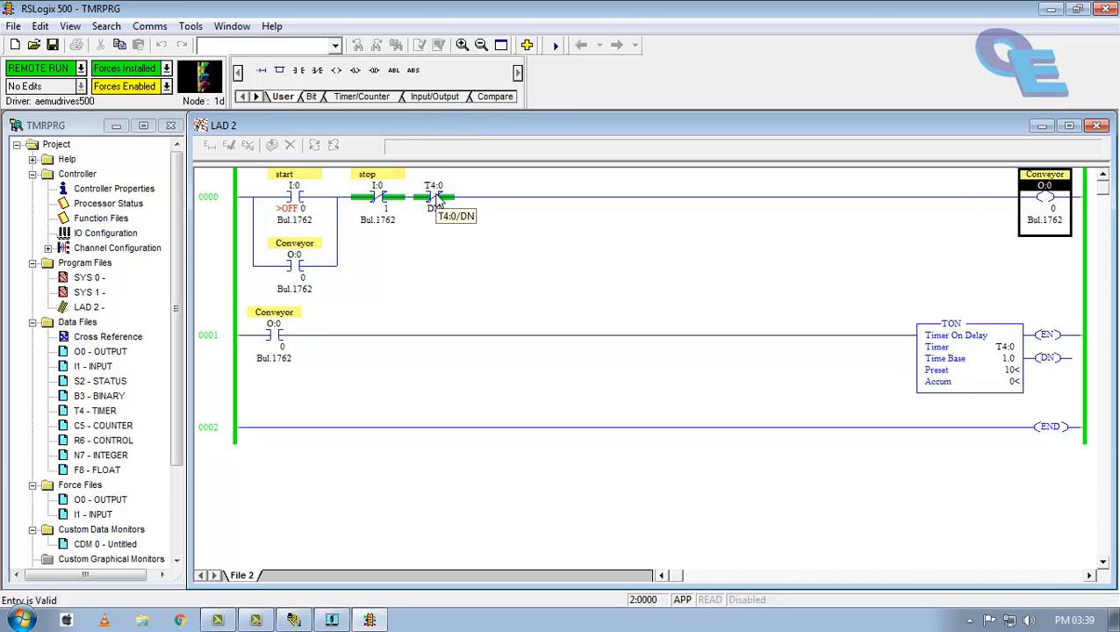